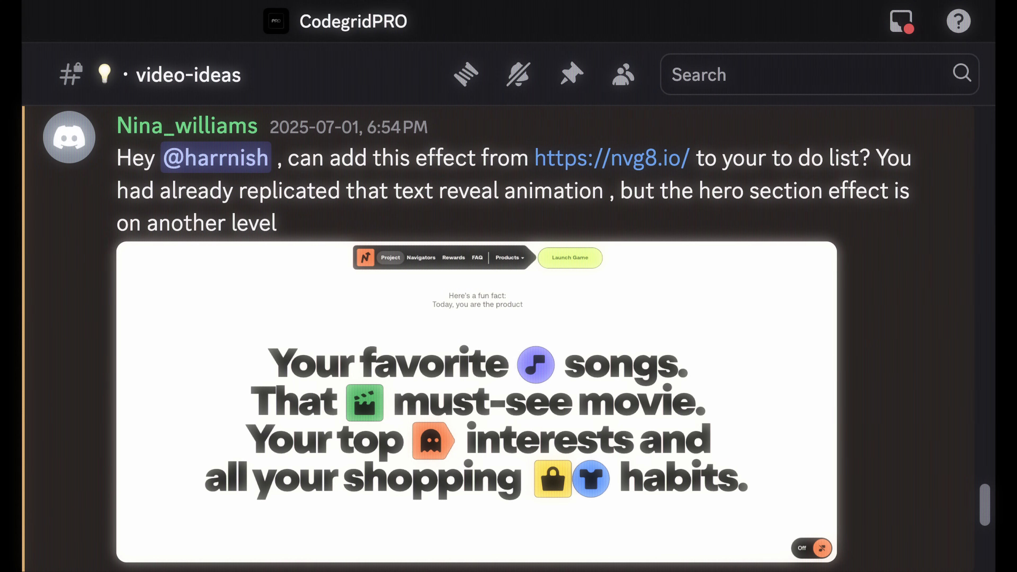
# - Open the Shapes, Symbols & Icons - Vol. 1 community file into Figma drafts
pyautogui.scroll(3)
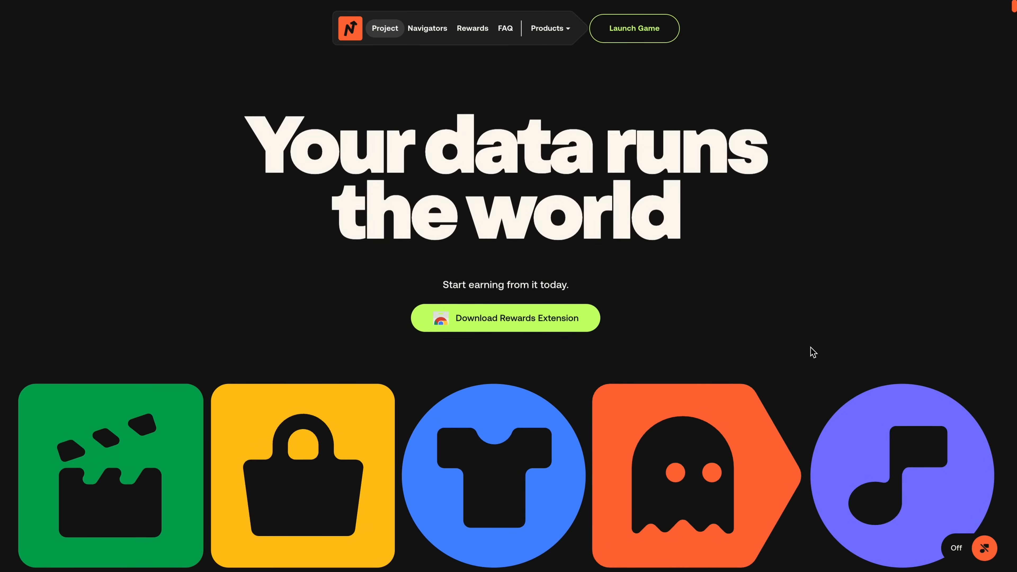
pyautogui.scroll(-3)
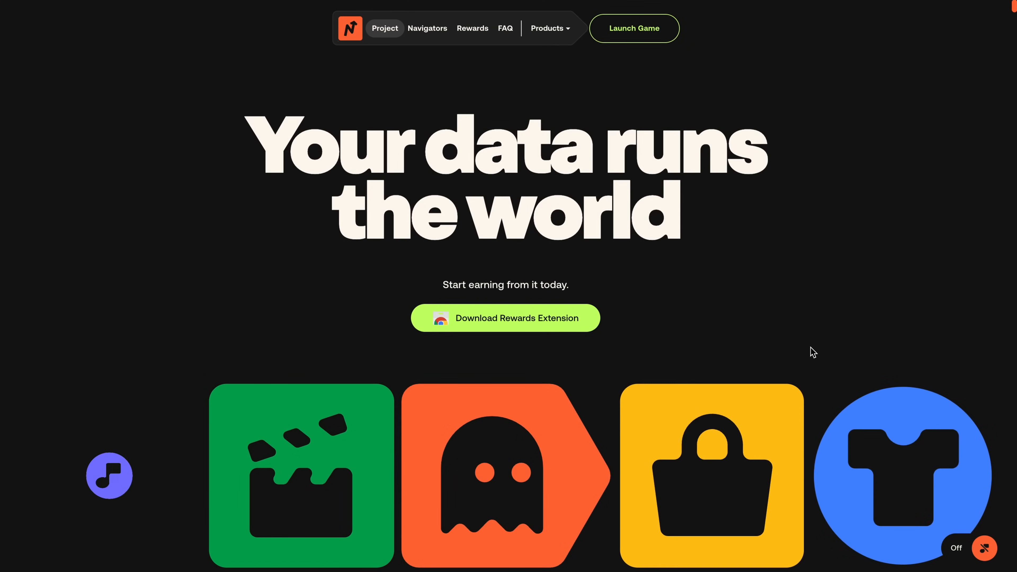
pyautogui.scroll(-3)
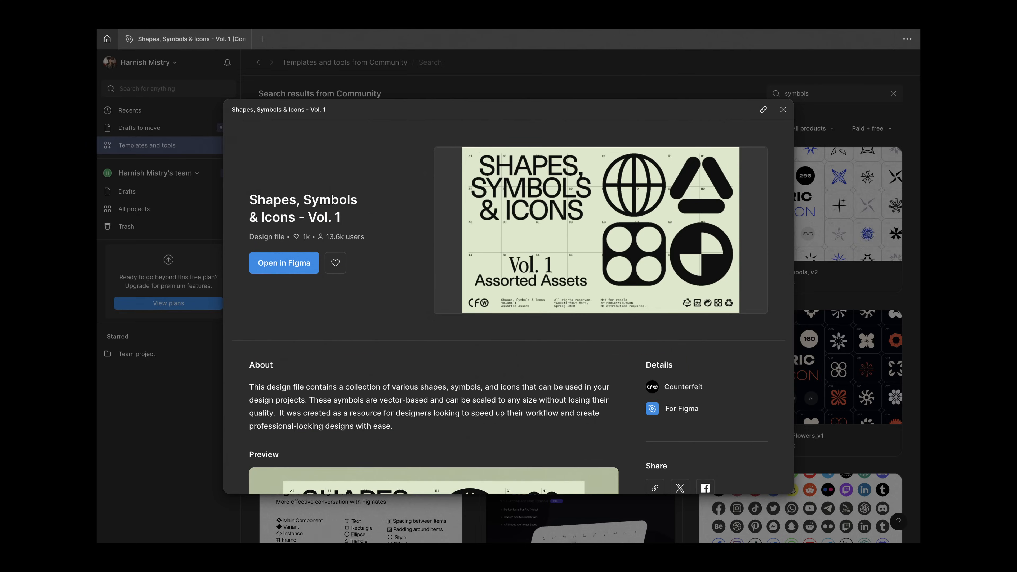
pyautogui.click(283, 263)
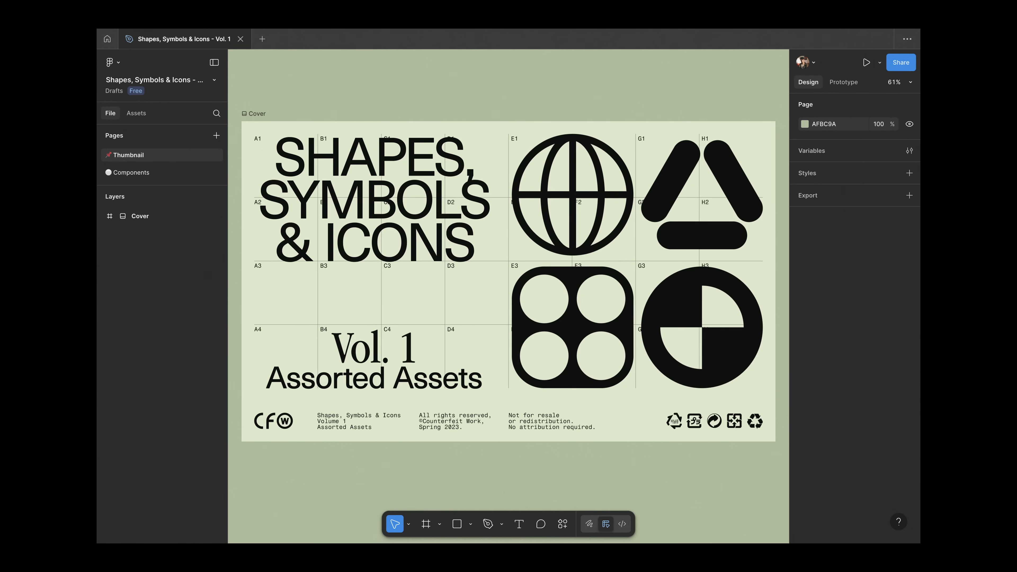
pyautogui.click(132, 171)
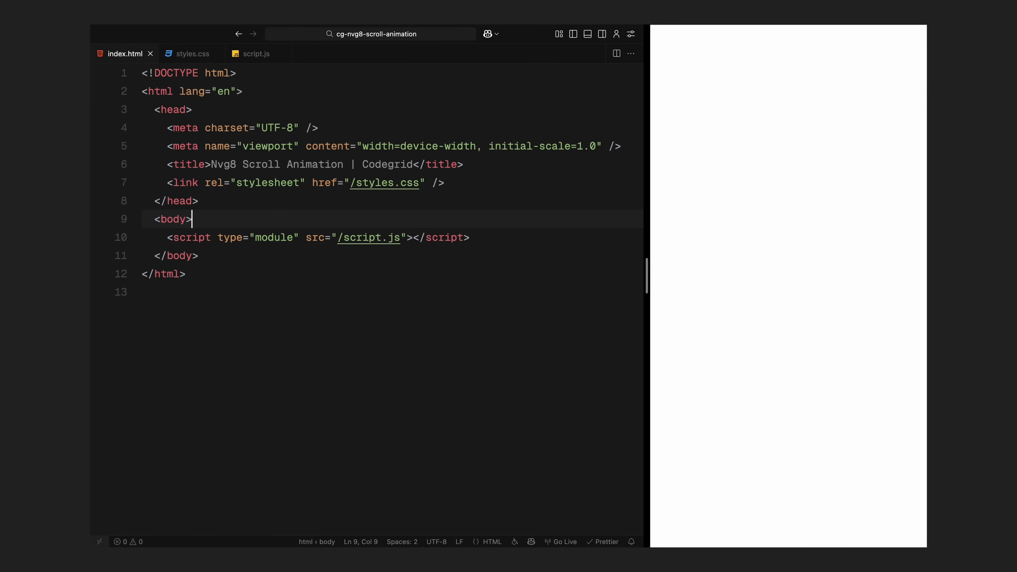
# - Add a section.hero containing a .hero-header block via Emmet
pyautogui.write('<section class="hero"></section>')
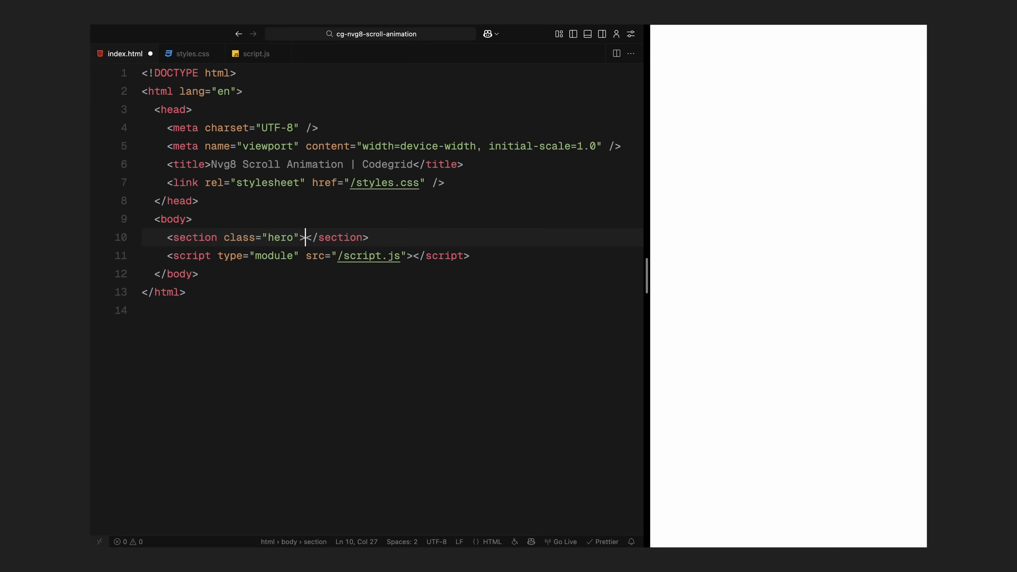
pyautogui.write('section')
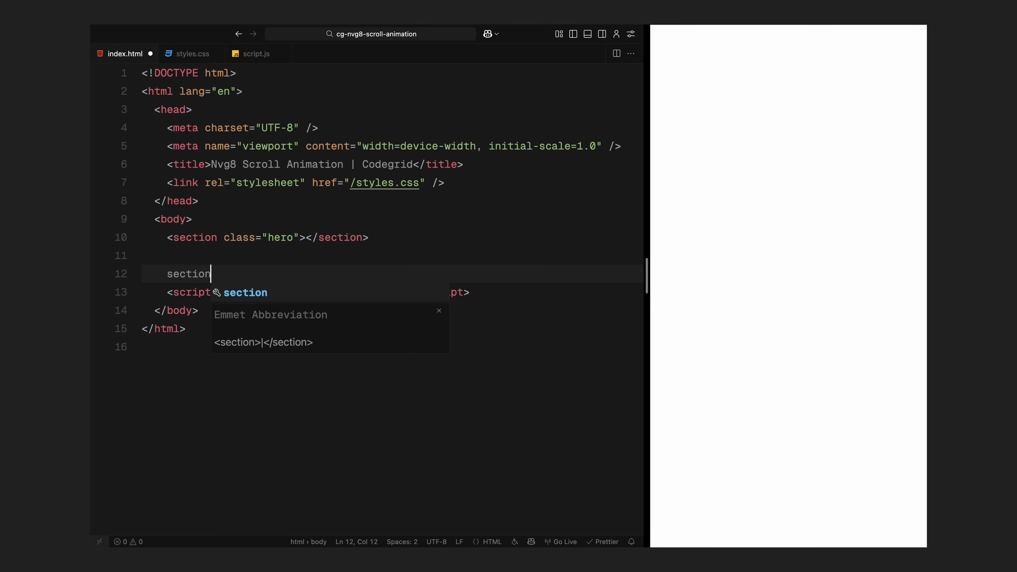
pyautogui.press('Tab')
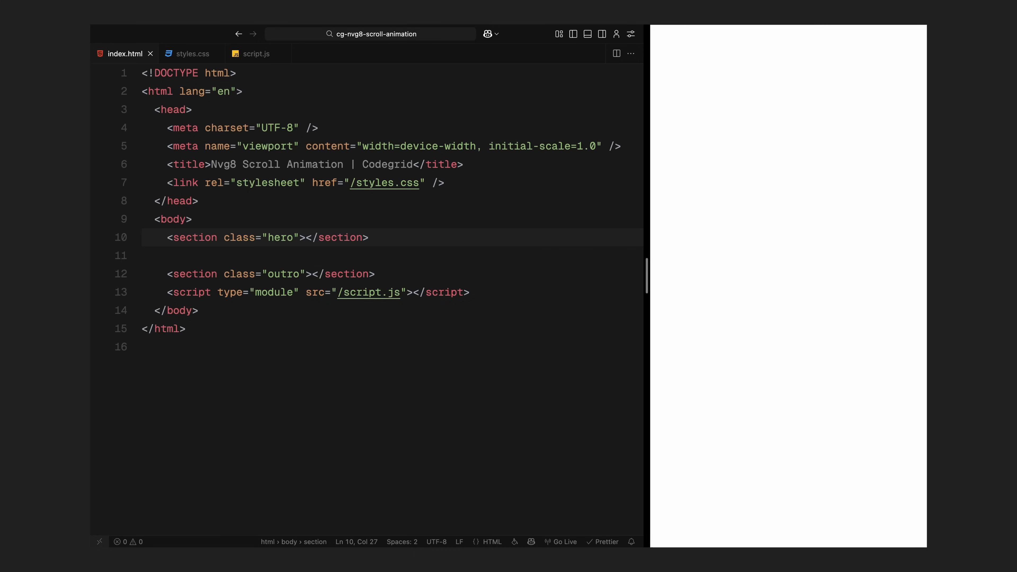
pyautogui.write('.hero-heade')
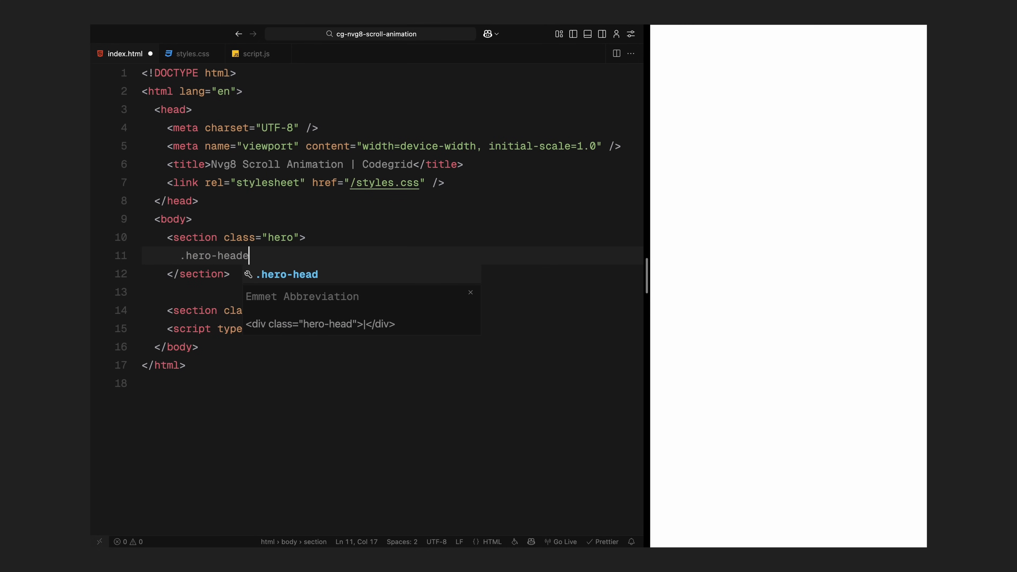
# - Fill the header with a CodegridPRO h1 and tagline, then add .animated-icons with five icon images
pyautogui.write('CodegridPRO</h1>')
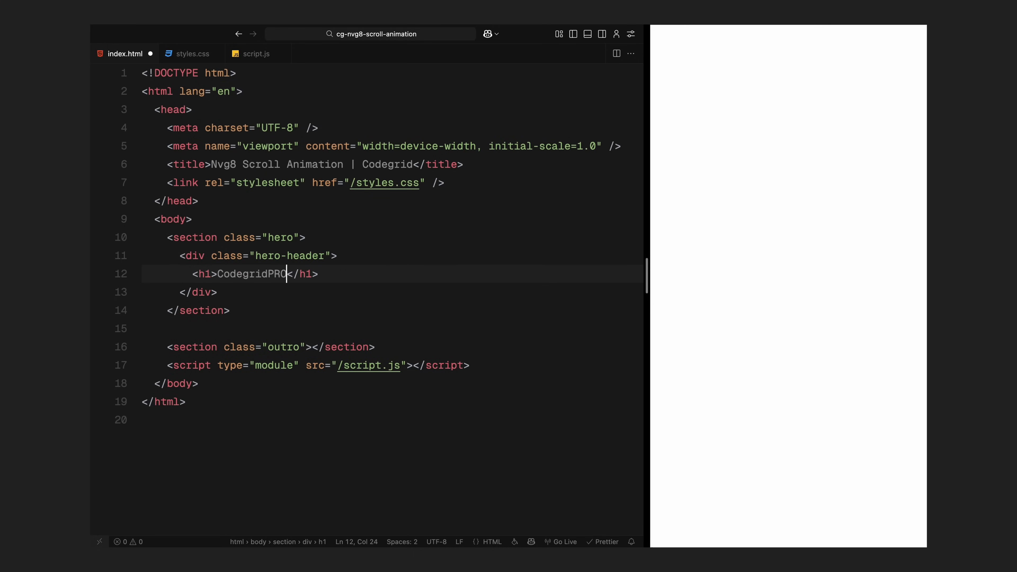
pyautogui.write('<p>One subscription, endless web design.</p>')
pyautogui.write('<div class="animated-icons"></div>')
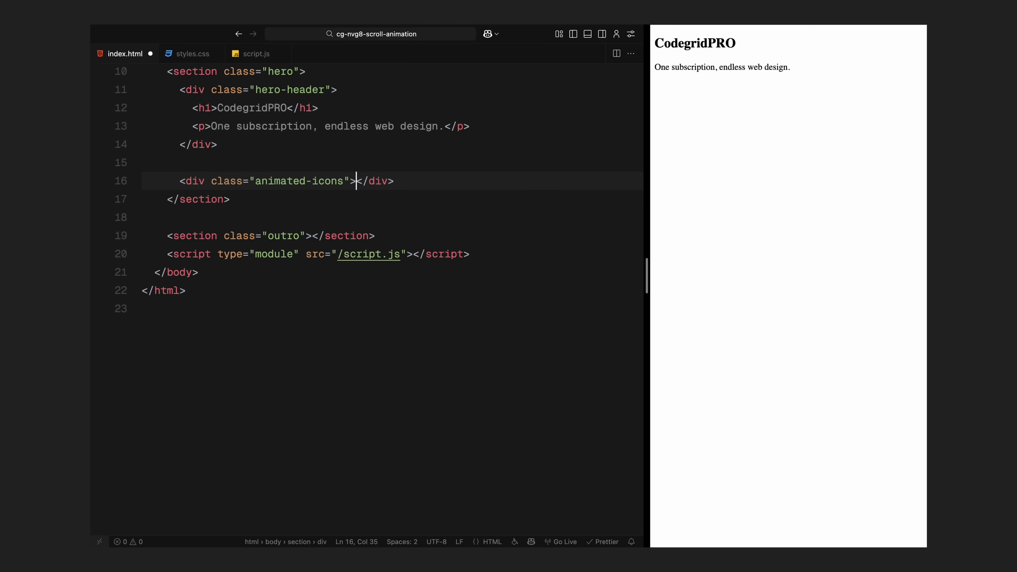
pyautogui.write('.a')
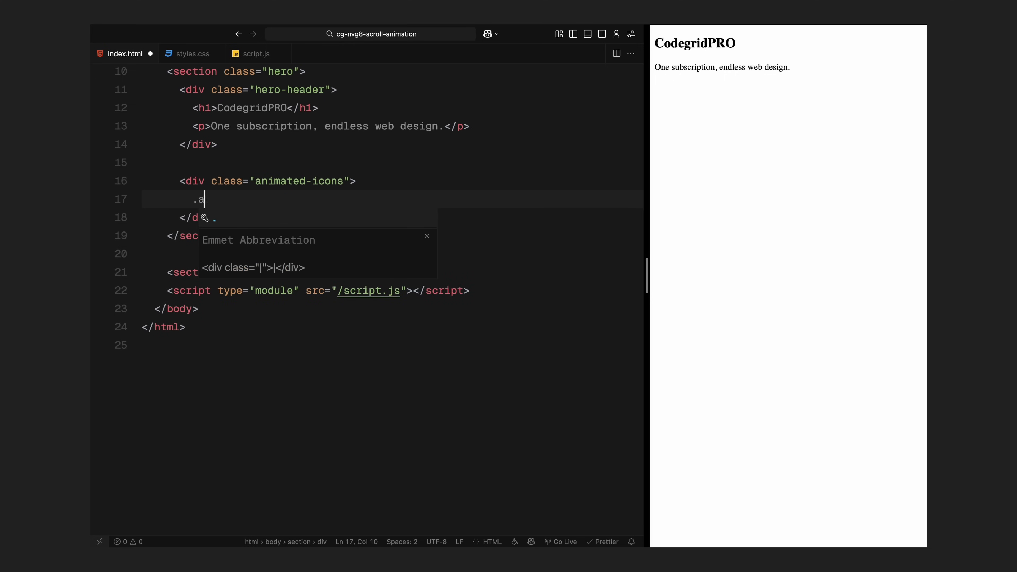
pyautogui.write('nimated-icon.icon-1">')
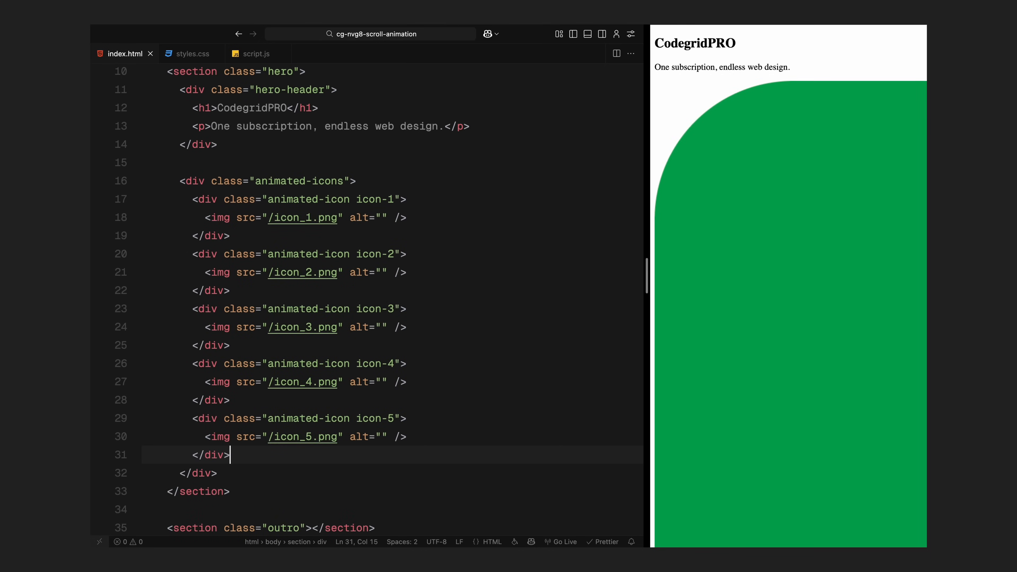
# - Add h1.animated-text below the icons with placeholder-icon divs and text-segment spans
pyautogui.scroll(-3)
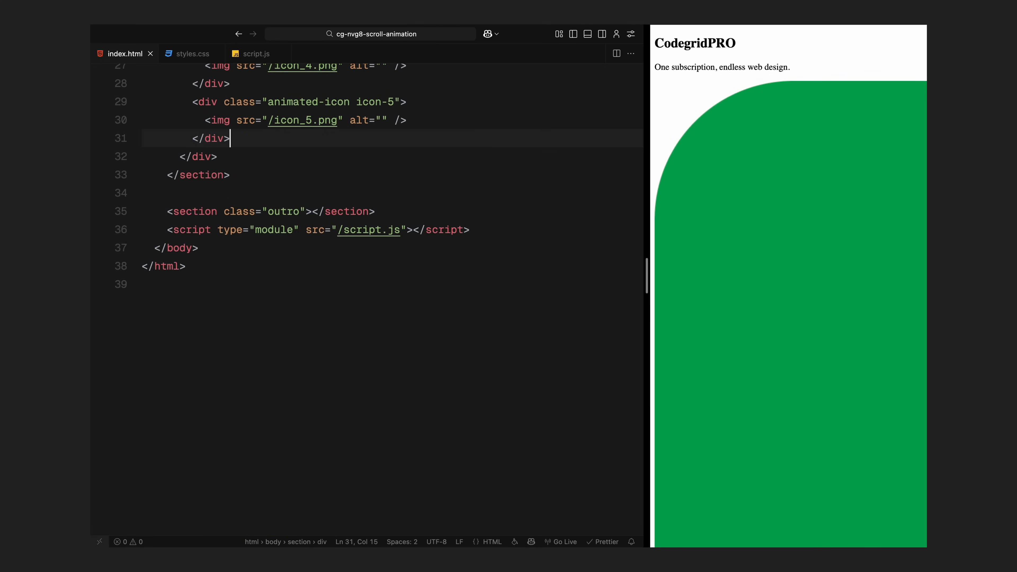
pyautogui.press('Enter')
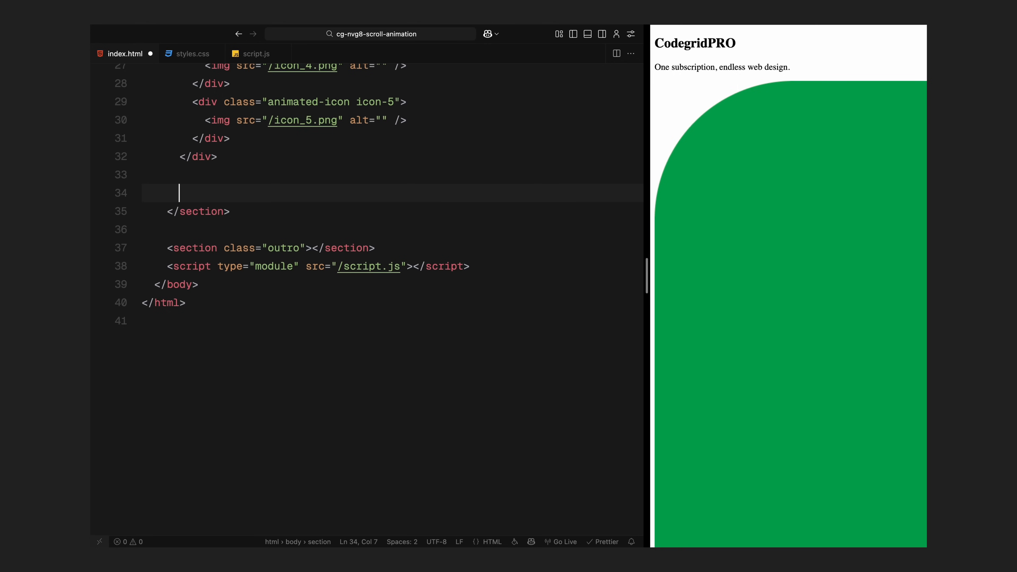
pyautogui.write('h1.animated-text')
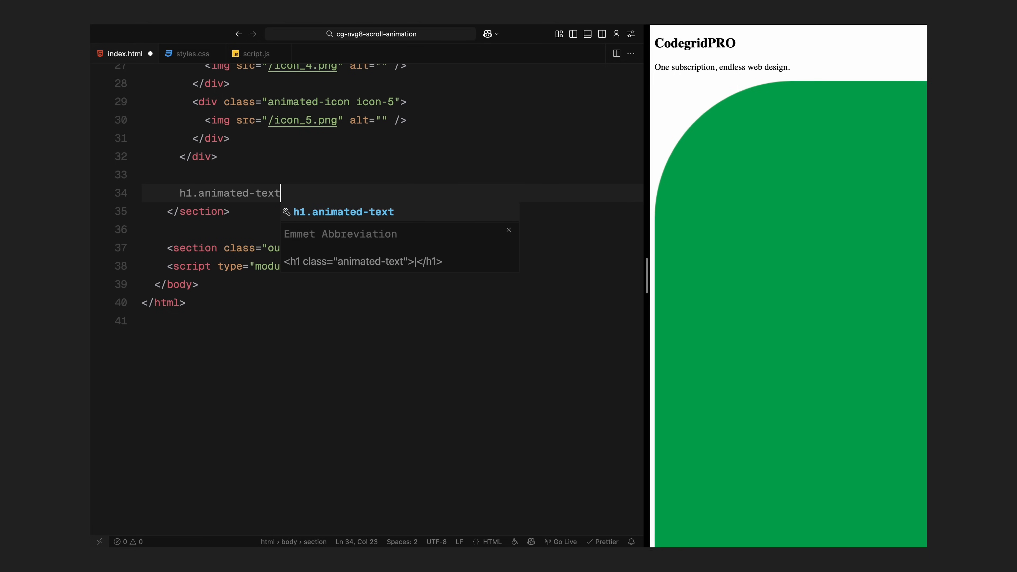
pyautogui.press('Tab')
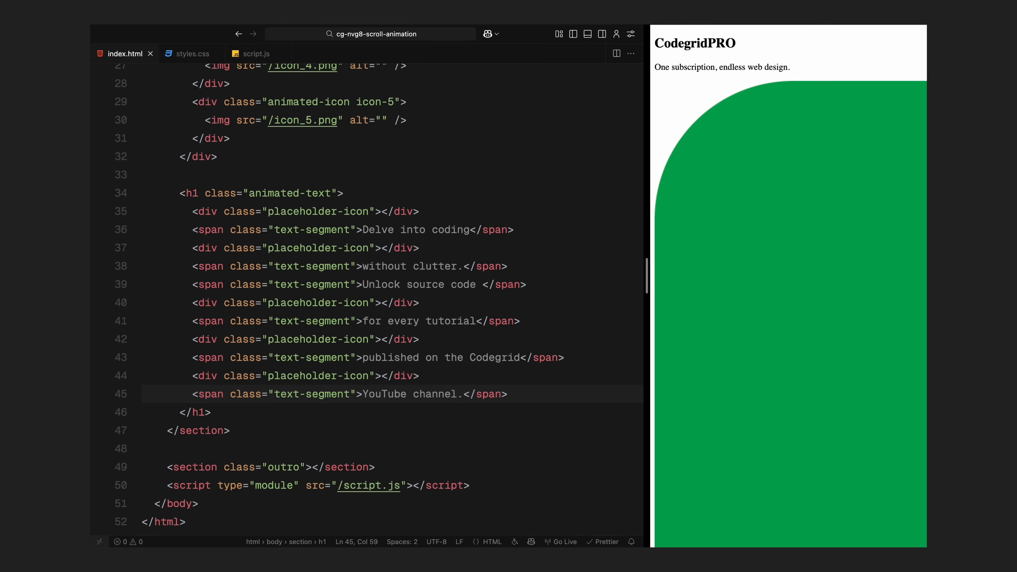
# - Give the outro section an h1 reading 'Link in description' and save
pyautogui.scroll(-3)
pyautogui.write('<h1></h1>')
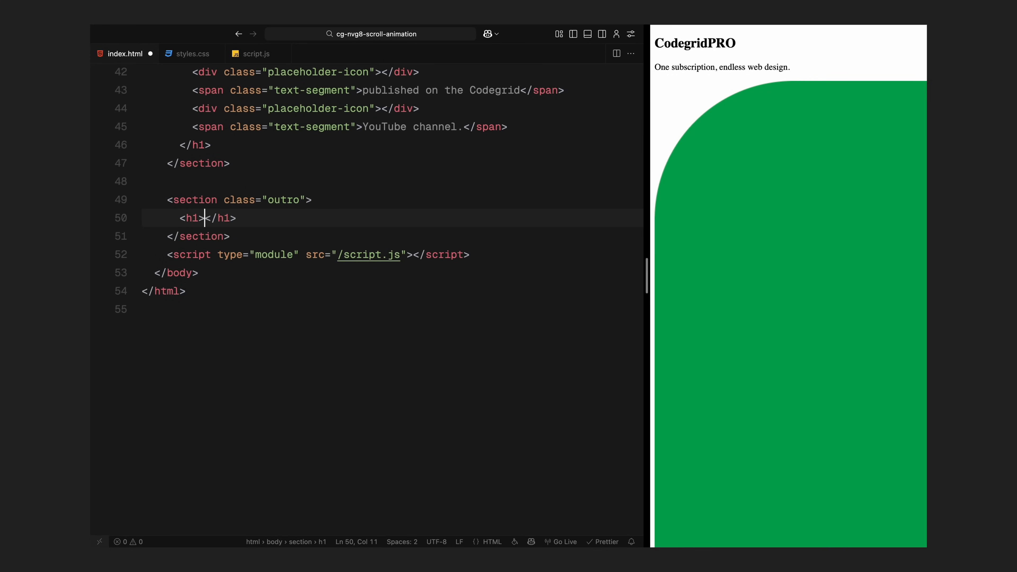
pyautogui.write('Link in description')
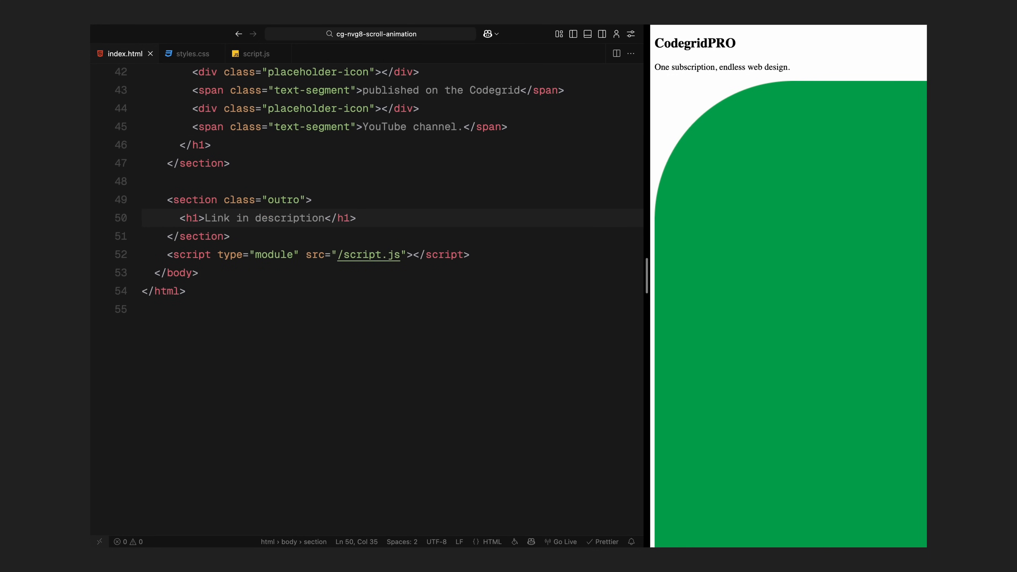
pyautogui.scroll(-3)
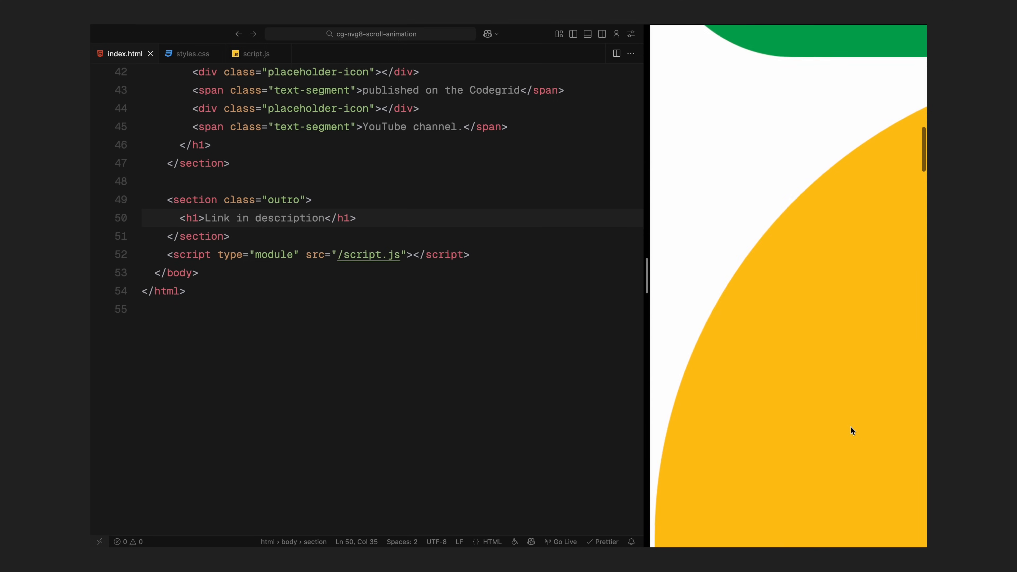
pyautogui.scroll(-3)
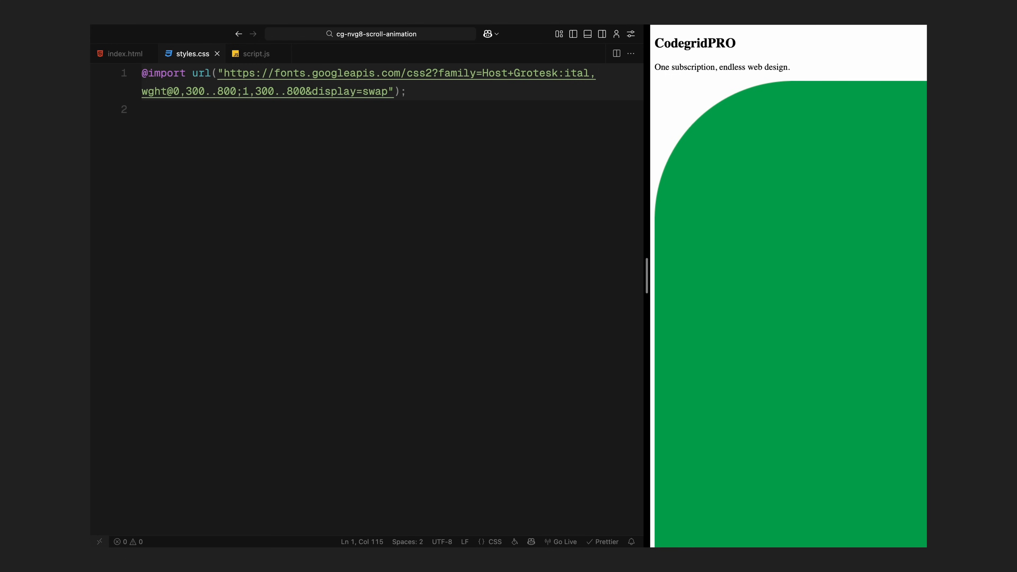
# - Add a reset rule with zero padding and border-box sizing below the font import
pyautogui.click(406, 90)
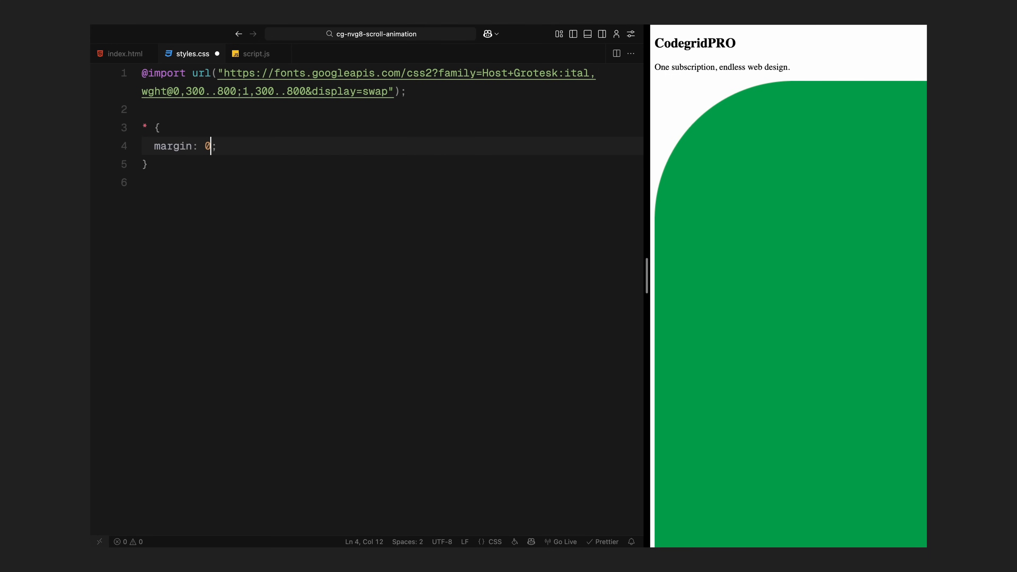
pyautogui.write('padding: 0;')
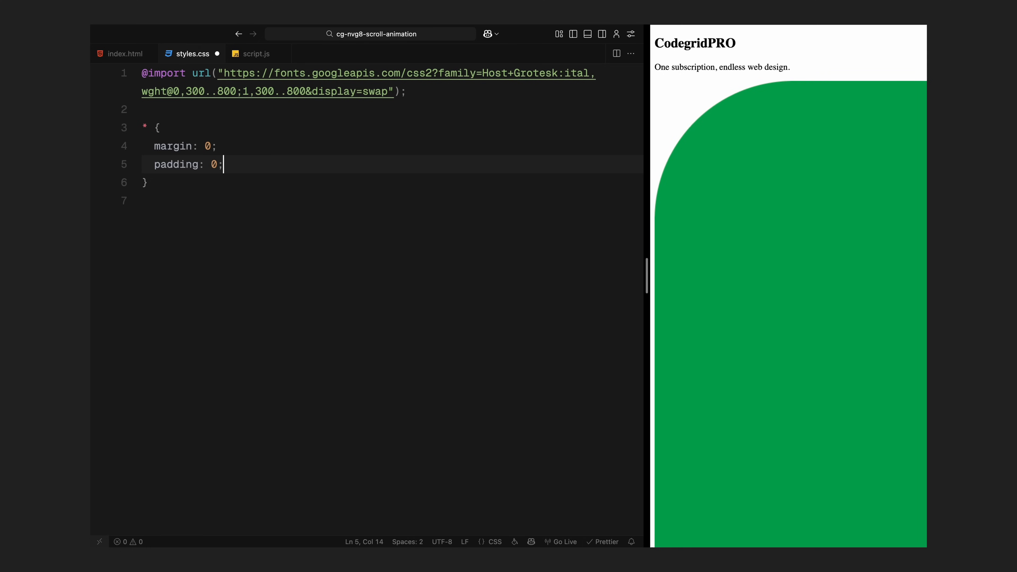
pyautogui.write('box-sizing: border-box;')
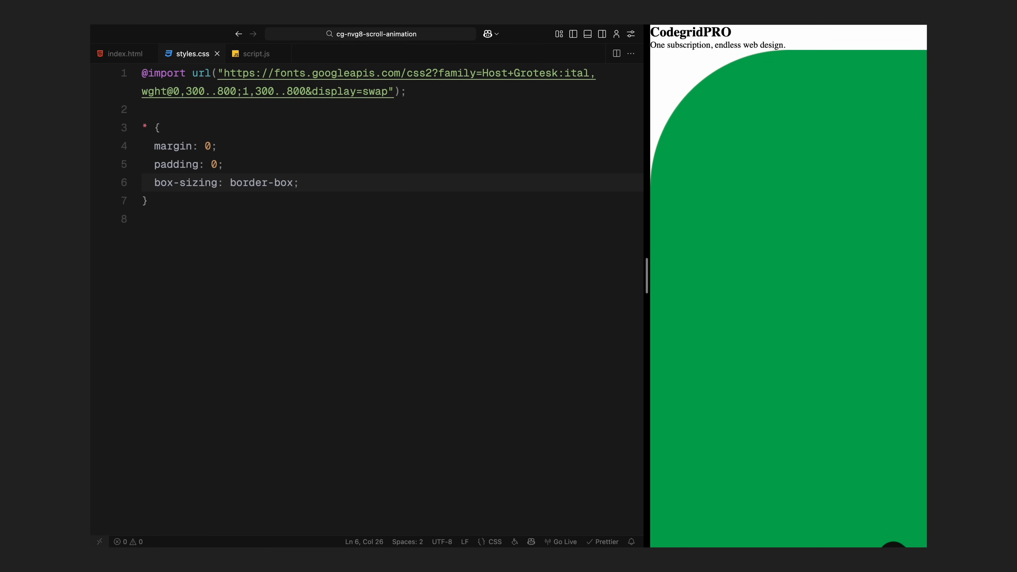
# - Set the body font to Host Grotesk sans-serif and make images full-size with object-fit cover
pyautogui.write('body')
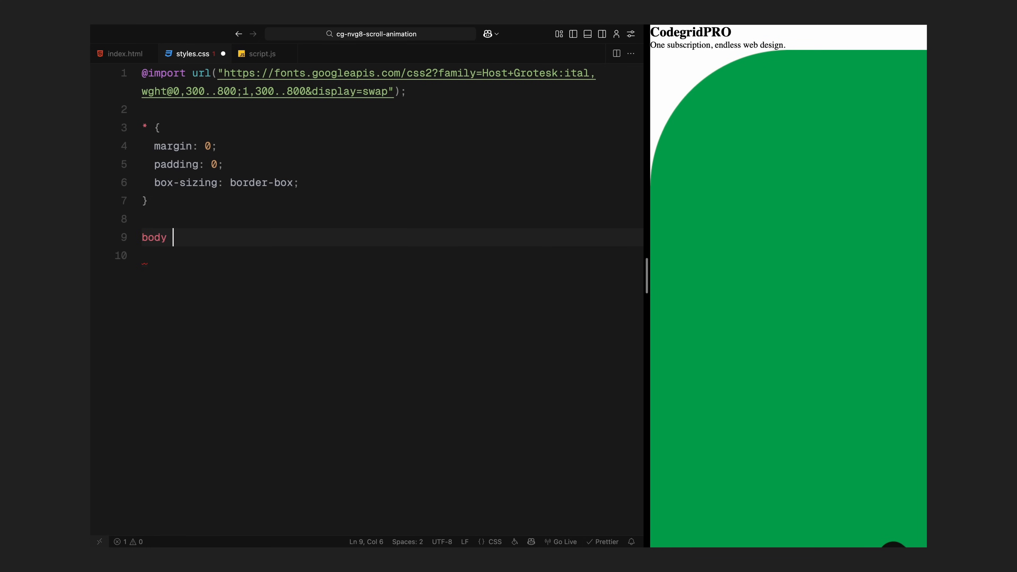
pyautogui.write('{')
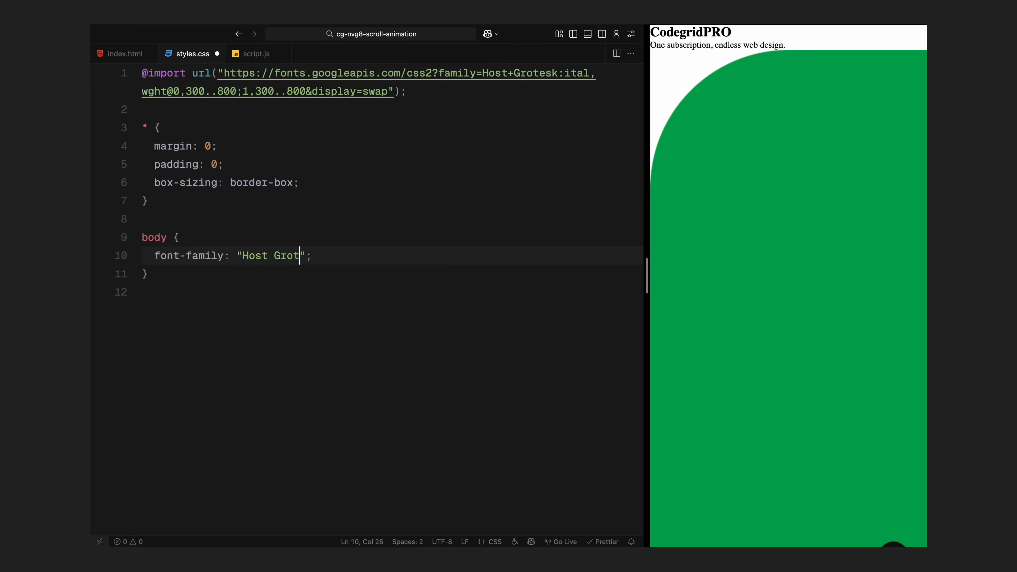
pyautogui.write('esk", sans-serif')
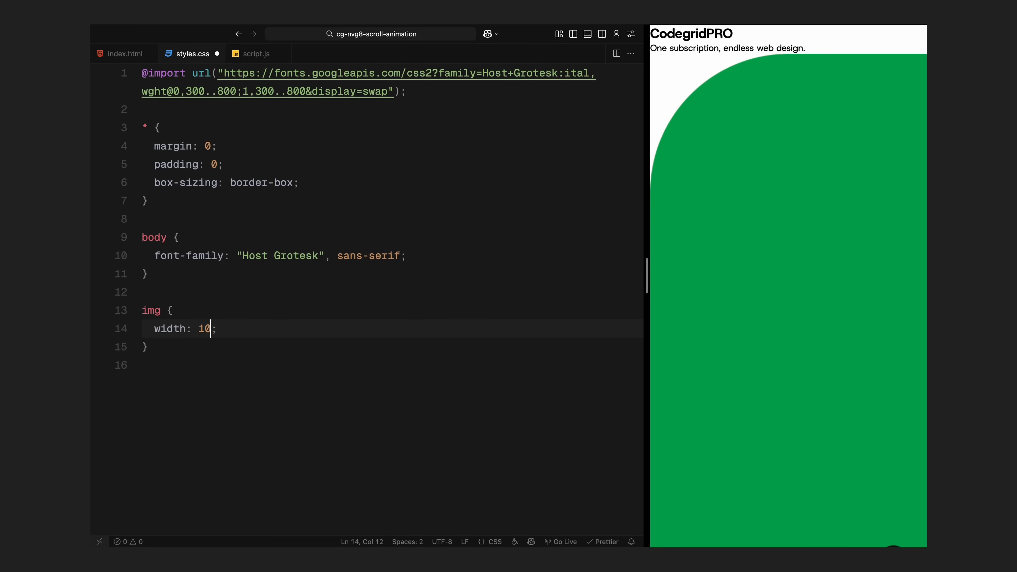
pyautogui.write('o')
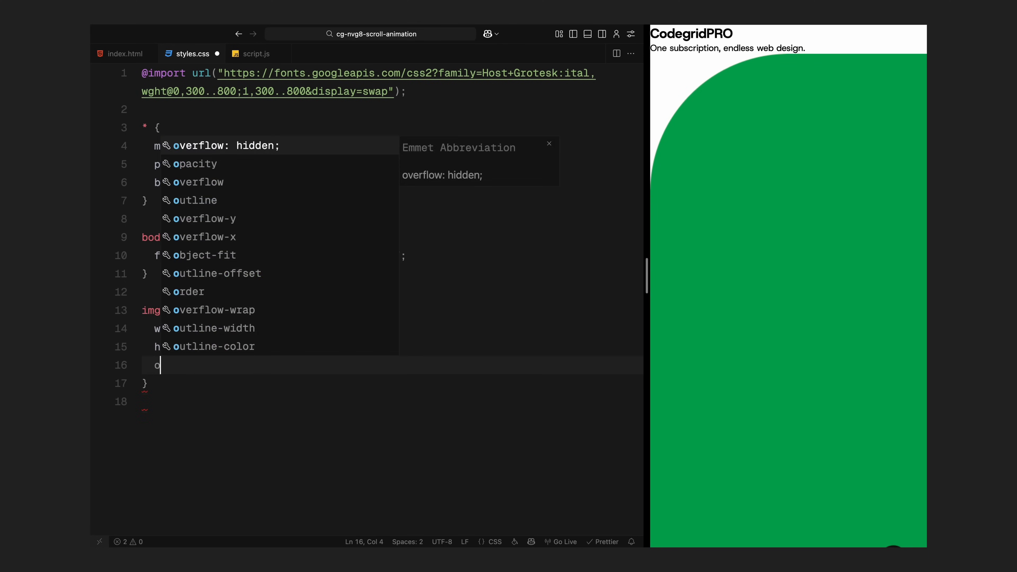
pyautogui.write('object-fit: cover;')
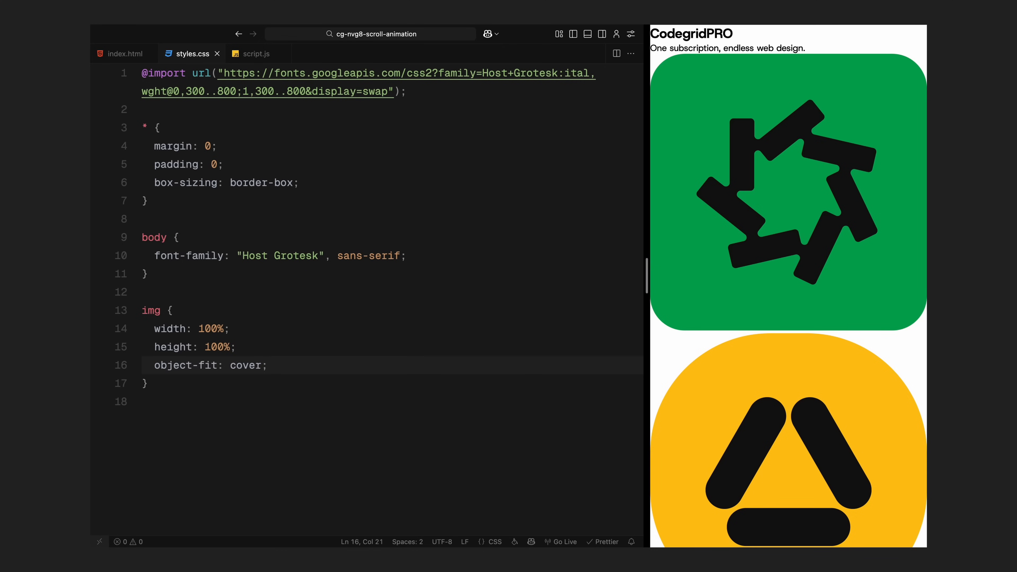
# - Style h1 at 7vw, weight 800, line-height 1 and paragraphs at 1.5rem, weight 400
pyautogui.write('h1 {')
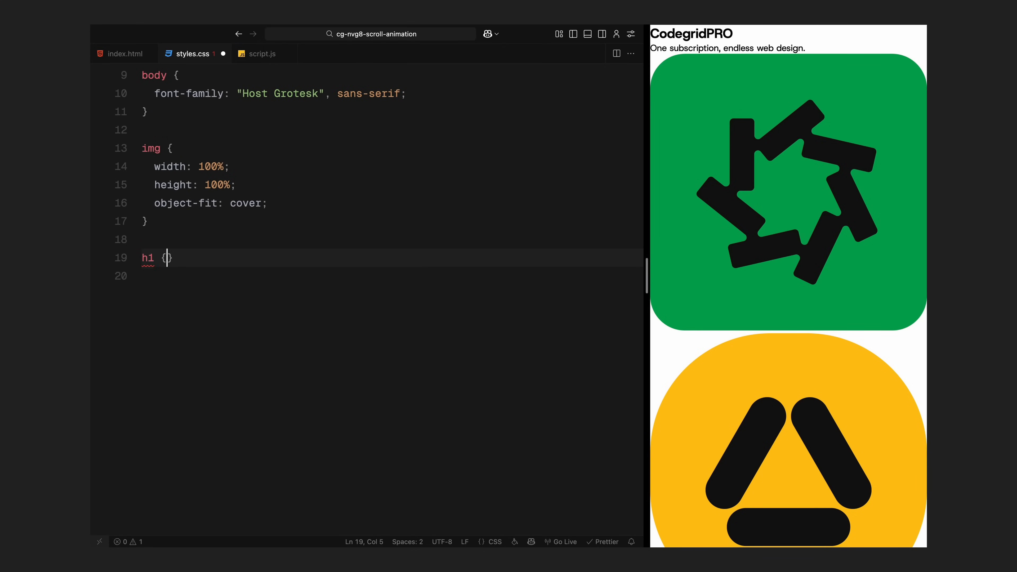
pyautogui.write('font-size: 7vw;')
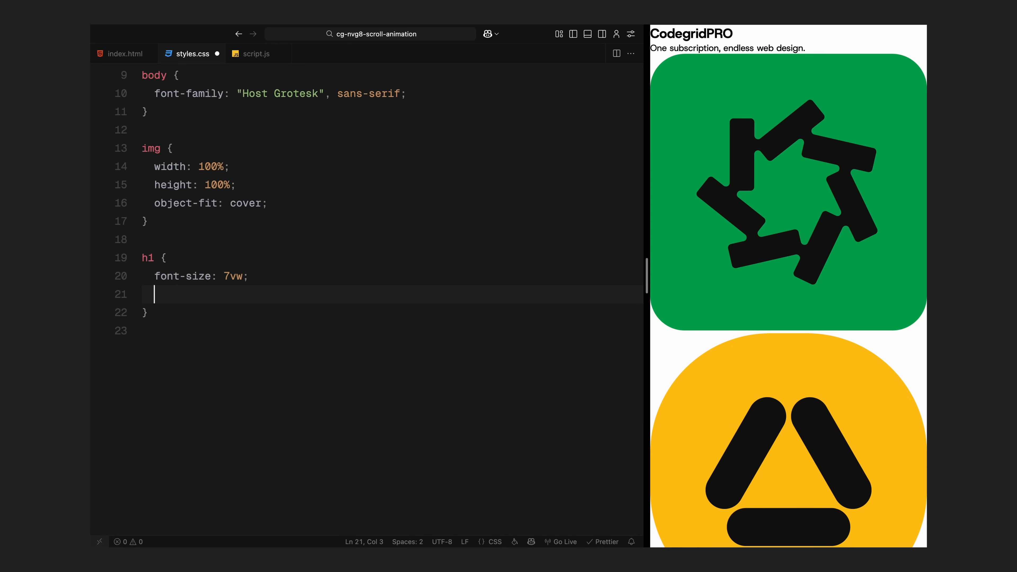
pyautogui.write('font-weight: 800;')
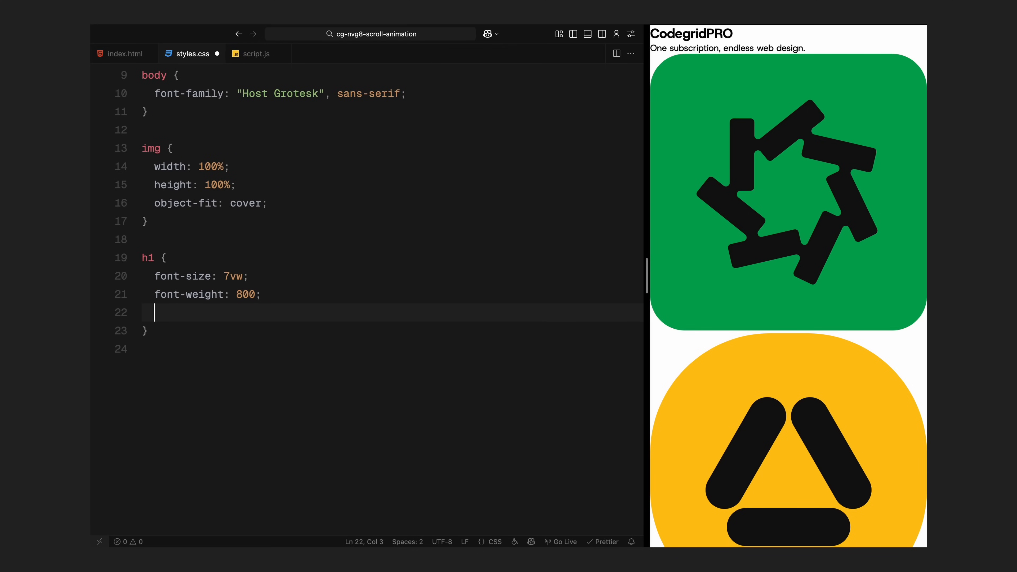
pyautogui.write('line-height: 1;')
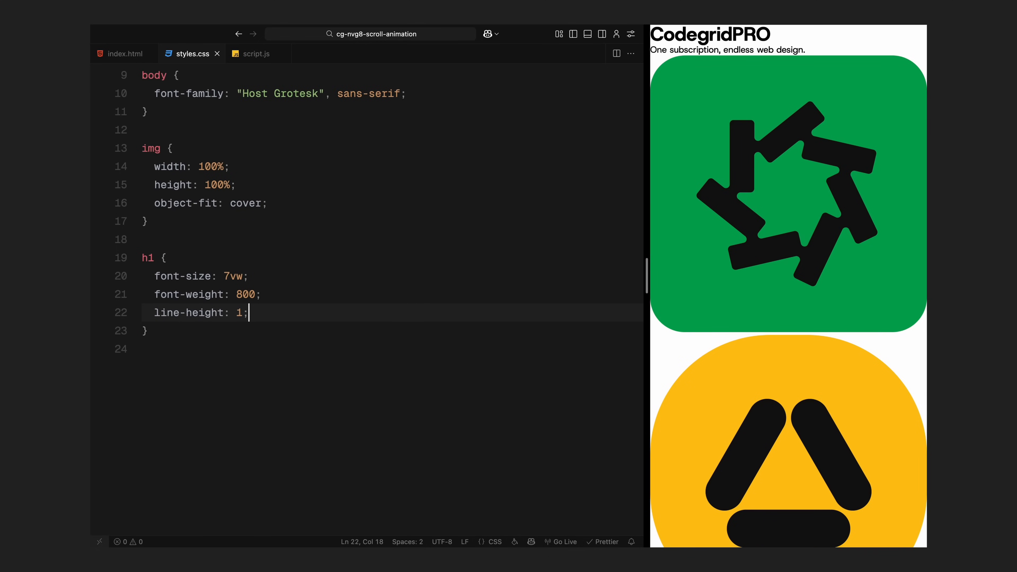
pyautogui.write('fonts')
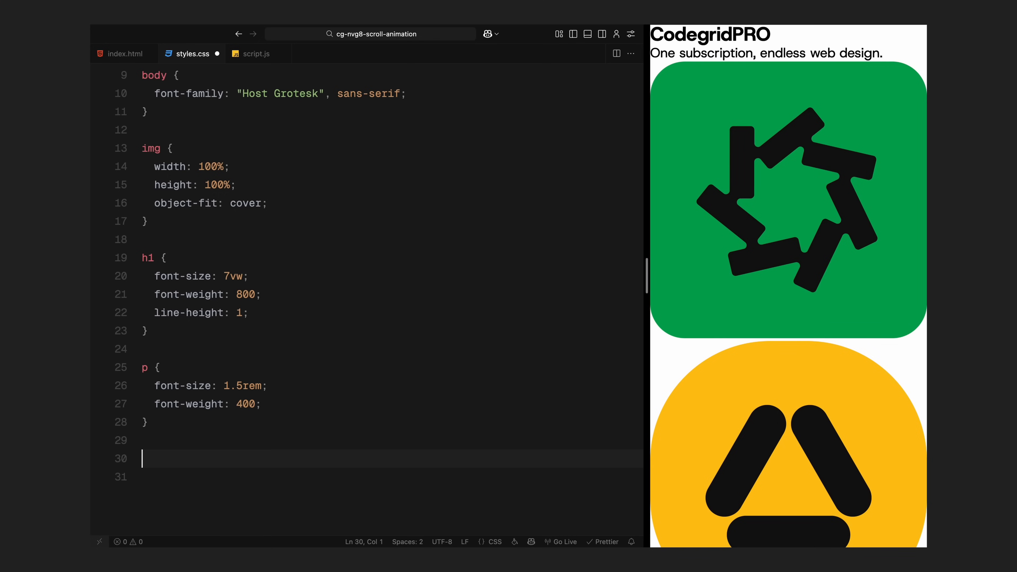
# - Make sections full-viewport, flex-centered, #141414 background with #e3e3db text and overflow hidden
pyautogui.write('section {')
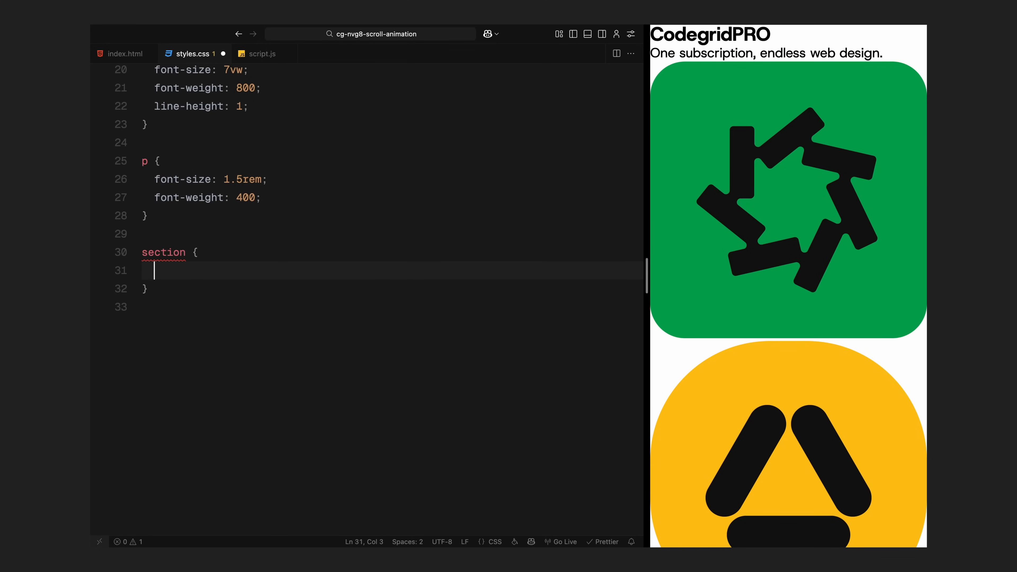
pyautogui.write('position: relative;')
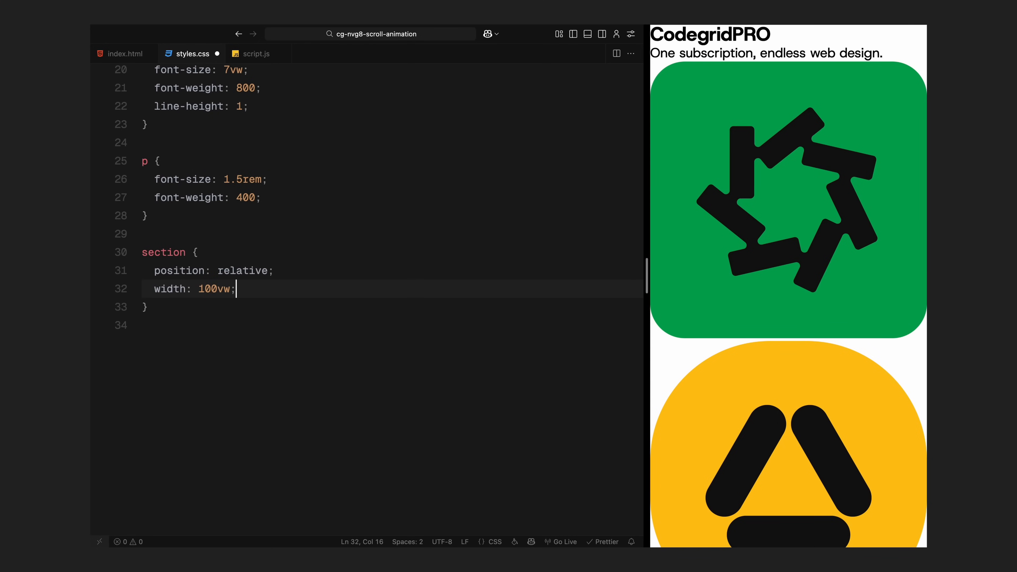
pyautogui.write('padding: 1.5rem;')
pyautogui.write('display: flex;')
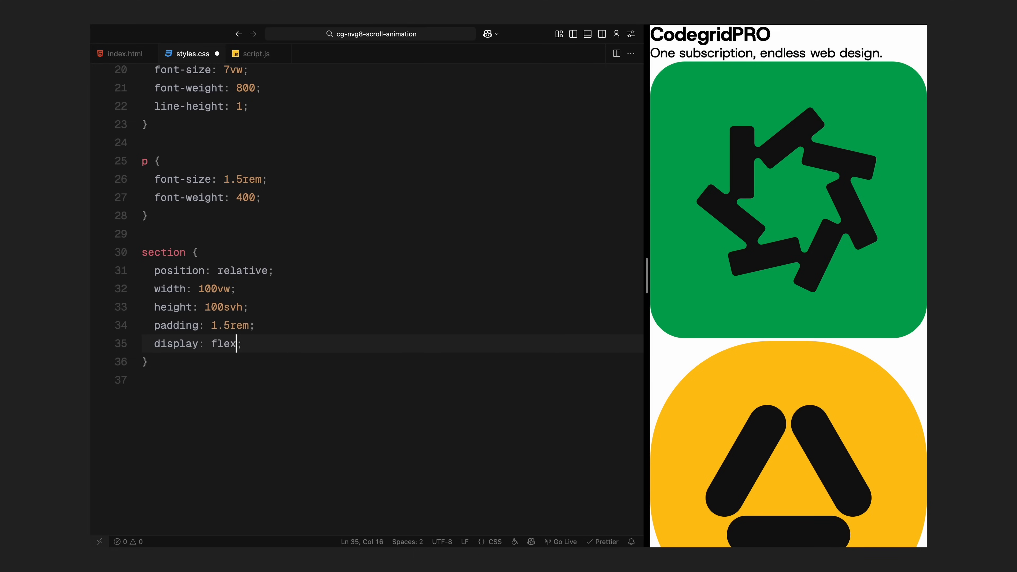
pyautogui.write('align-items: center;')
pyautogui.write('color: ;')
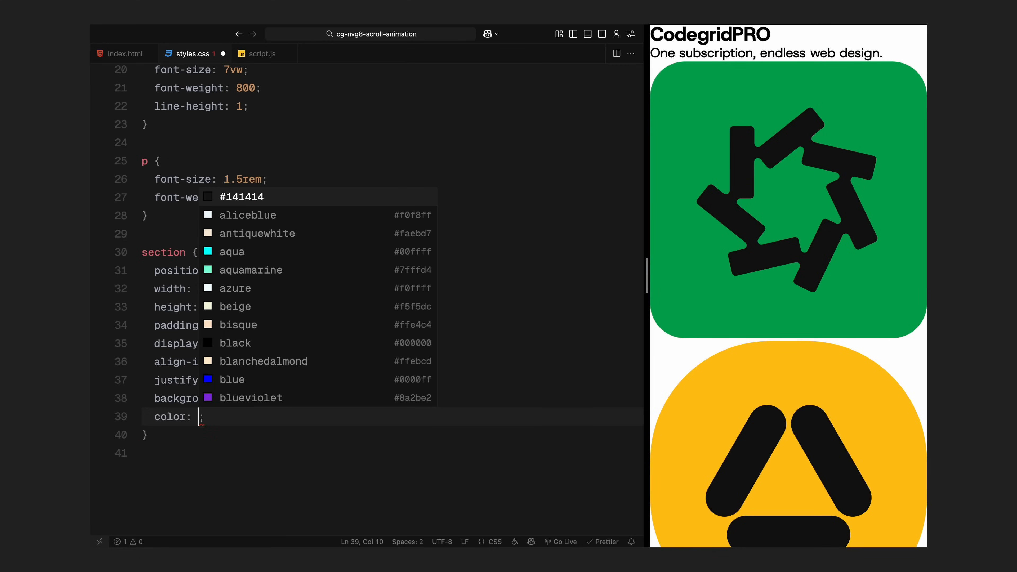
pyautogui.write('ove')
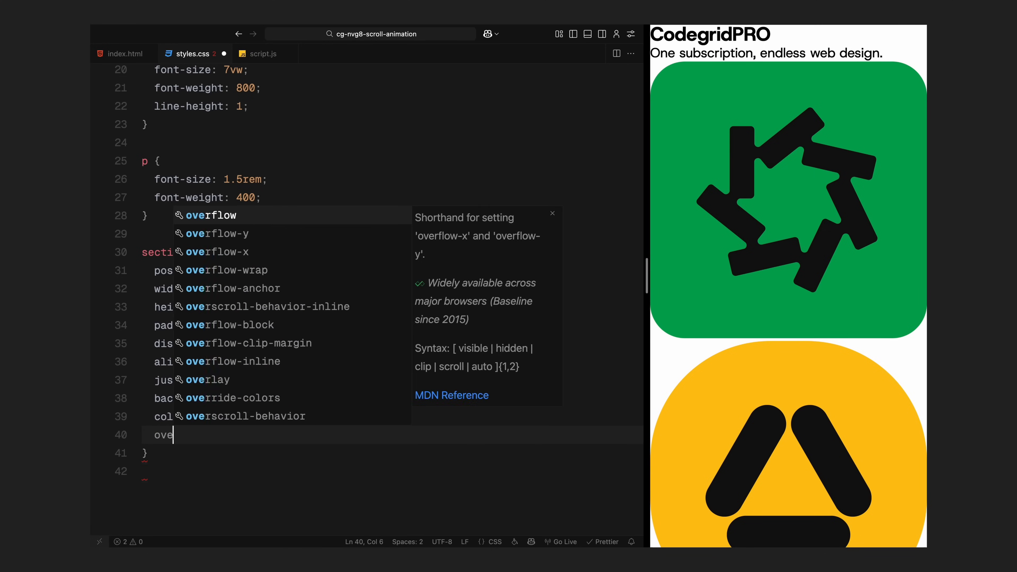
pyautogui.write('rflow: hidden;')
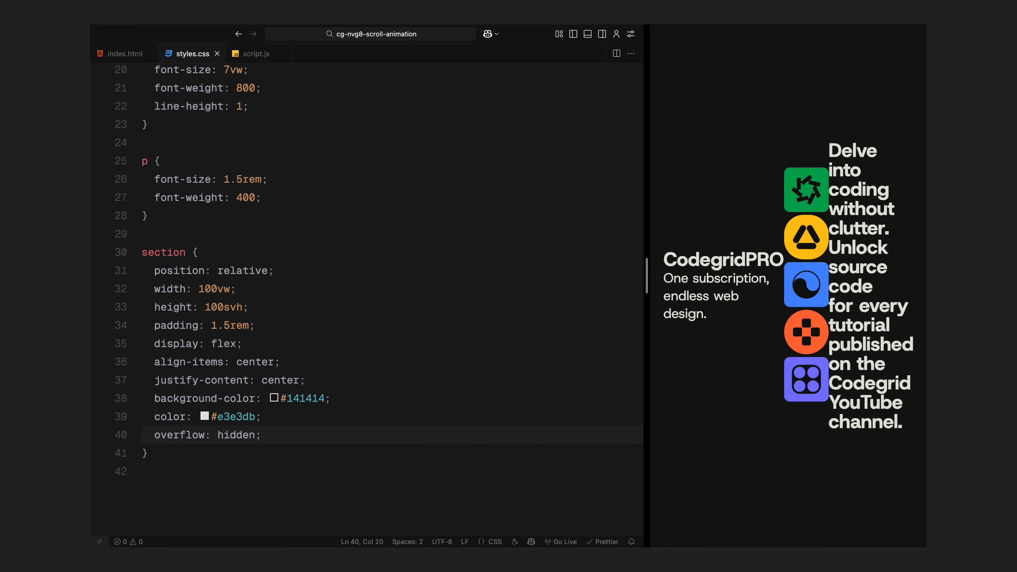
# - Give .hero a background-color 0.3s ease transition
pyautogui.write('.hero {')
pyautogui.write('flex-direction: column;')
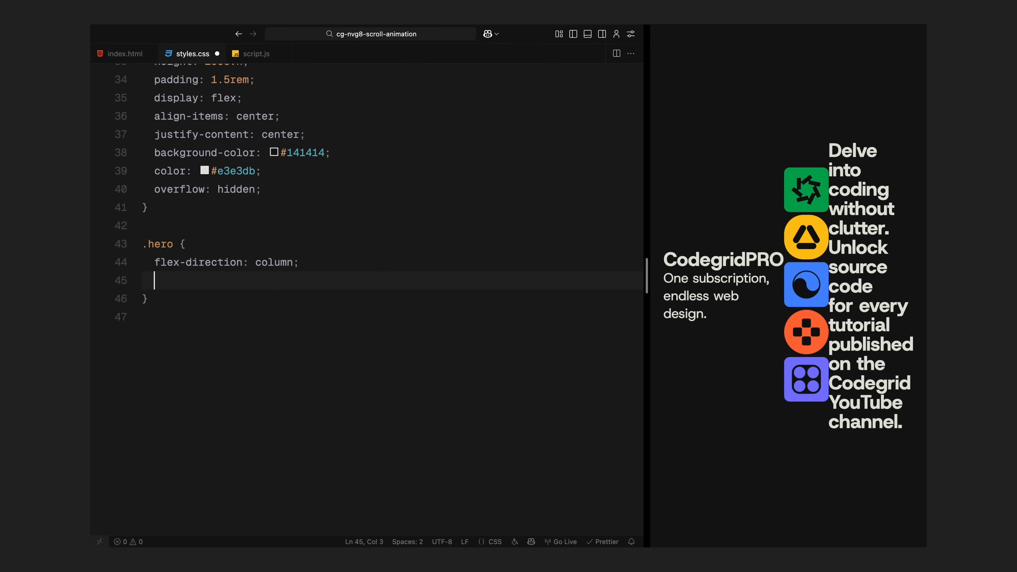
pyautogui.write('transition: background;')
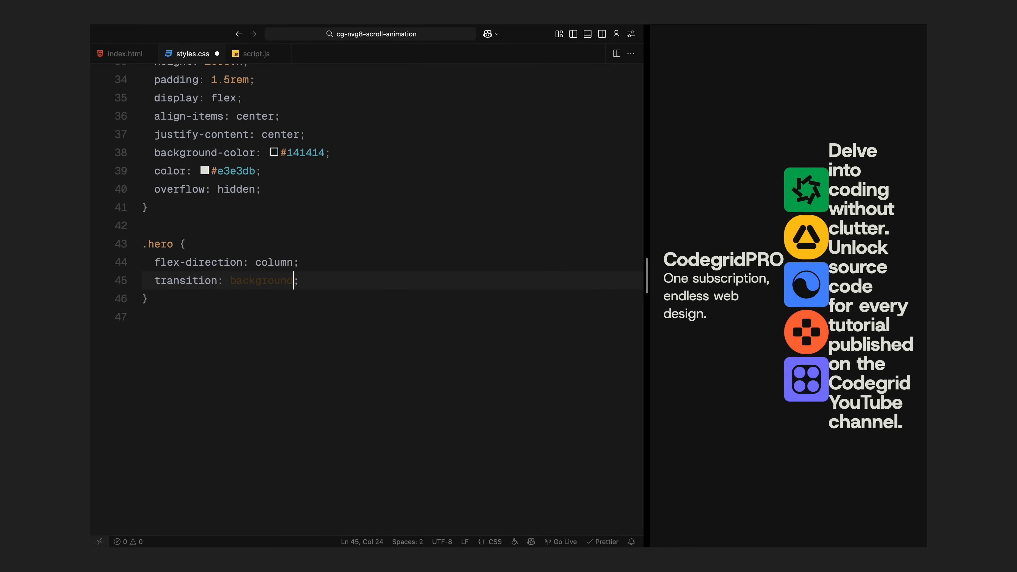
pyautogui.write('-color 0.3s ease')
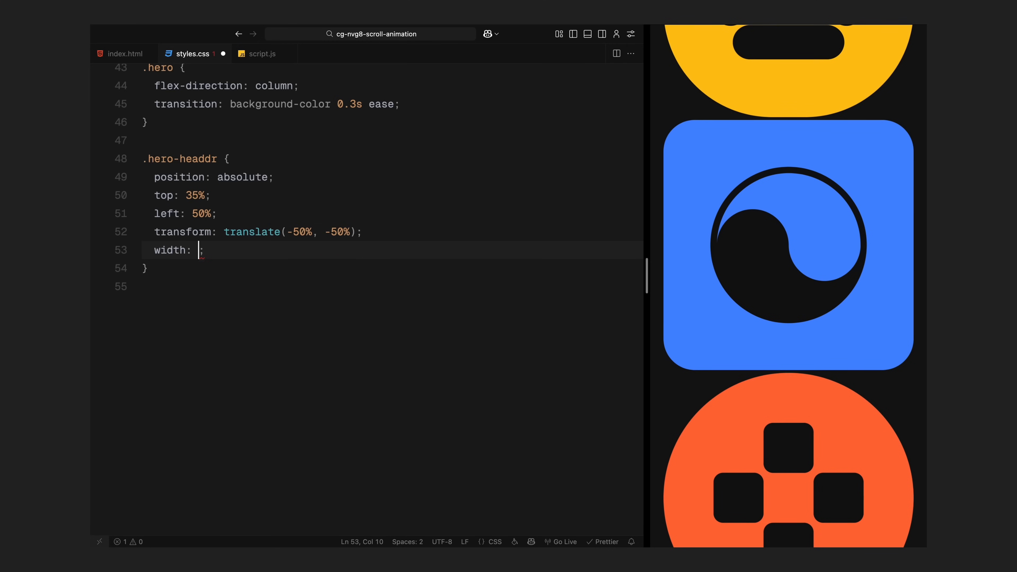
# - Position .hero-headdr absolutely at top 60% as a centered column with a gap
pyautogui.write('60%;')
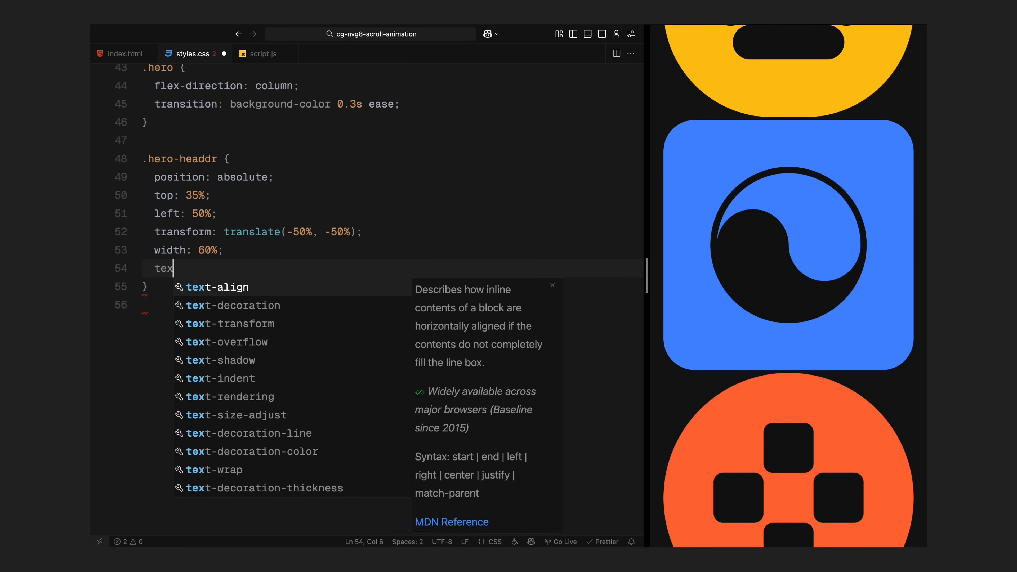
pyautogui.write('ext-align: center;')
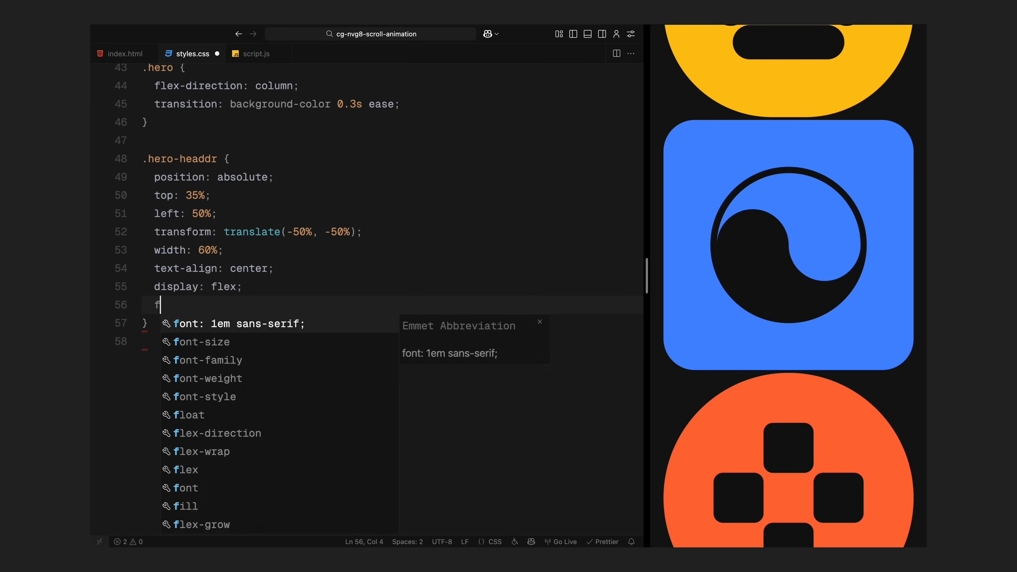
pyautogui.write('gap: 2rem;')
pyautogui.write('will-change: transform, opacity;')
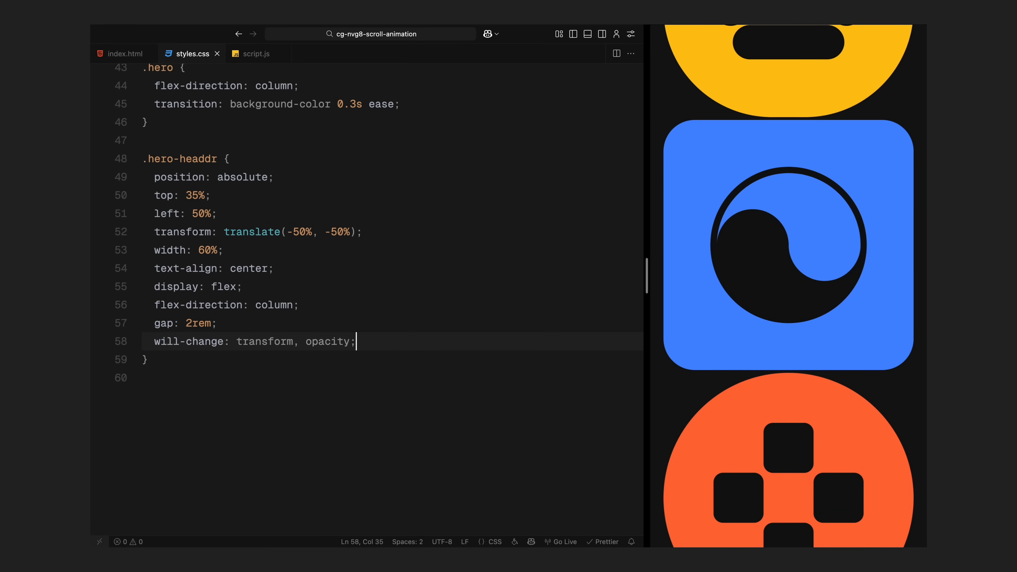
pyautogui.write('.animated-icons {')
pyautogui.write('position: fixed;')
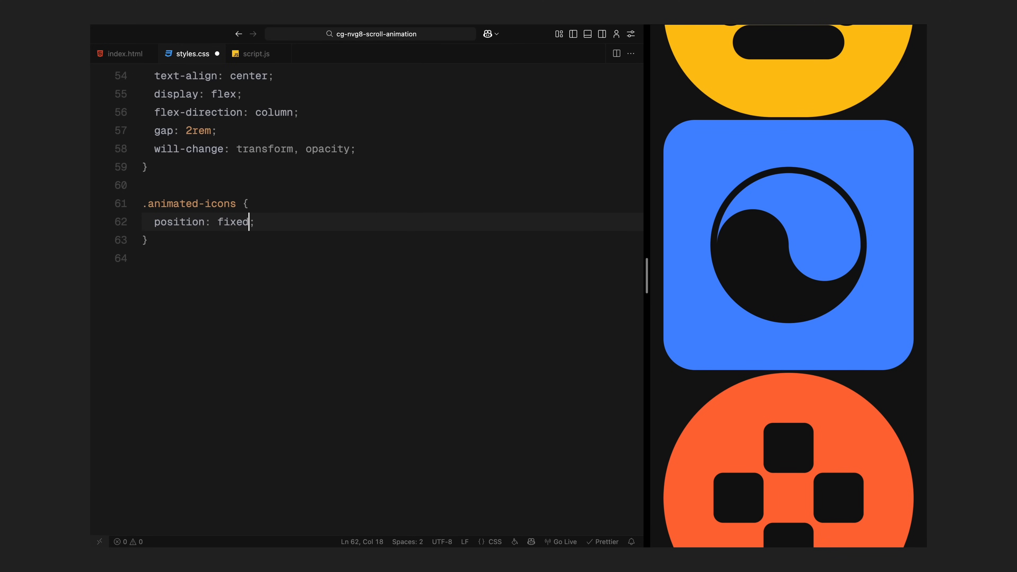
# - Fix .animated-icons as a bottom flex row at 1rem with z-index 2, each .animated-icon flex 1 and square
pyautogui.write('bottom: 1rem;')
pyautogui.write('align-items: ;')
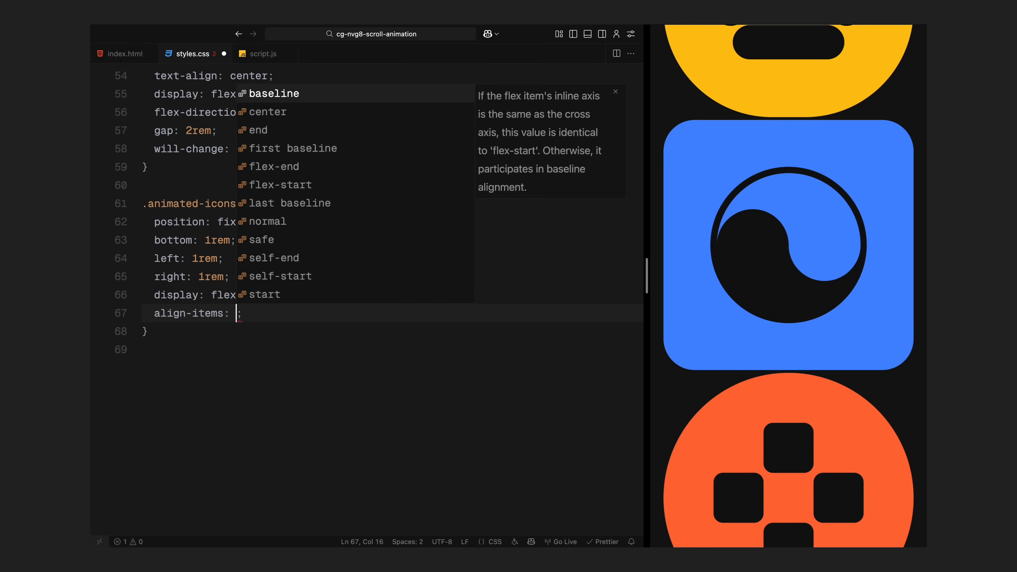
pyautogui.write('center;')
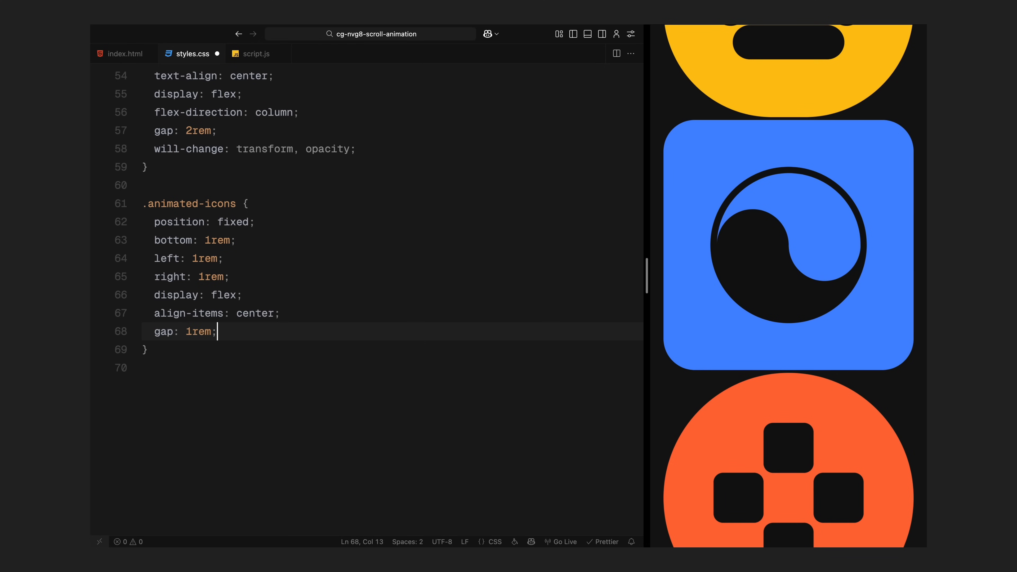
pyautogui.write('will-change: transform;')
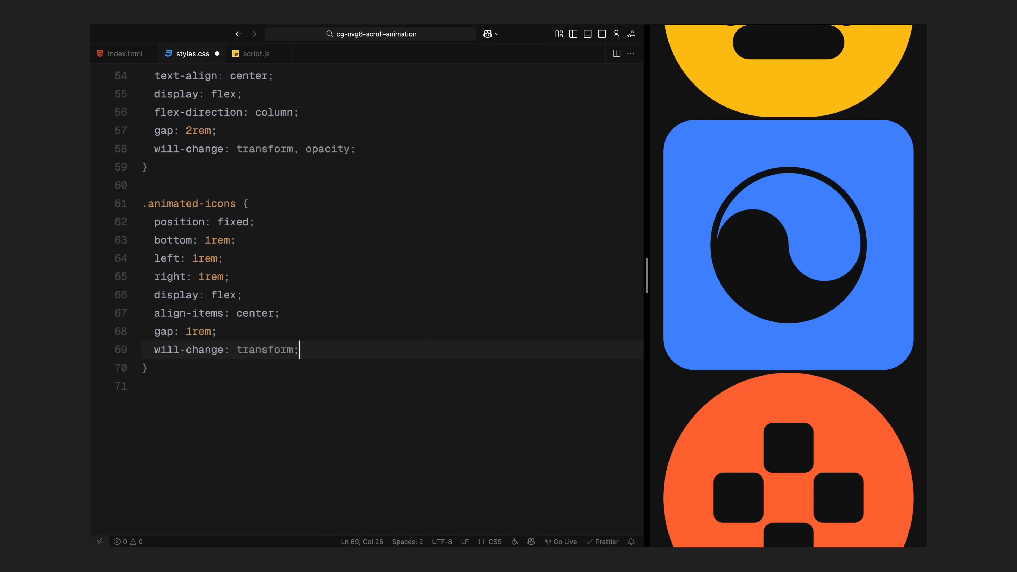
pyautogui.write('z-index: 2;')
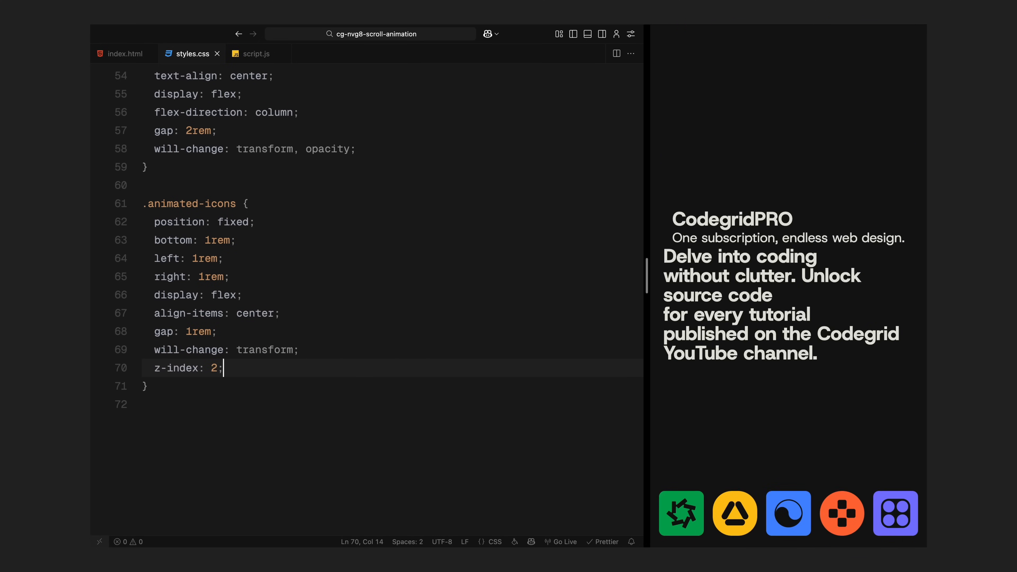
pyautogui.write('.animated-icon {')
pyautogui.write('flex: 1;')
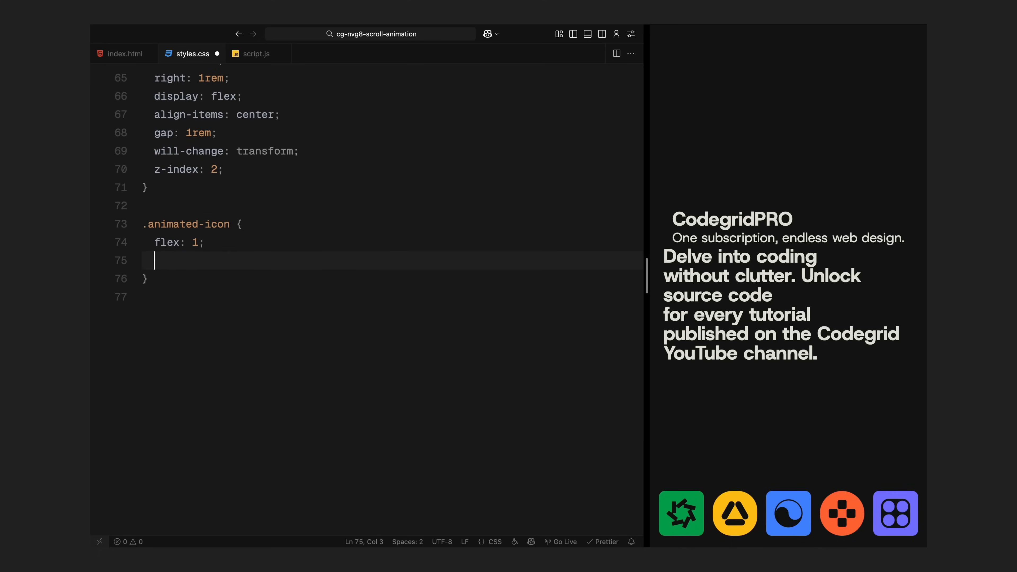
pyautogui.write('aspect-ratio: 1;')
pyautogui.write('pos')
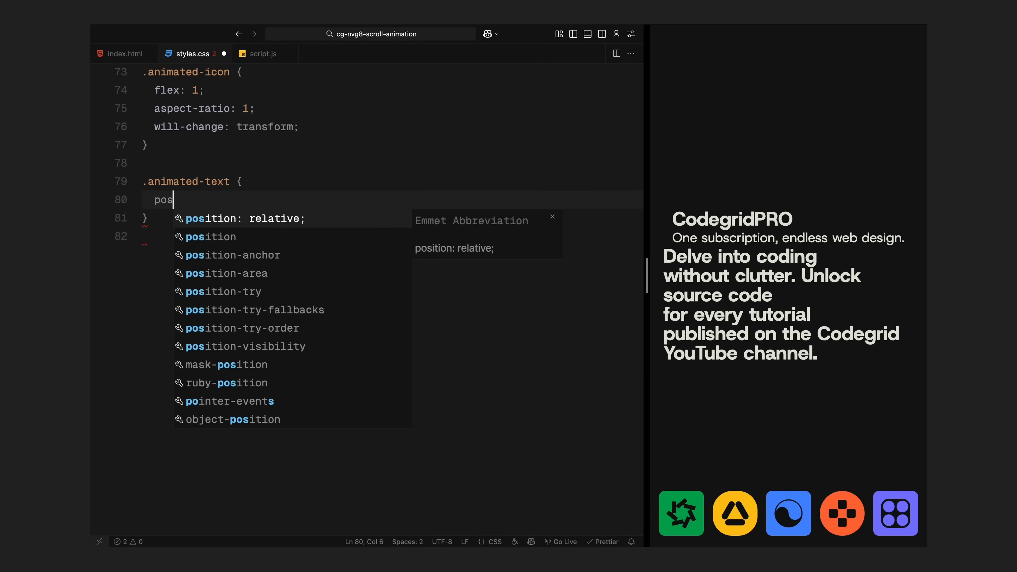
# - Style .animated-text centered, max-width 1000px, #141414, weight 800, and start .text-segment at opacity 0
pyautogui.write('max-width: 1000px;')
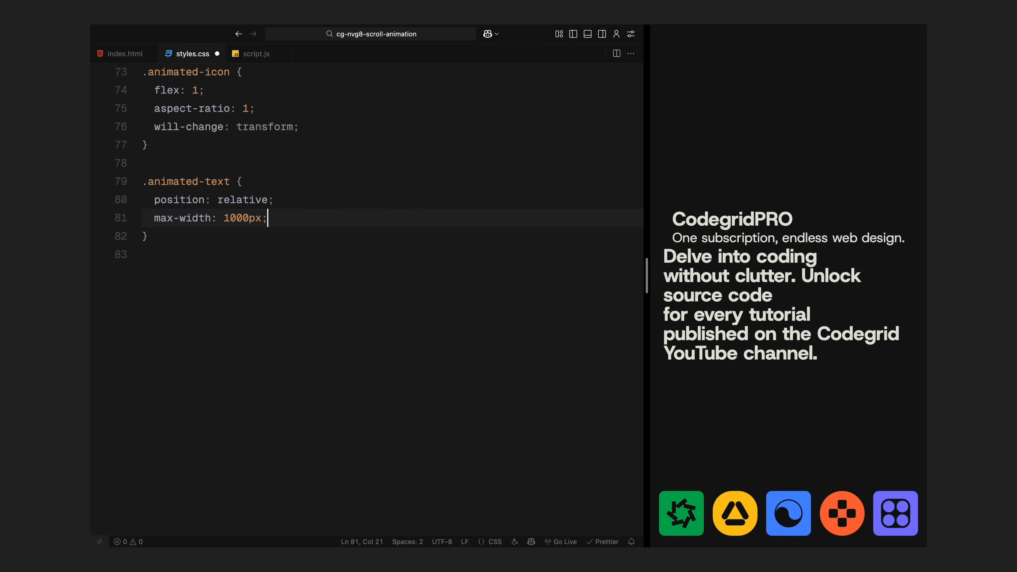
pyautogui.write('text-align: center;')
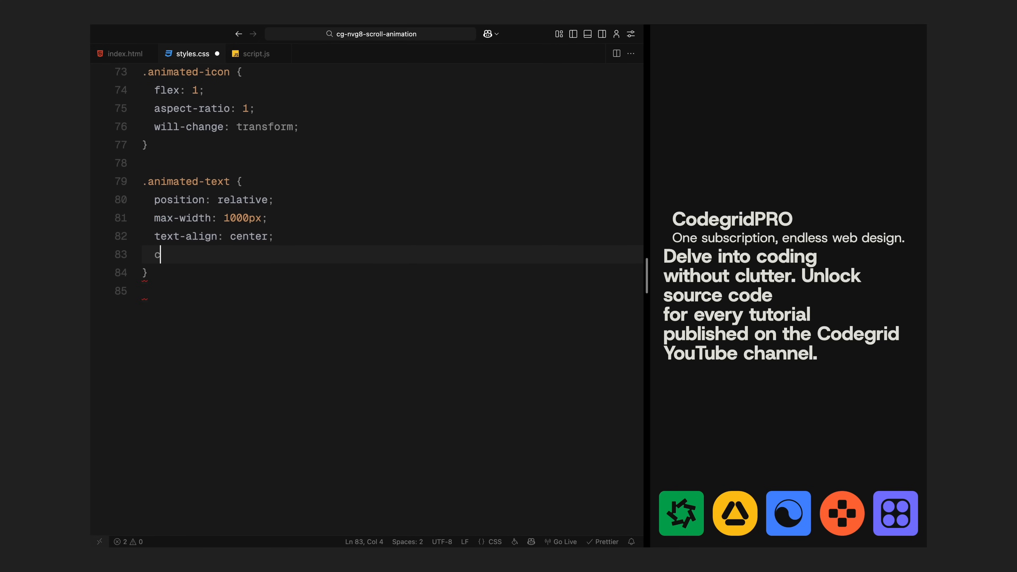
pyautogui.write('olor: #141414;')
pyautogui.write('font-weight: ;')
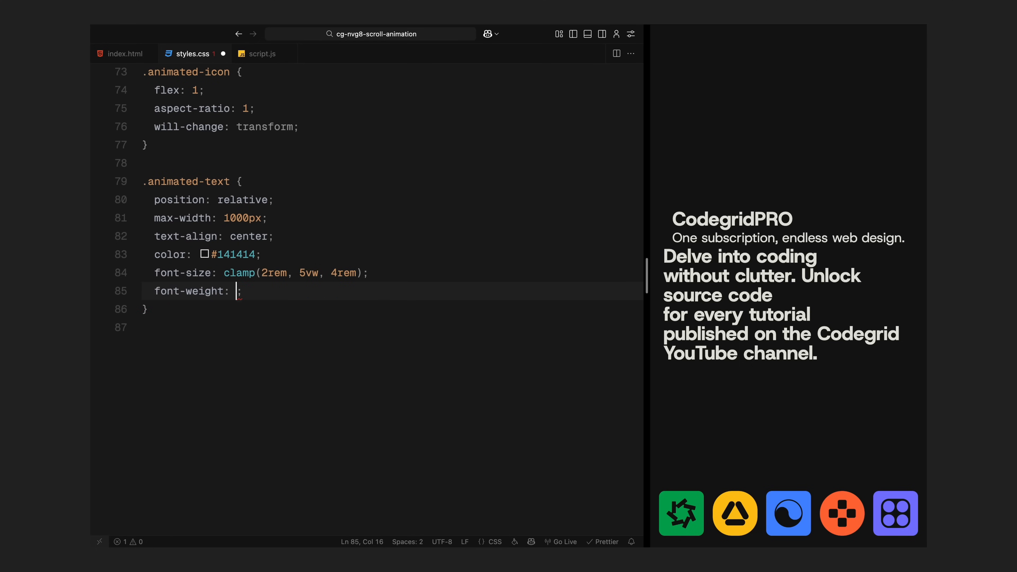
pyautogui.write('800;')
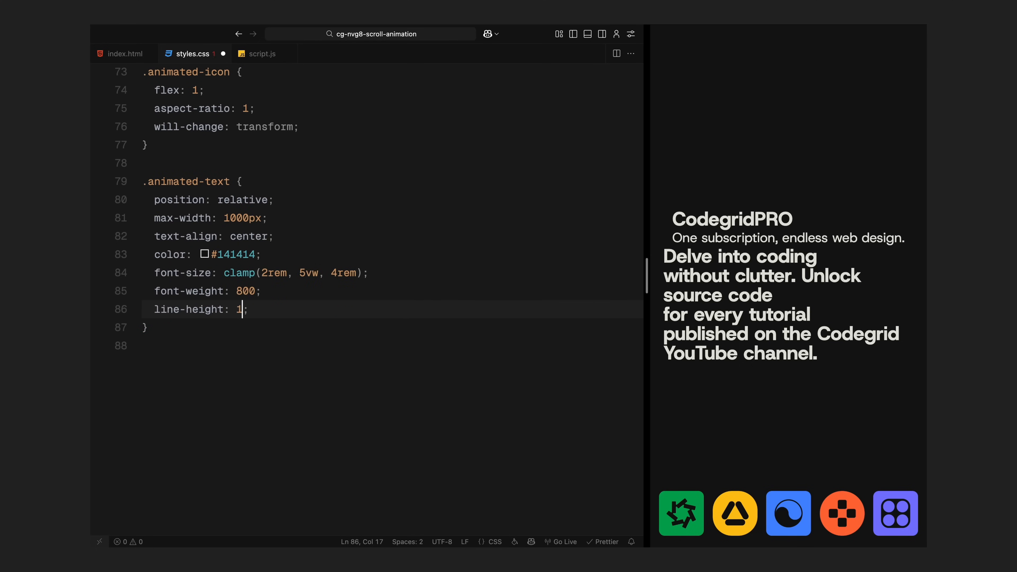
pyautogui.press('Enter')
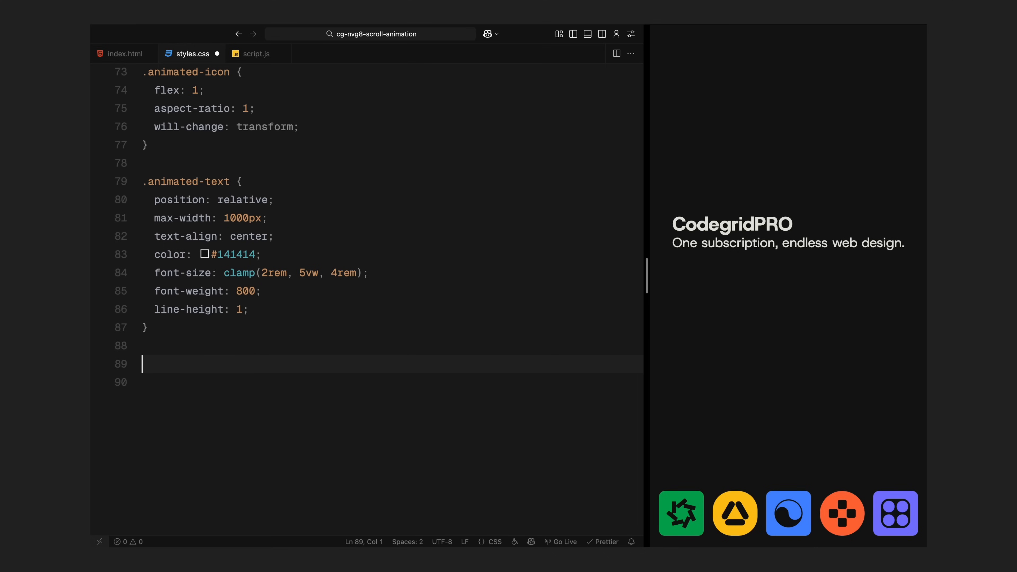
pyautogui.write('.text-segment {')
pyautogui.click(389, 382)
pyautogui.write('opacity: 0;')
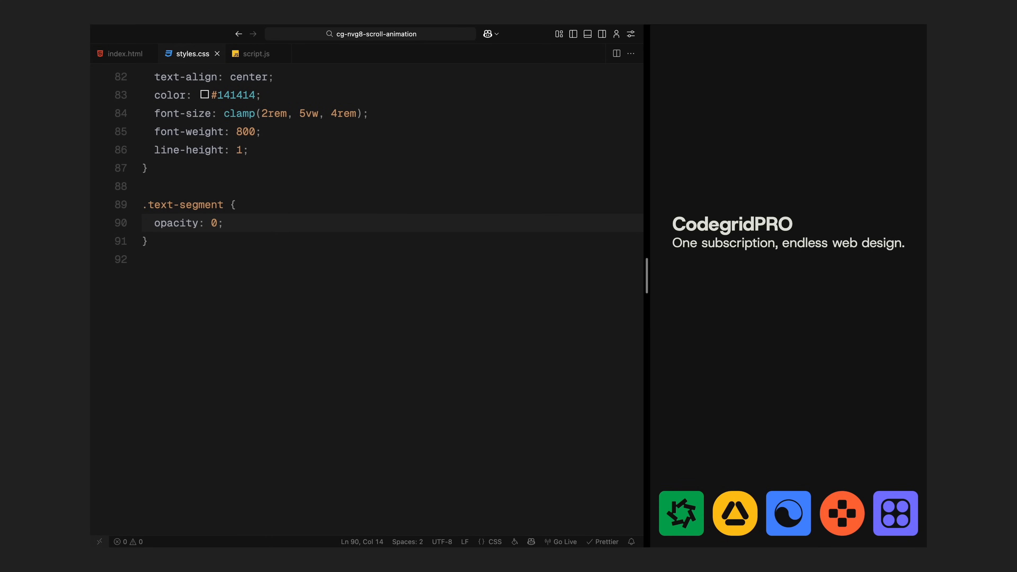
# - Make .placeholder-icon a 60px inline-block, middle-aligned, will-change transform and visibility hidden
pyautogui.write('.placeholder-icon {')
pyautogui.write('margin-top: -10px;')
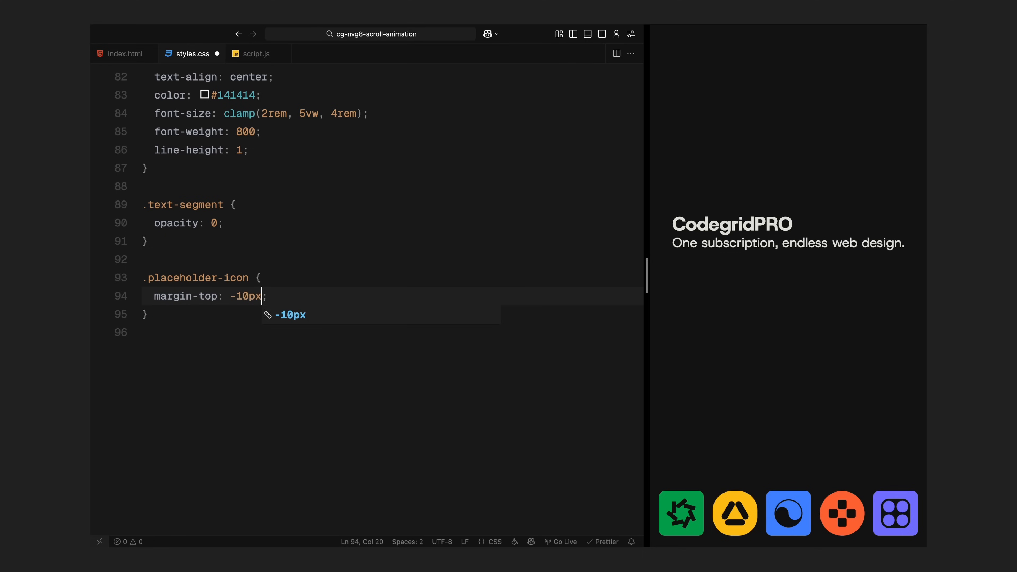
pyautogui.write('width: 60px;')
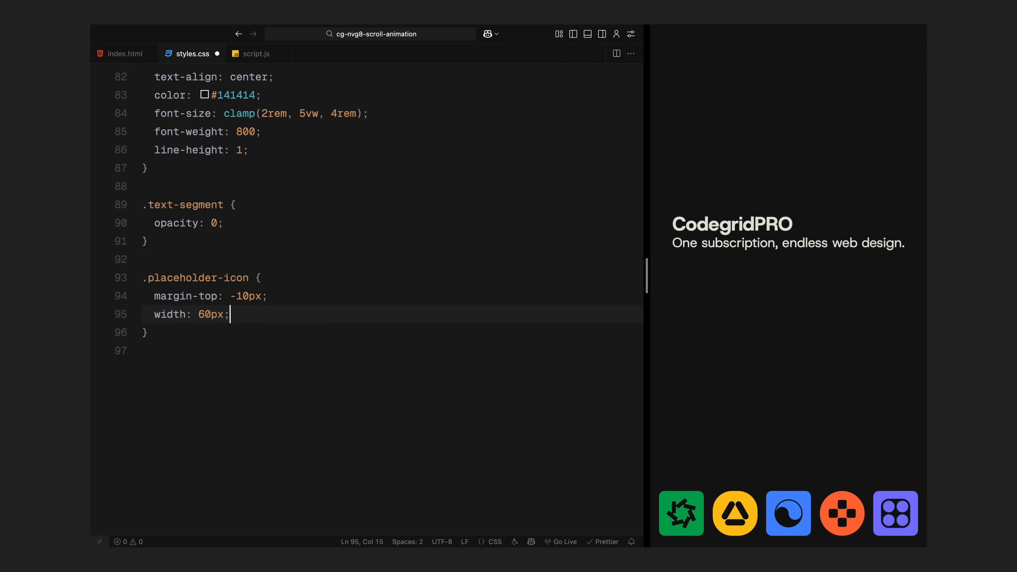
pyautogui.write('height: 60px;')
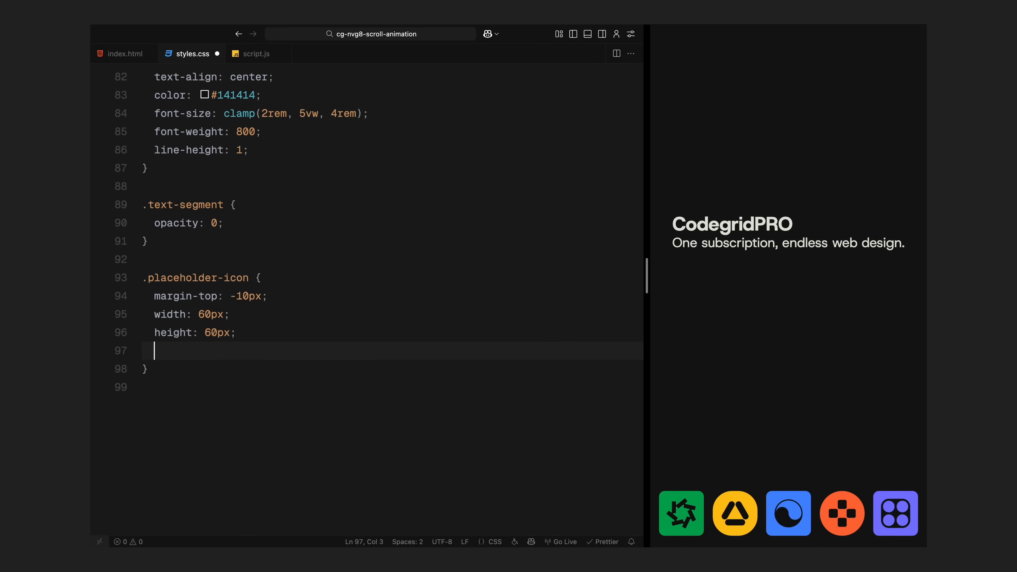
pyautogui.write('display: inline-block;')
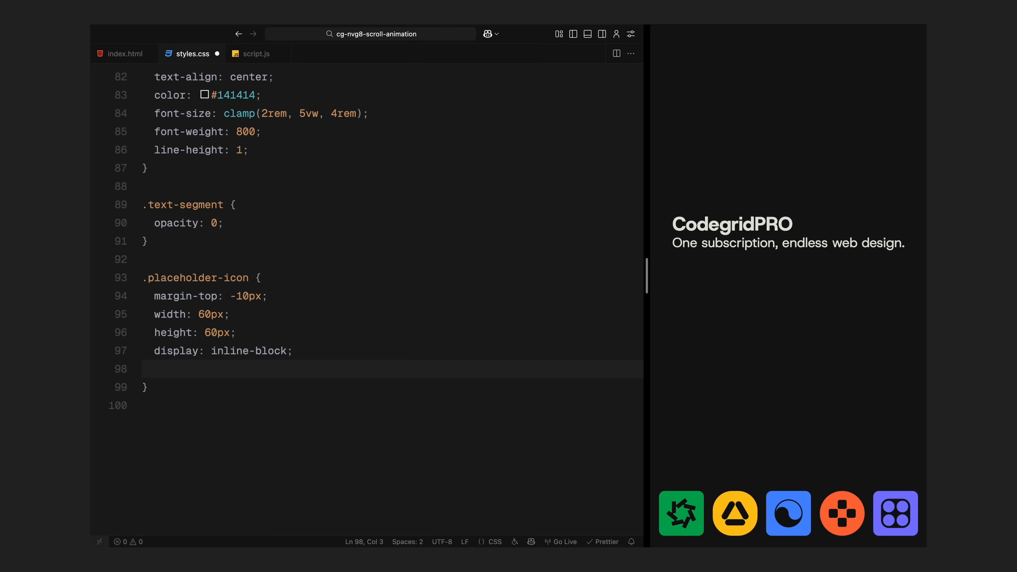
pyautogui.write('will-change: transform;')
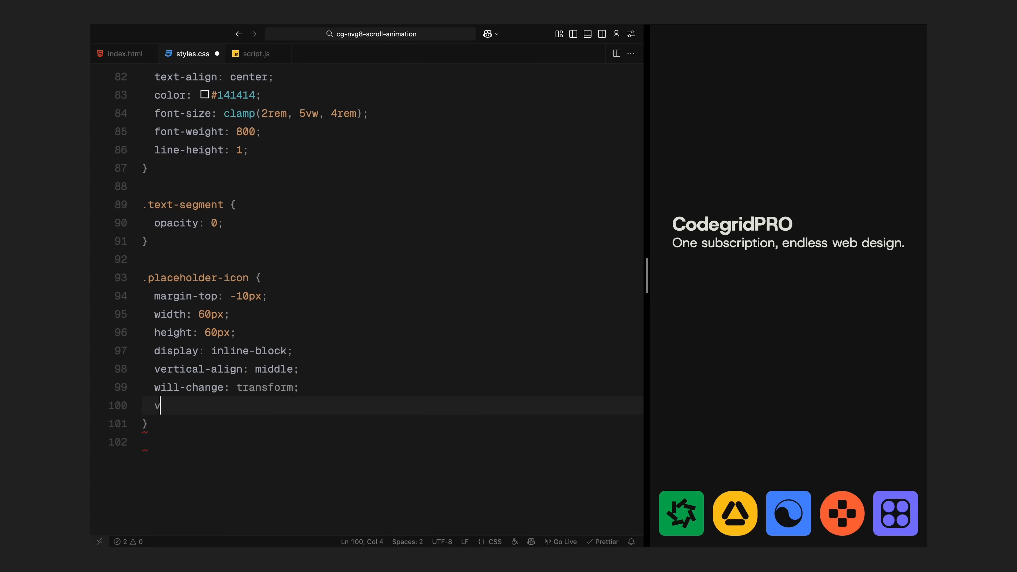
pyautogui.write('isibility: hidden;')
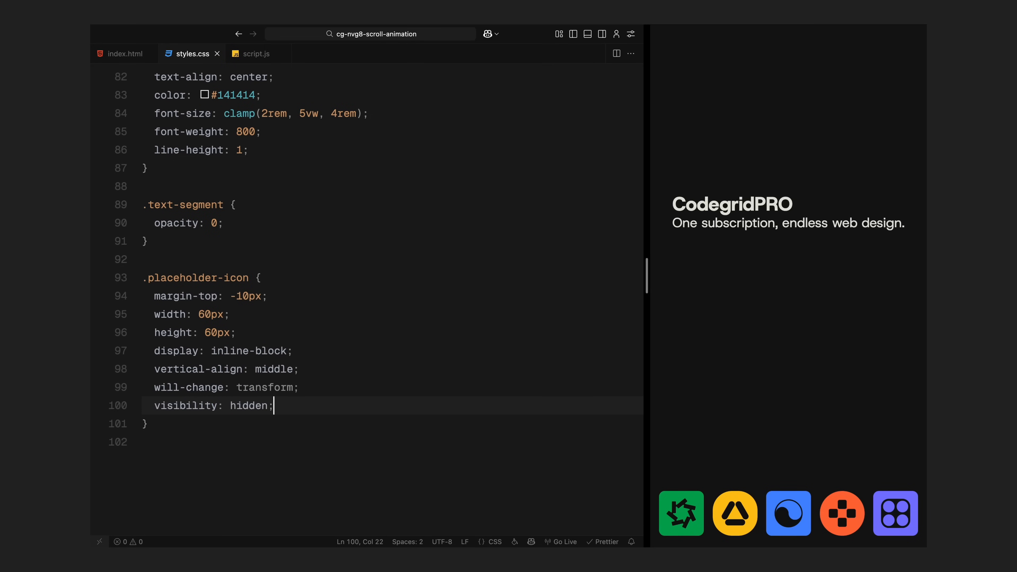
pyautogui.write('@media')
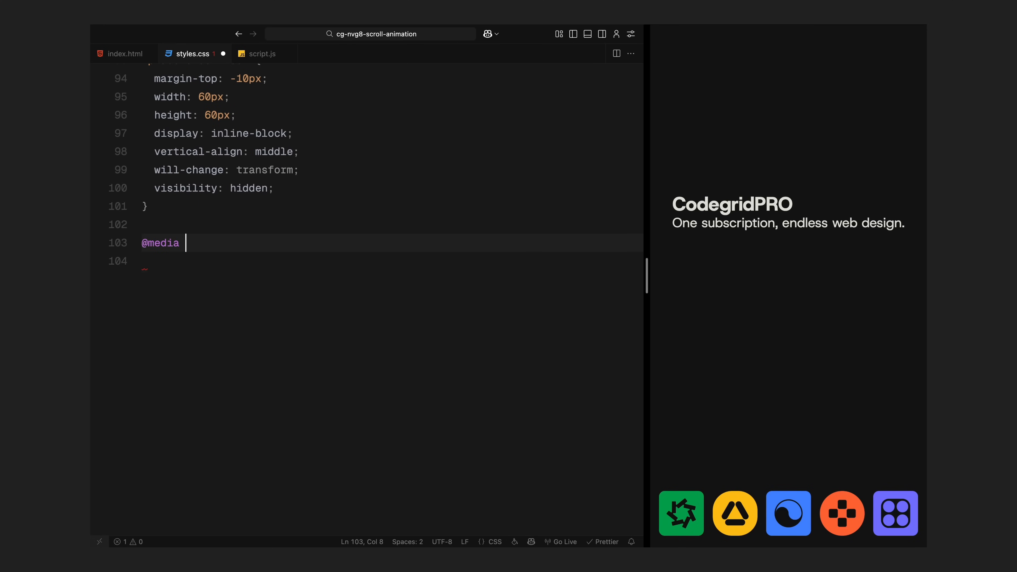
# - Add a max-width 1000px media query resizing h1 and paragraphs to 1.1rem
pyautogui.write('(max-width: 1000px) {')
pyautogui.write('font-size: 12;')
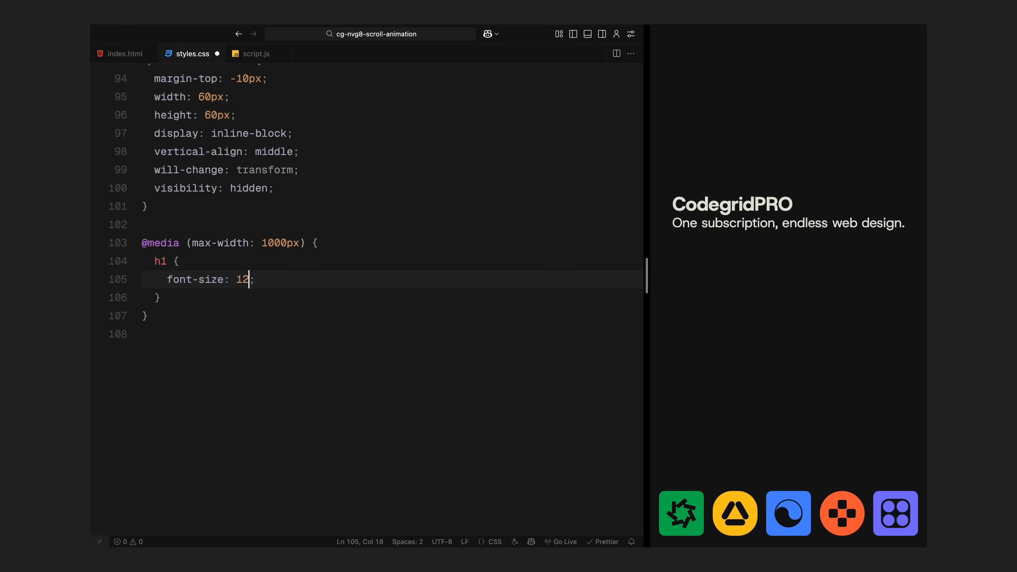
pyautogui.write('vw;')
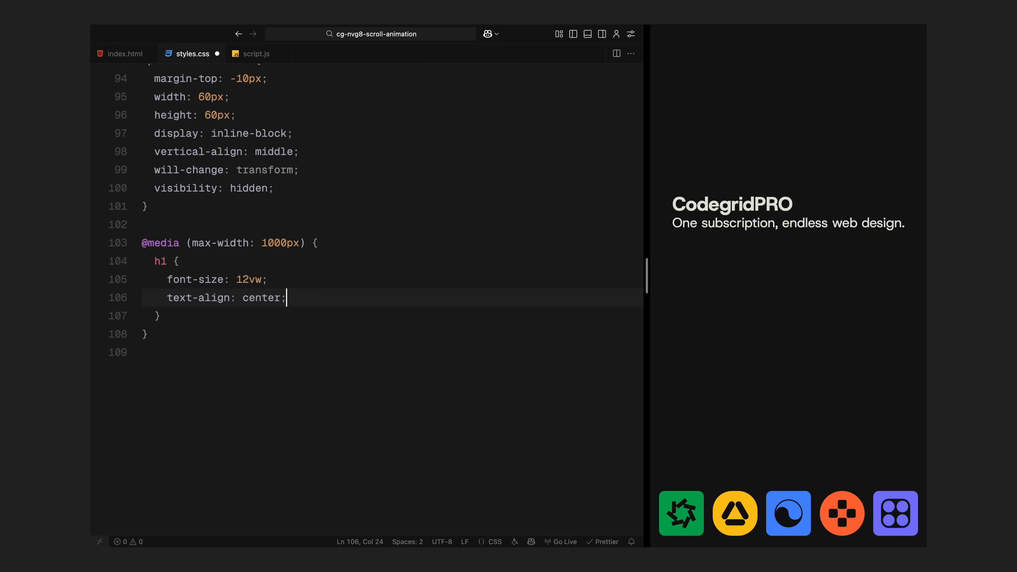
pyautogui.write('p {')
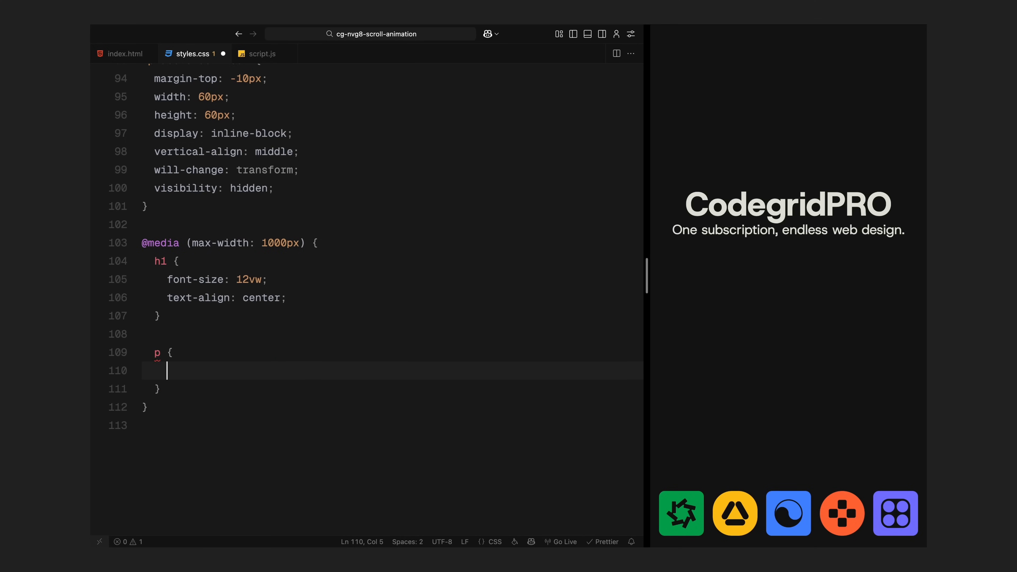
pyautogui.write('font-size: 1.1rem;')
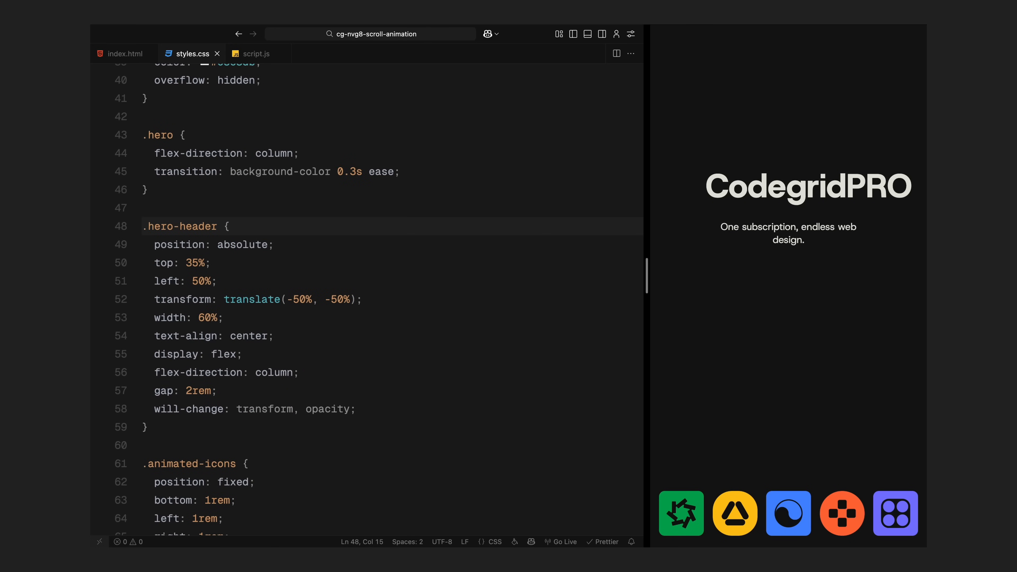
# - Inside the breakpoint, move .hero-header to top 45% full width and shrink placeholder icons to 30px
pyautogui.scroll(-3)
pyautogui.write('.hero-header {')
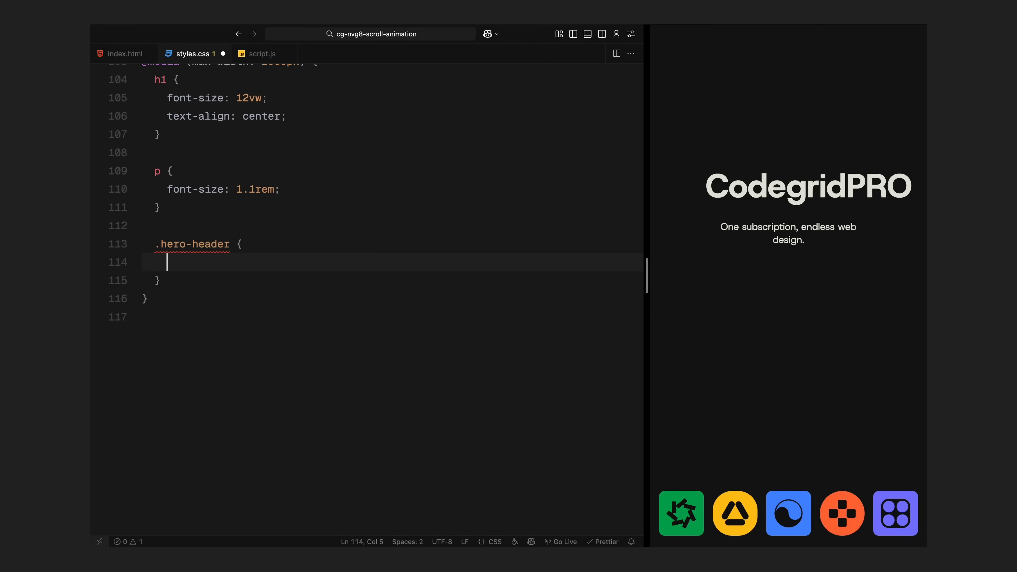
pyautogui.write('top: 45%;')
pyautogui.write('width: 30px;')
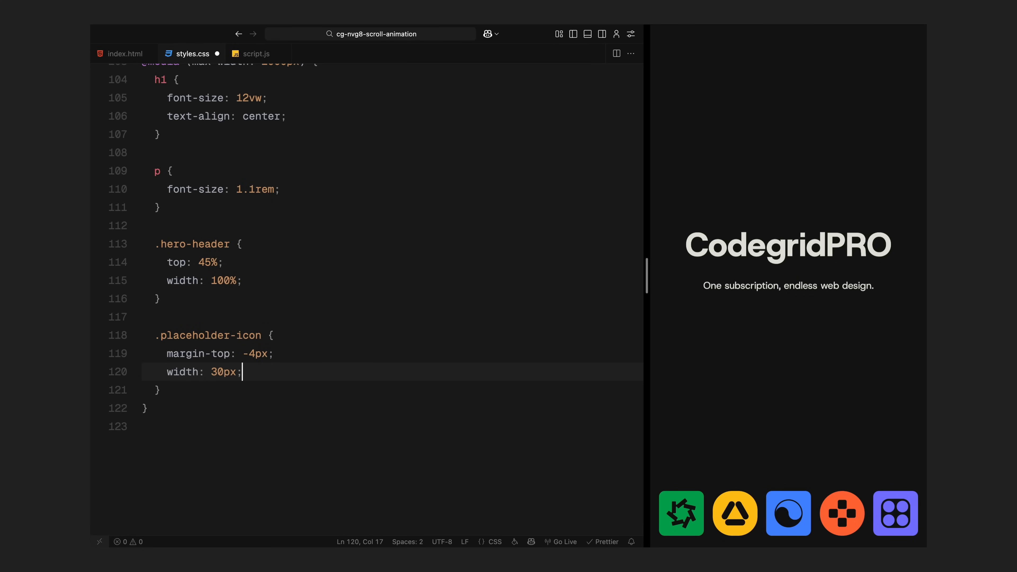
pyautogui.write('height: 30px;')
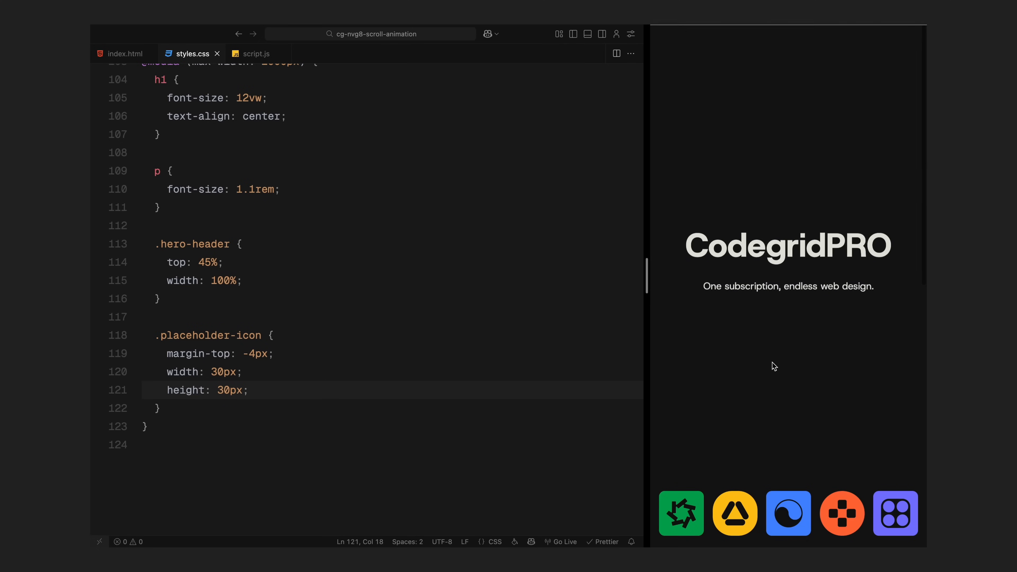
# - In script.js import gsap, ScrollTrigger and Lenis
pyautogui.click(254, 53)
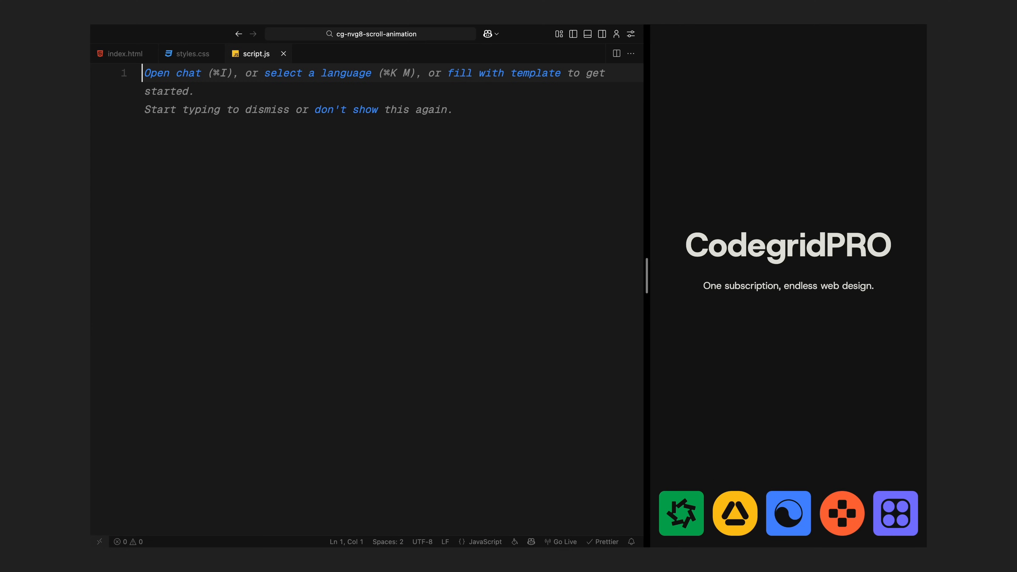
pyautogui.write('import gsap from "gsap";')
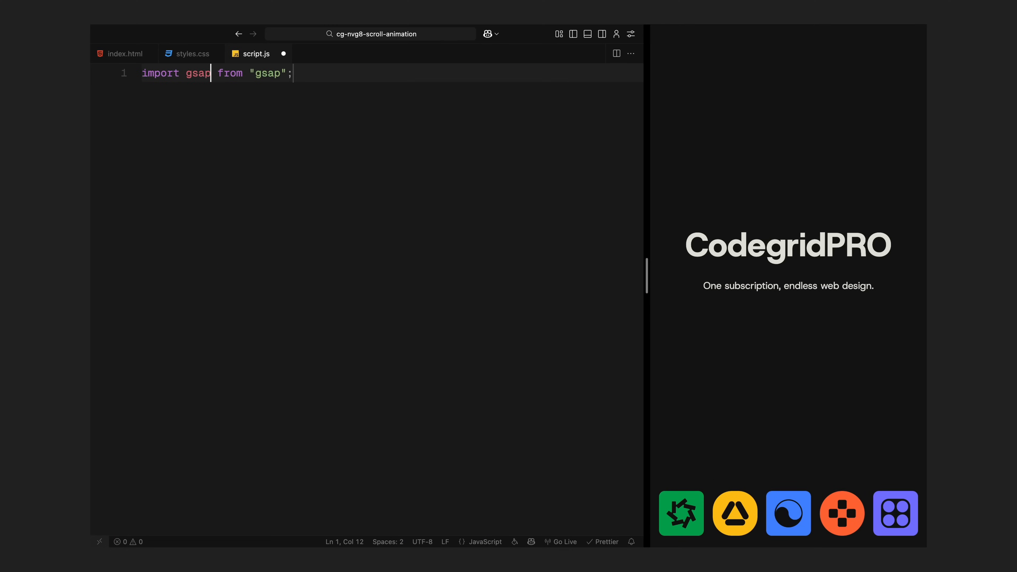
pyautogui.write('import S')
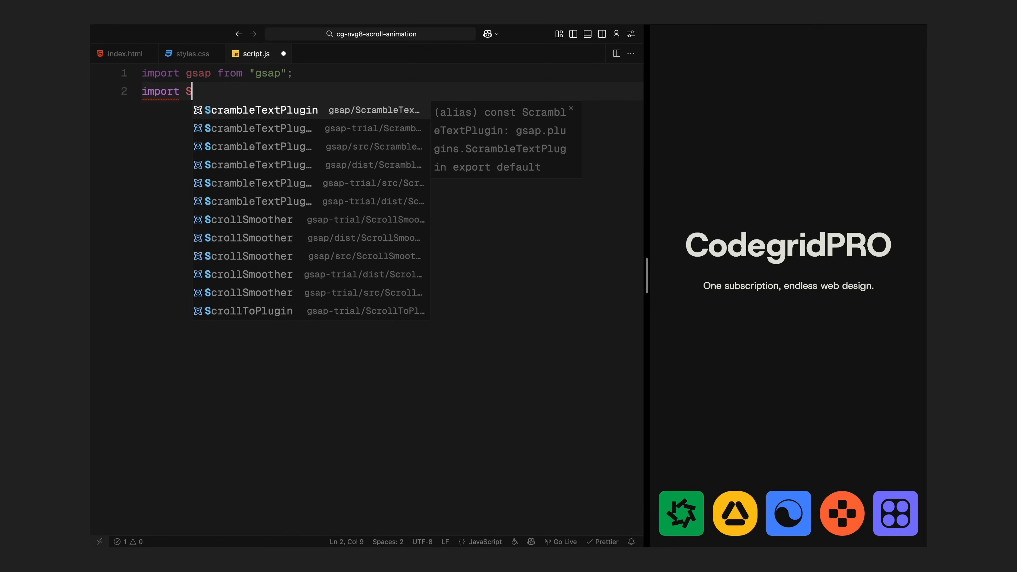
pyautogui.write('crollTrigger } from "gsap/ScrollTrigger";')
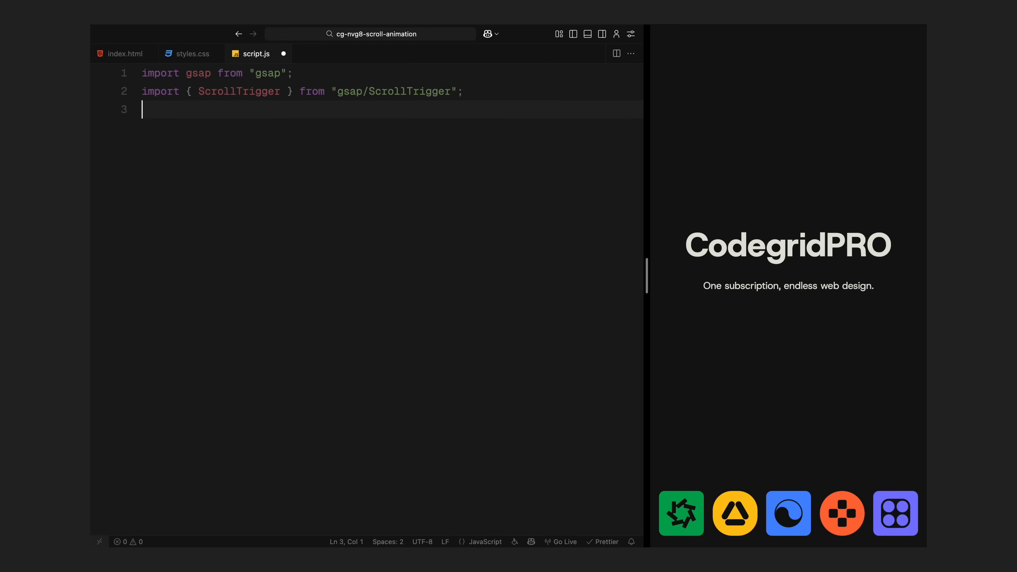
pyautogui.write('import Lenis from "lenis";')
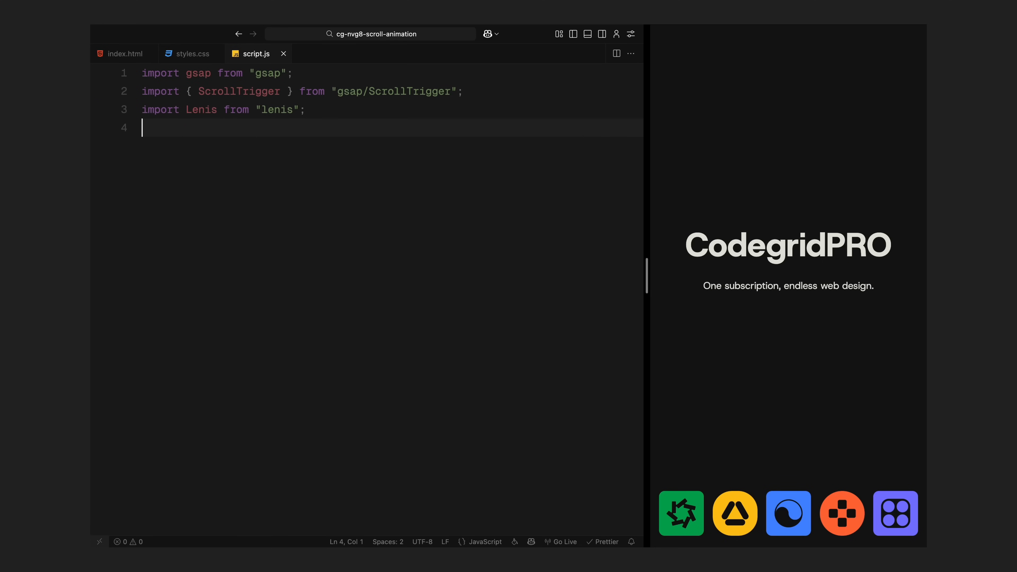
# - Register the ScrollTrigger plugin with gsap.registerPlugin and save
pyautogui.write('gsap.')
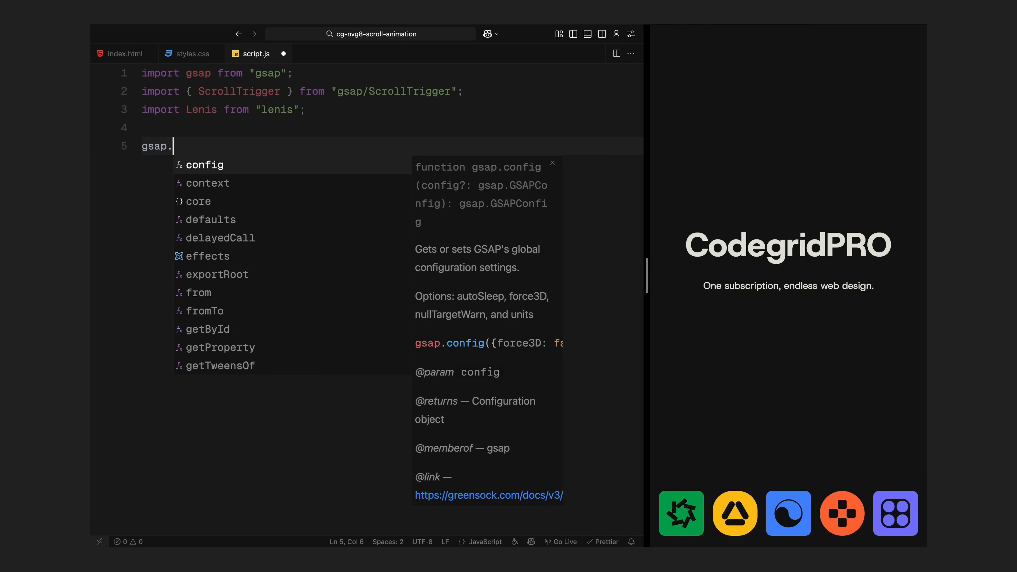
pyautogui.write('registerPlugin')
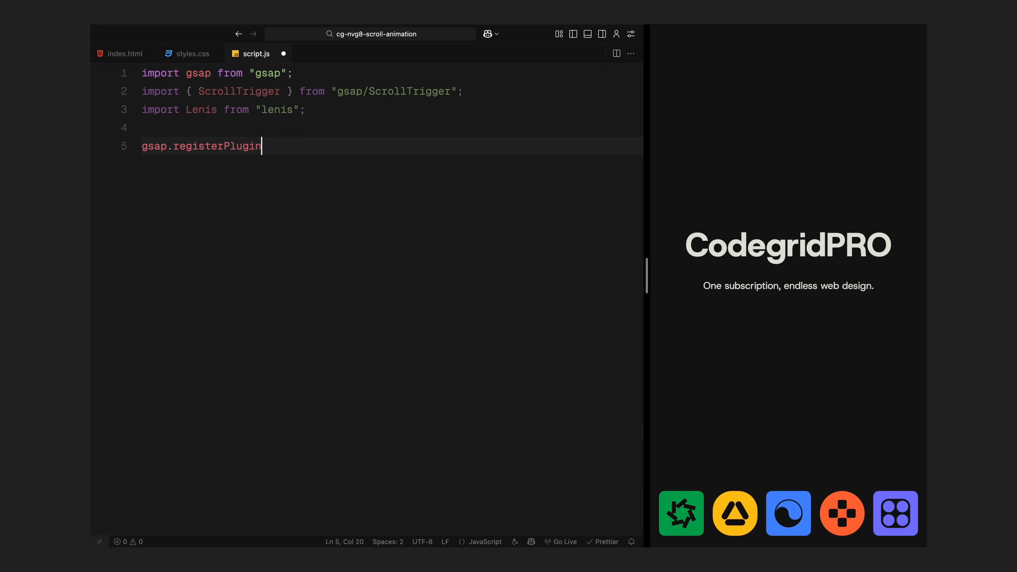
pyautogui.write('(ScrollTrigger);')
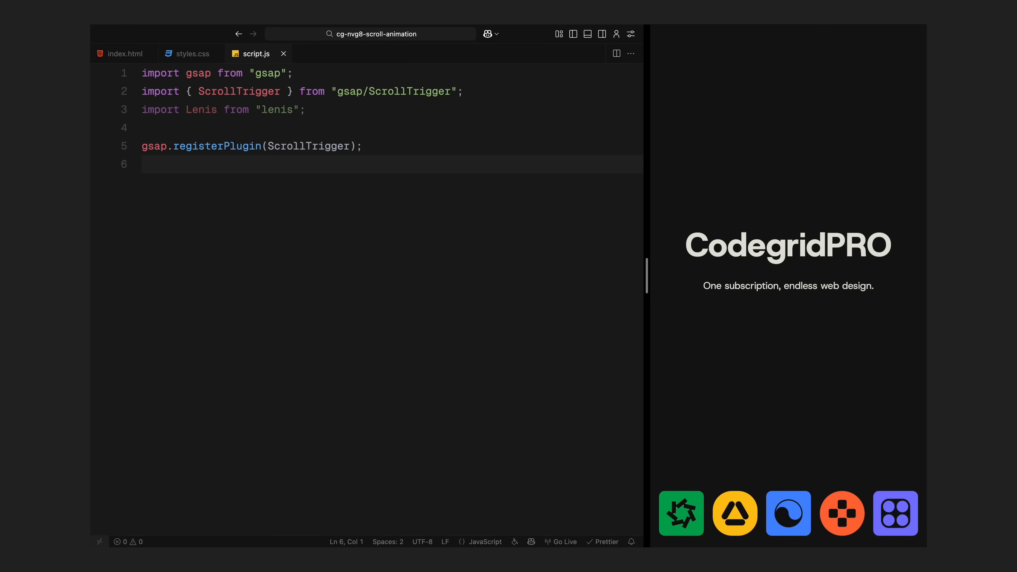
# - Create a Lenis instance hooked to gsap.ticker and ScrollTrigger, then query animatedIcons and the other hero elements
pyautogui.press('enter')
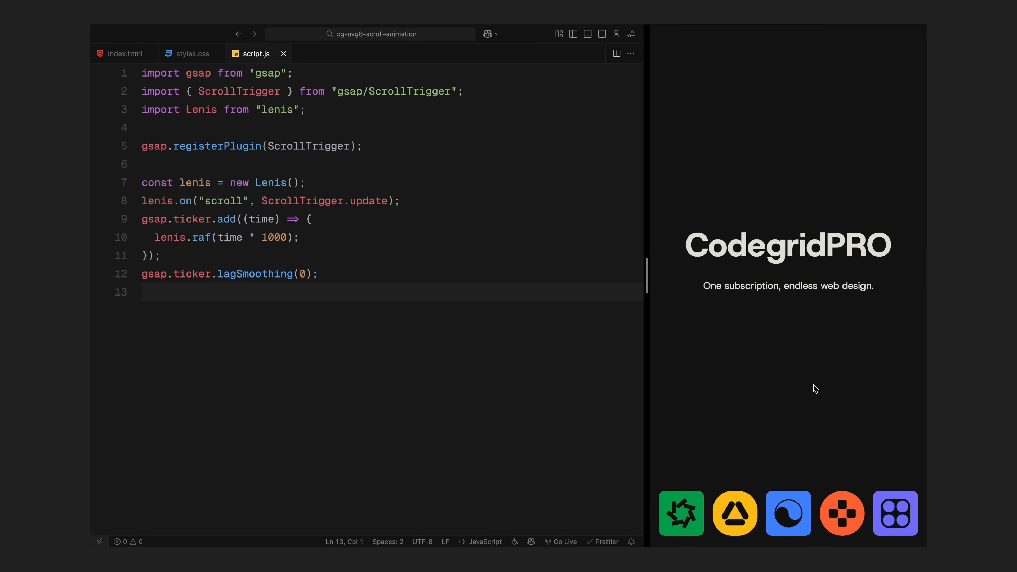
pyautogui.press('enter')
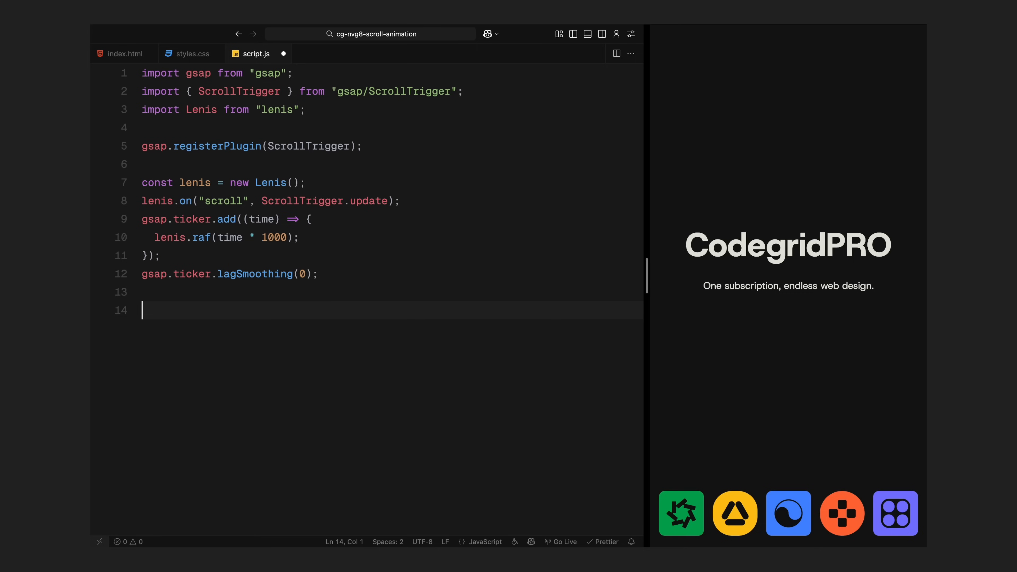
pyautogui.write('const animatedIcons = document.querySelector(".animated-icons");')
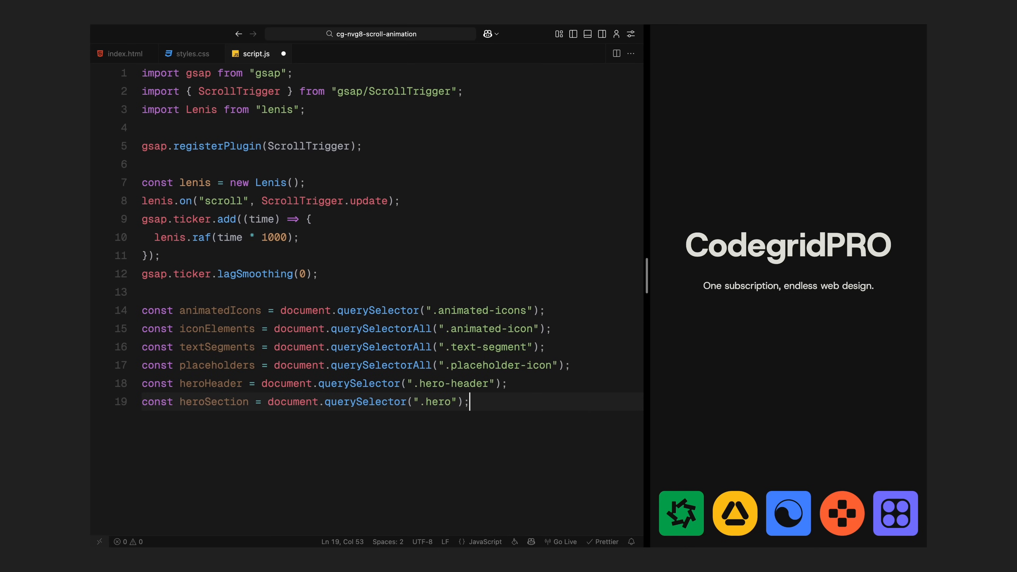
pyautogui.press('Enter')
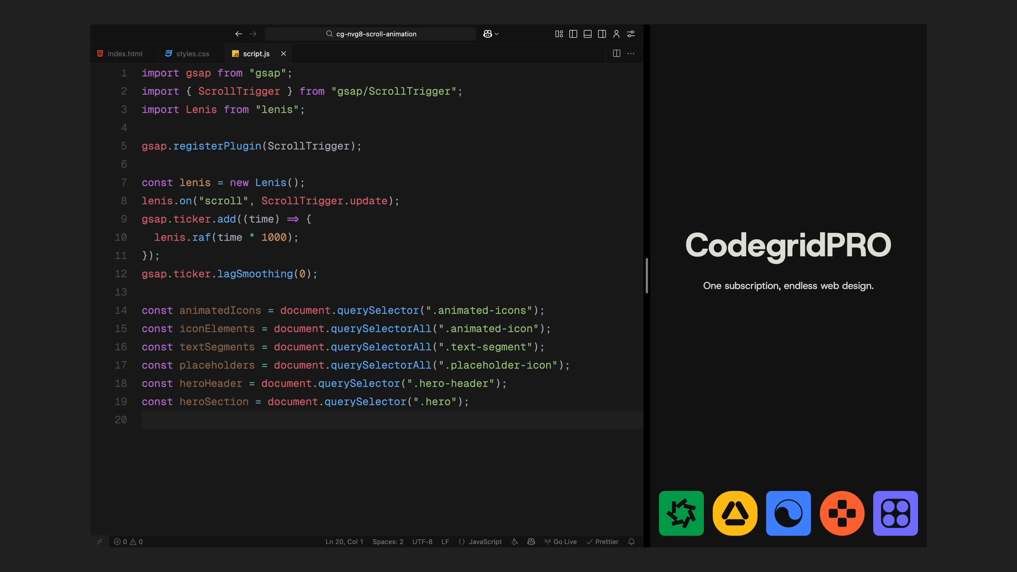
pyautogui.click(142, 420)
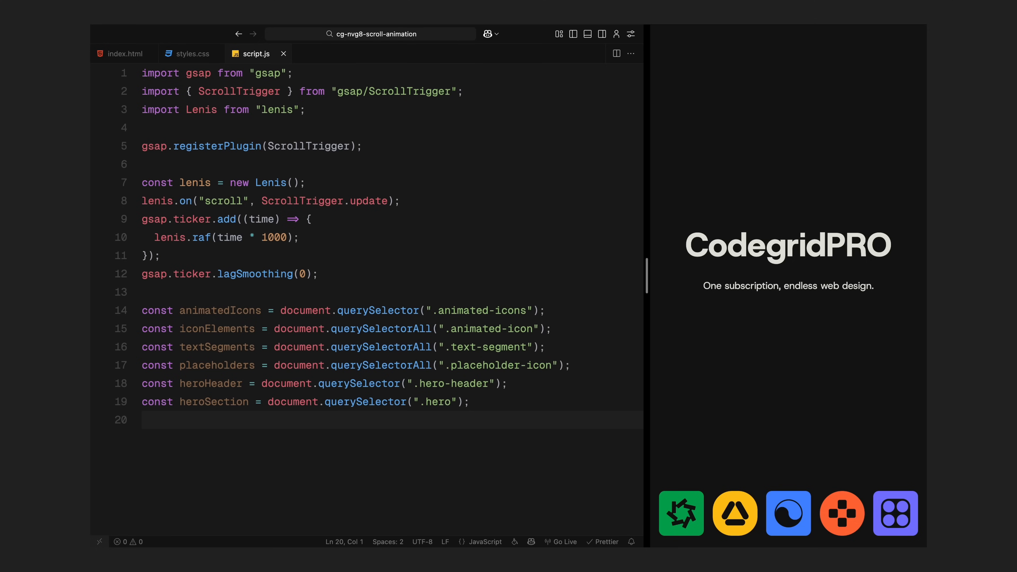
pyautogui.click(143, 419)
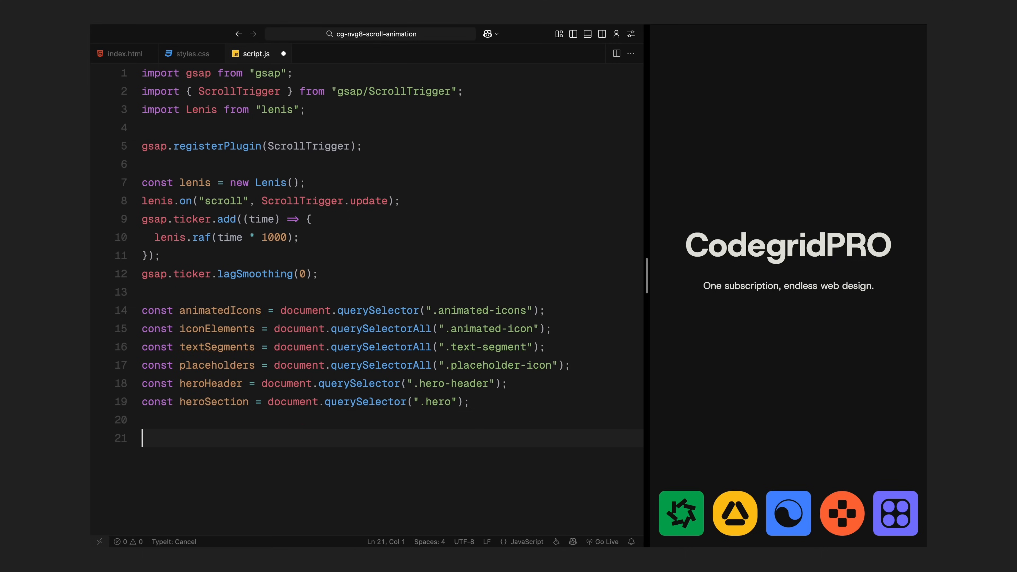
# - Build textAnimationOrder by pushing each text segment with its originalIndex
pyautogui.write('const textAnimationOrder = [];')
pyautogui.write('textSegments.forEach((segment, index) => {')
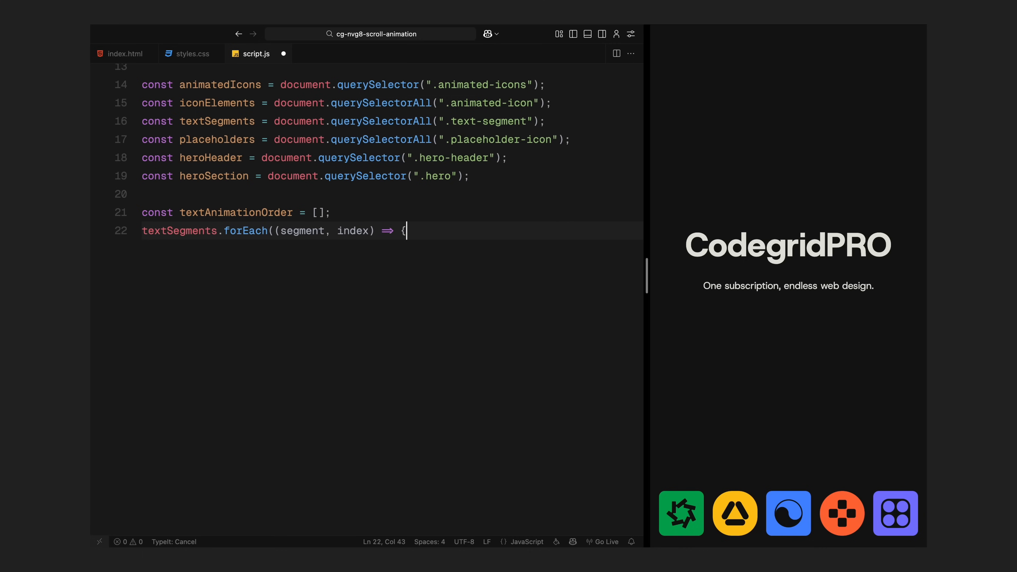
pyautogui.write('textAnimationOrd')
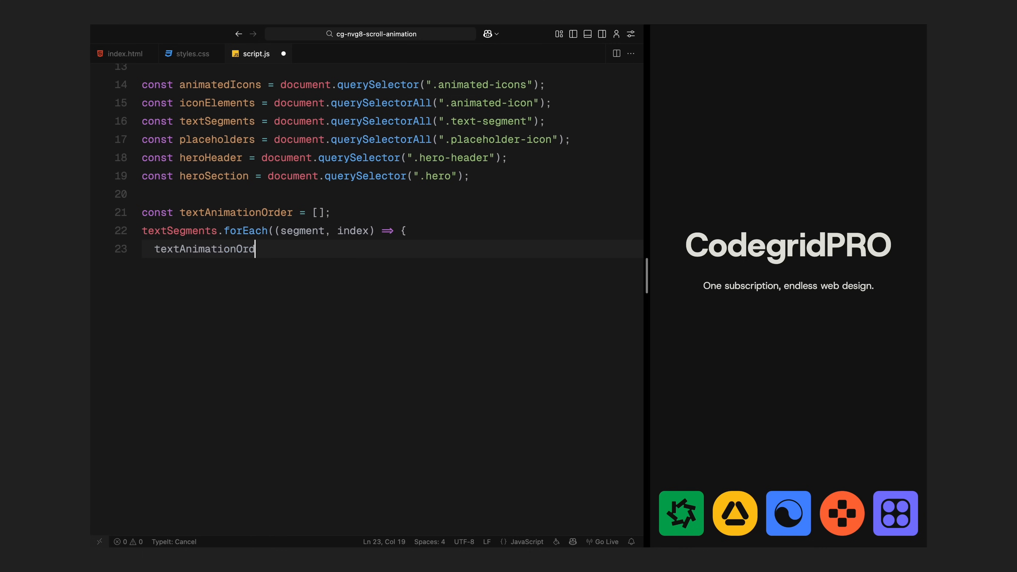
pyautogui.write('er.push({ segment, originalInd')
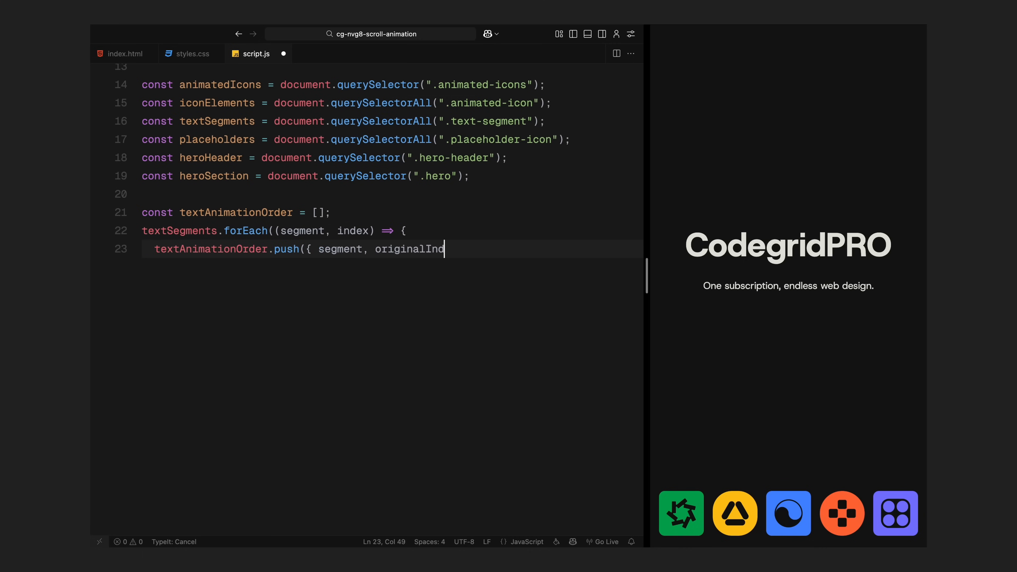
pyautogui.write('ex: index });')
pyautogui.write('for')
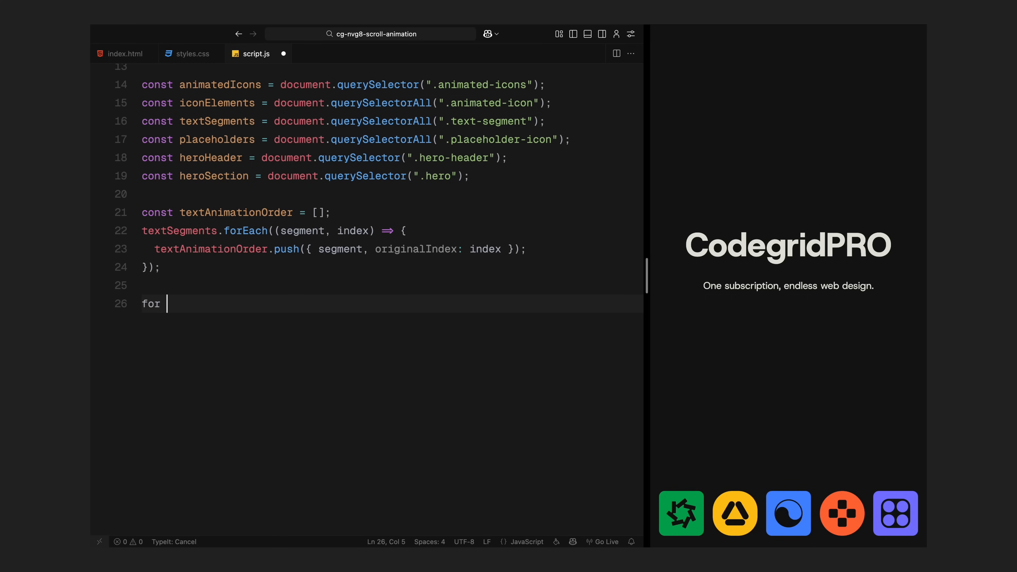
# - Shuffle textAnimationOrder with a Fisher–Yates loop swapping elements i and j, then begin isMobile
pyautogui.write('(let i = textAnimationOrder.')
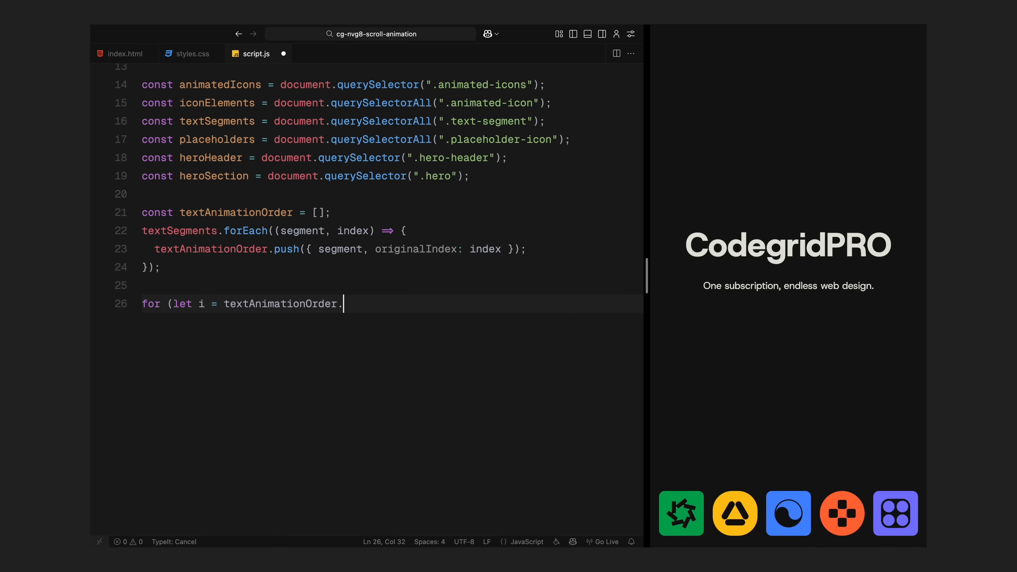
pyautogui.write('length - 1; i > 0; i--) {')
pyautogui.write('const j = Math.floor(Math.rando')
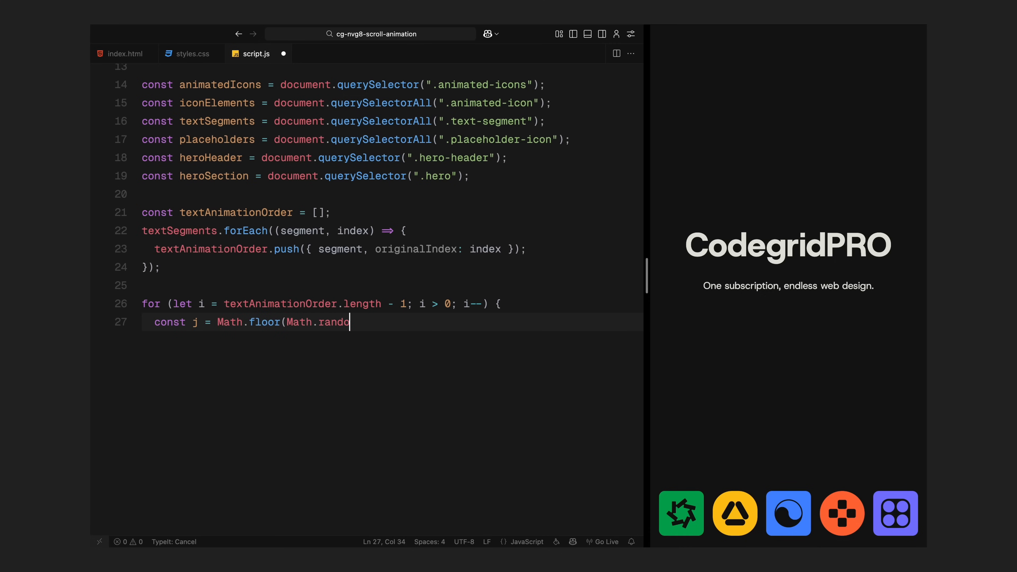
pyautogui.write('m() * (i + 1));')
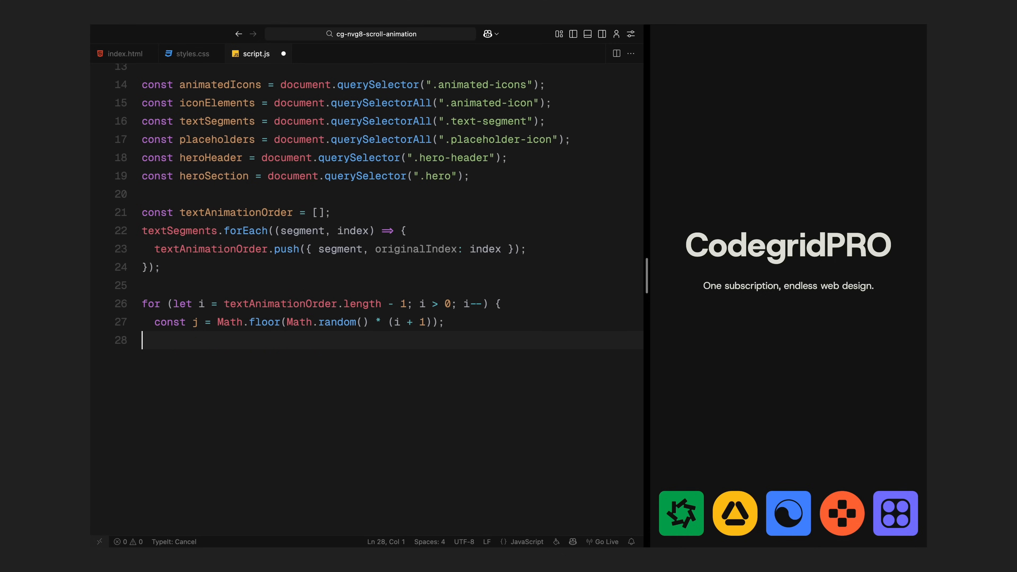
pyautogui.write('[textAnimationOrder[i')
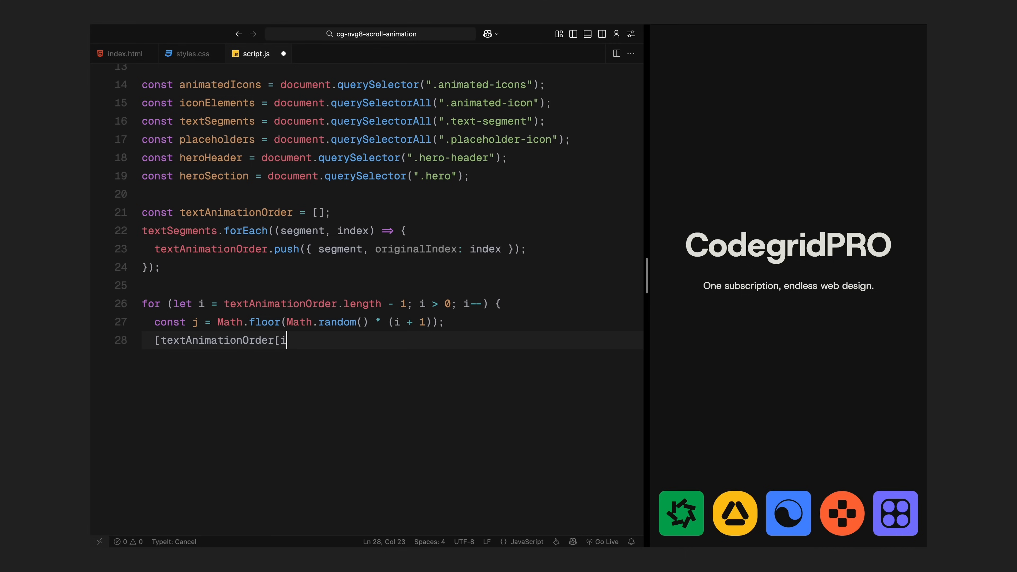
pyautogui.write('], textAnimationOrder[j]] = [')
pyautogui.write('textAnimationOrder[j],')
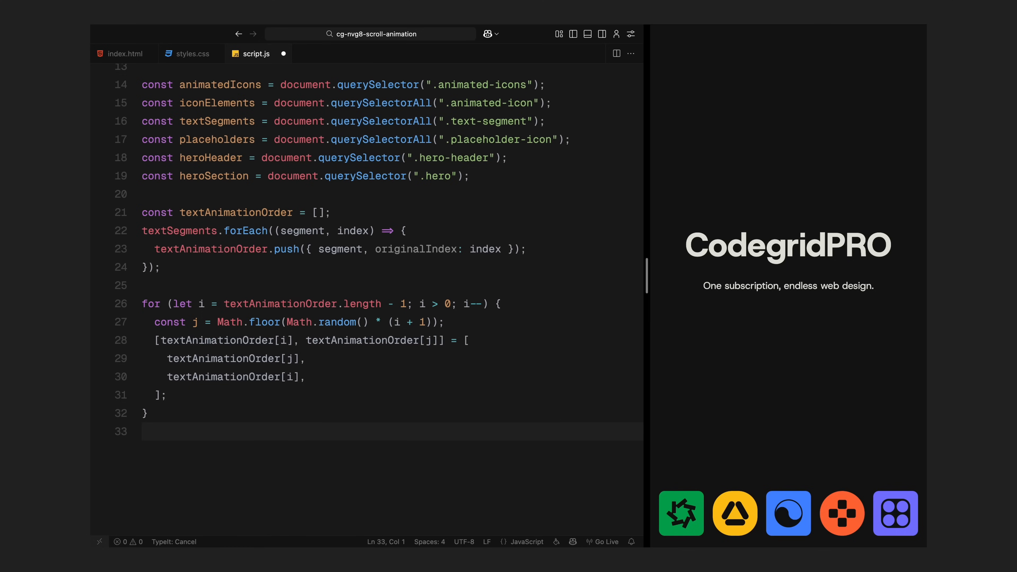
pyautogui.write('const isMobile')
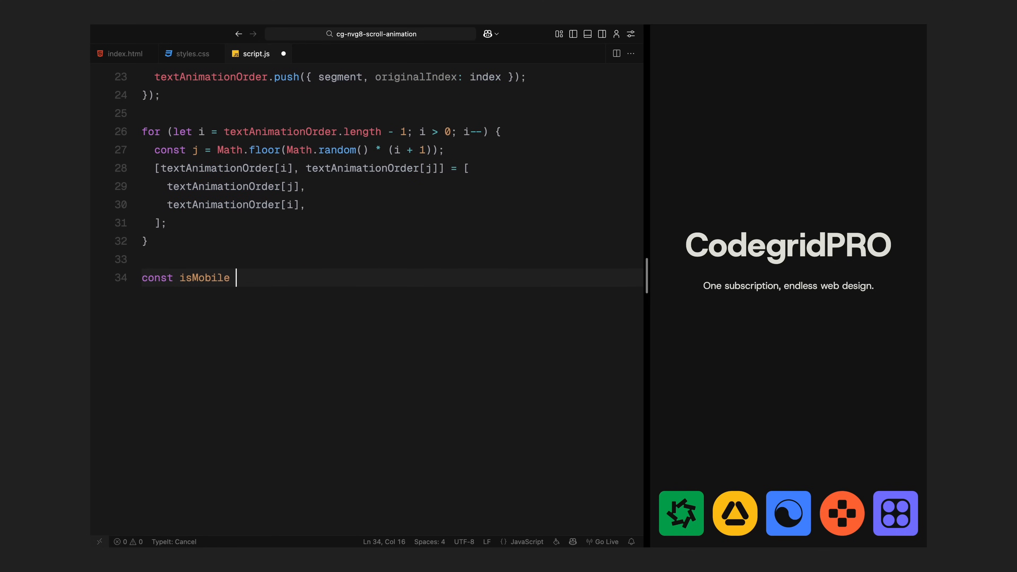
# - Define isMobile at 1000px, currentIconSize from the first icon's width, and exactScale as headerIconSize / currentIconSize
pyautogui.write('= window.innerWidth <=')
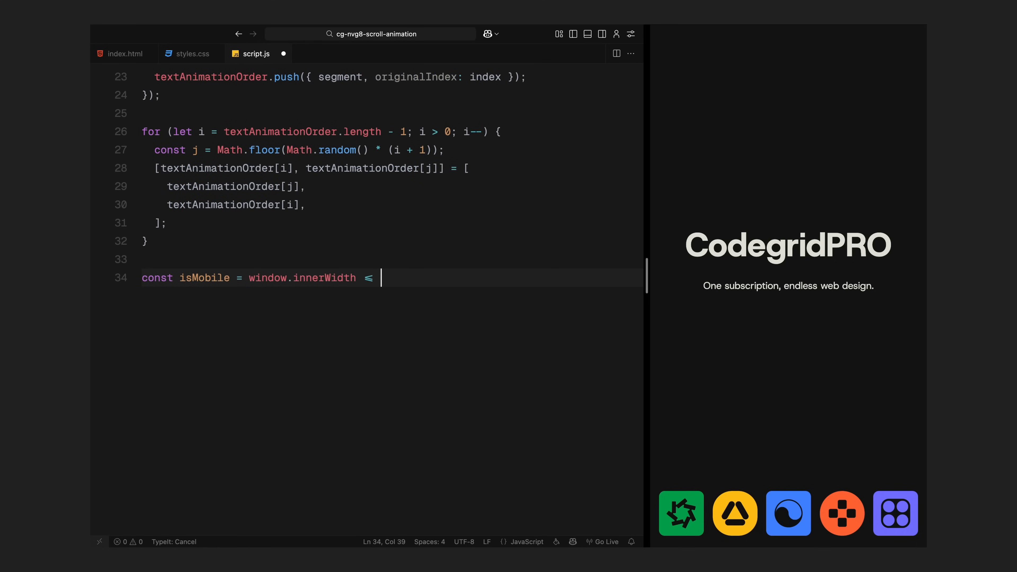
pyautogui.write('1000;')
pyautogui.write('c')
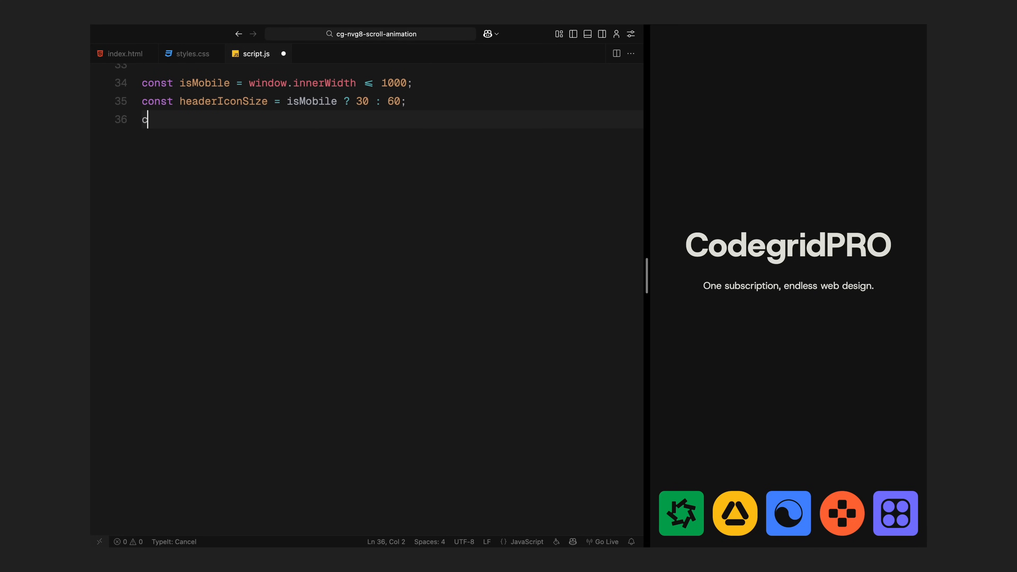
pyautogui.write('onst currentIconSize =')
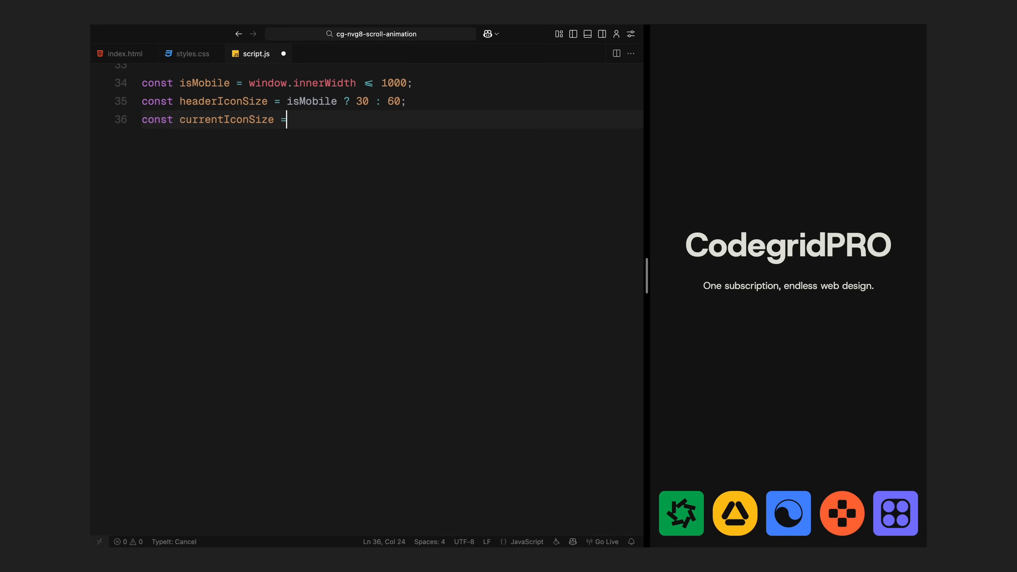
pyautogui.write('iconElements[0].getBound')
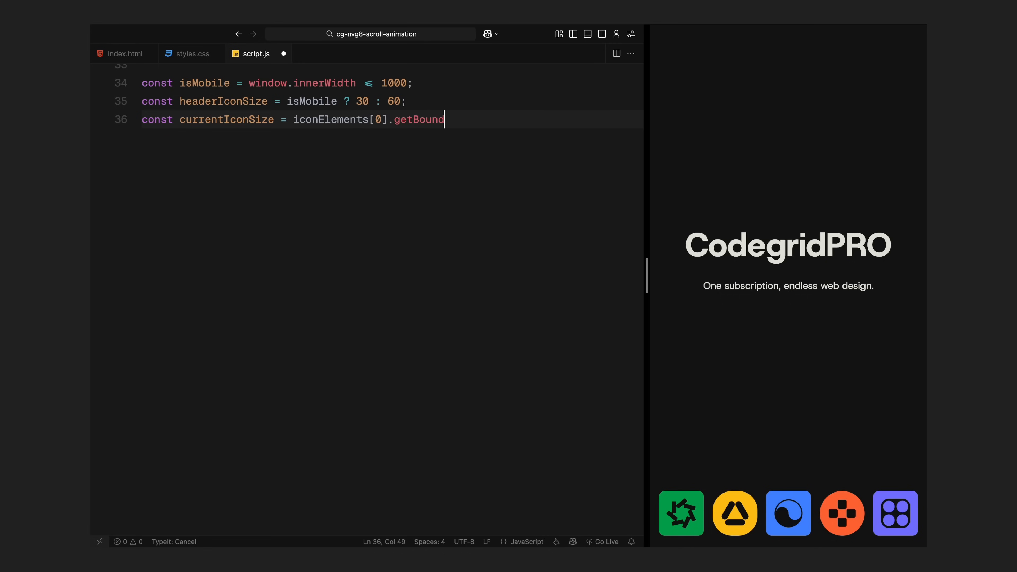
pyautogui.write('ingClientRect().width;')
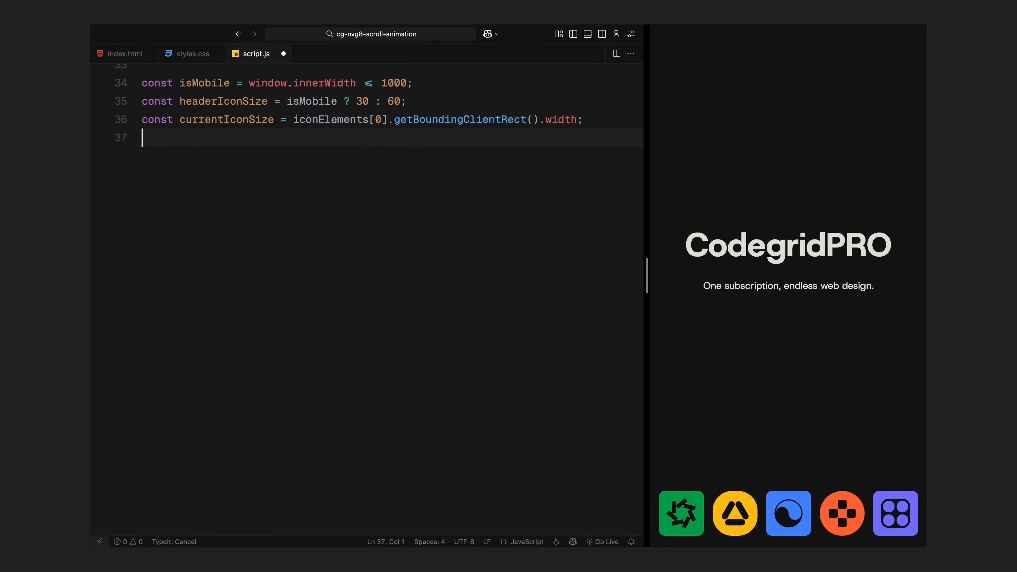
pyautogui.write('const exactScale =')
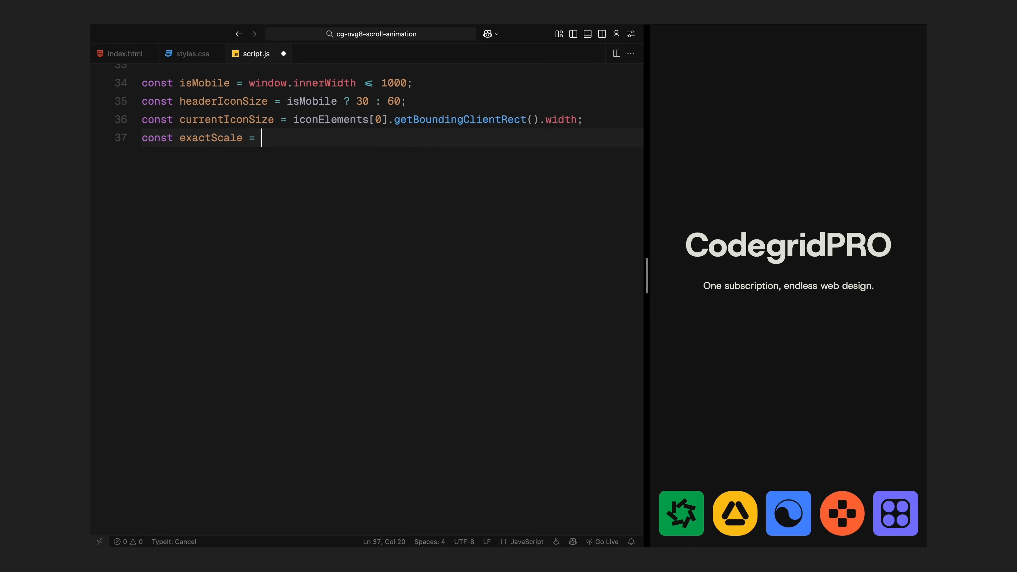
pyautogui.write('headerIconSize / currentIconSize;')
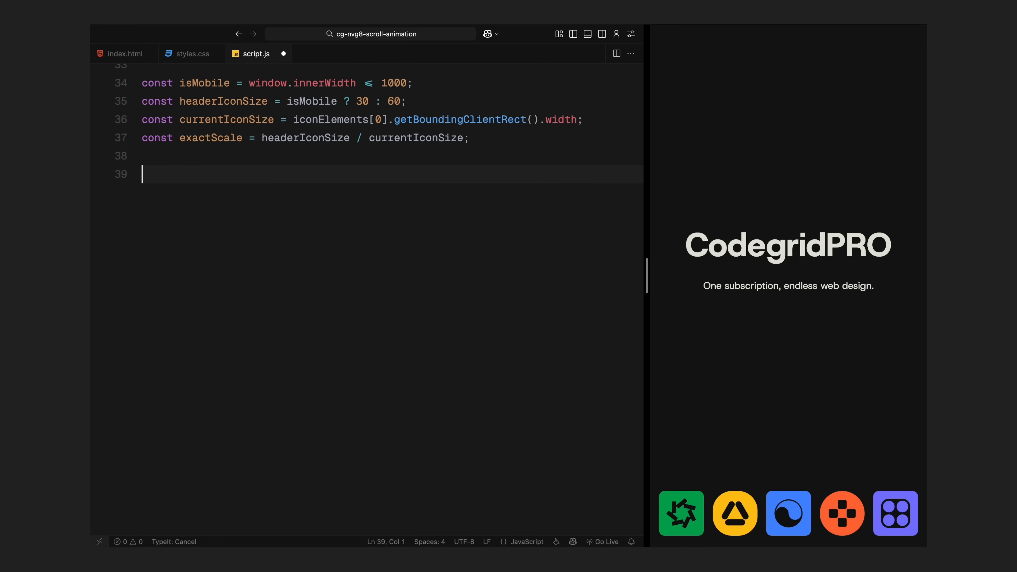
# - Create a ScrollTrigger on .hero from top top for window.innerHeight * 8 px with pin and pinSpacing true
pyautogui.write('ScrollTrigger.create({')
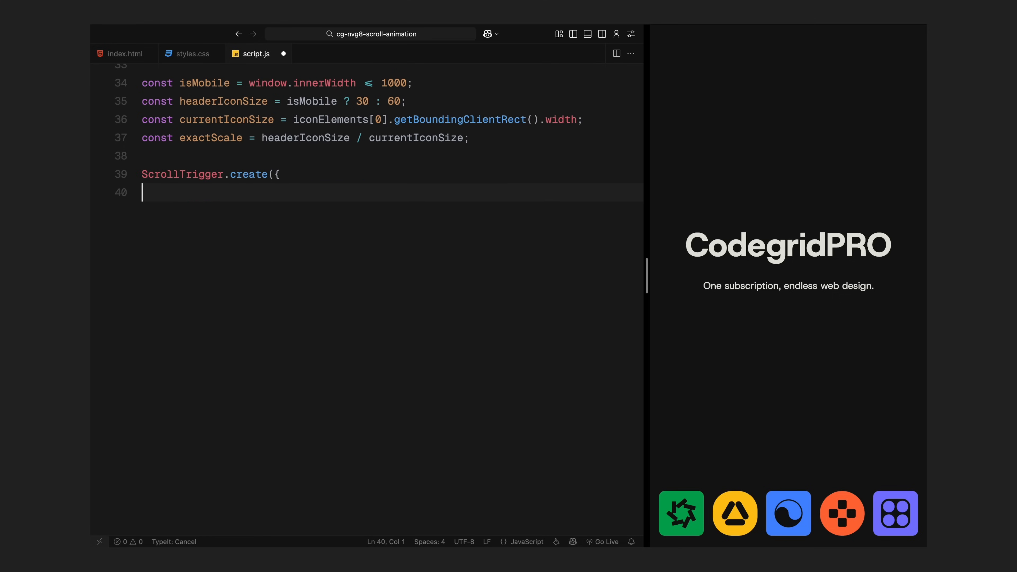
pyautogui.write('trigger: ".hero",')
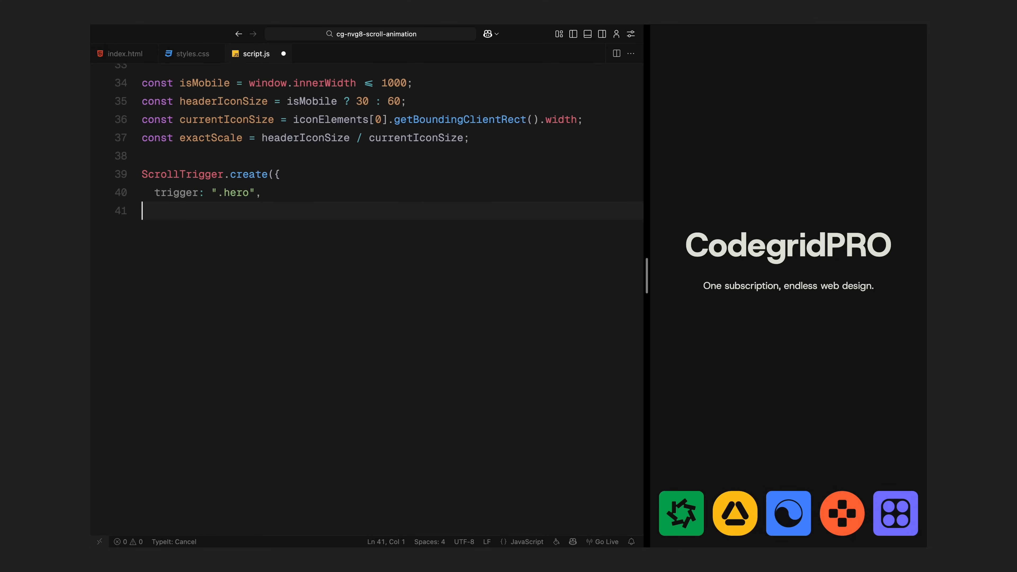
pyautogui.write('start: "top top",')
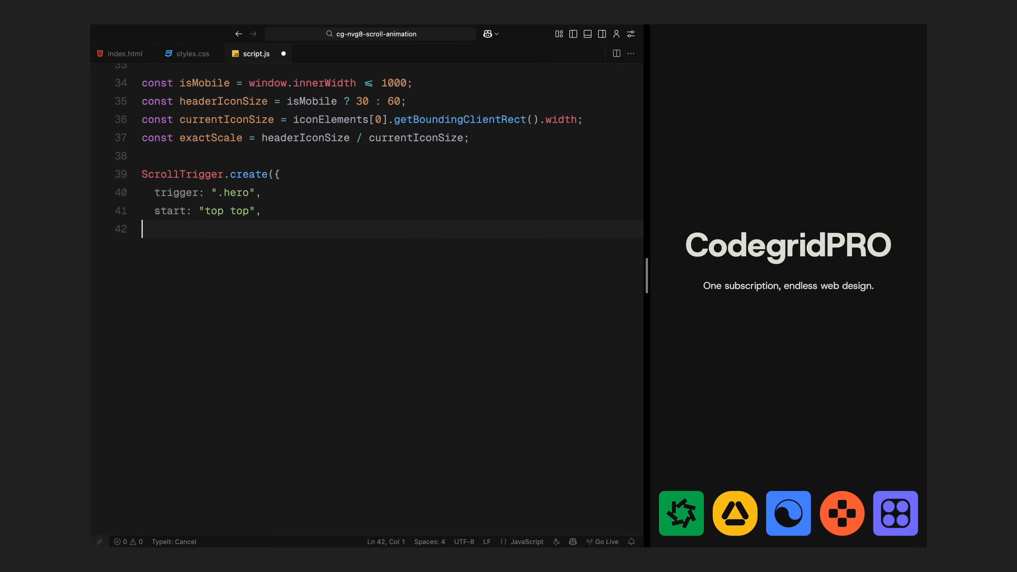
pyautogui.write('end: `+=${windo')
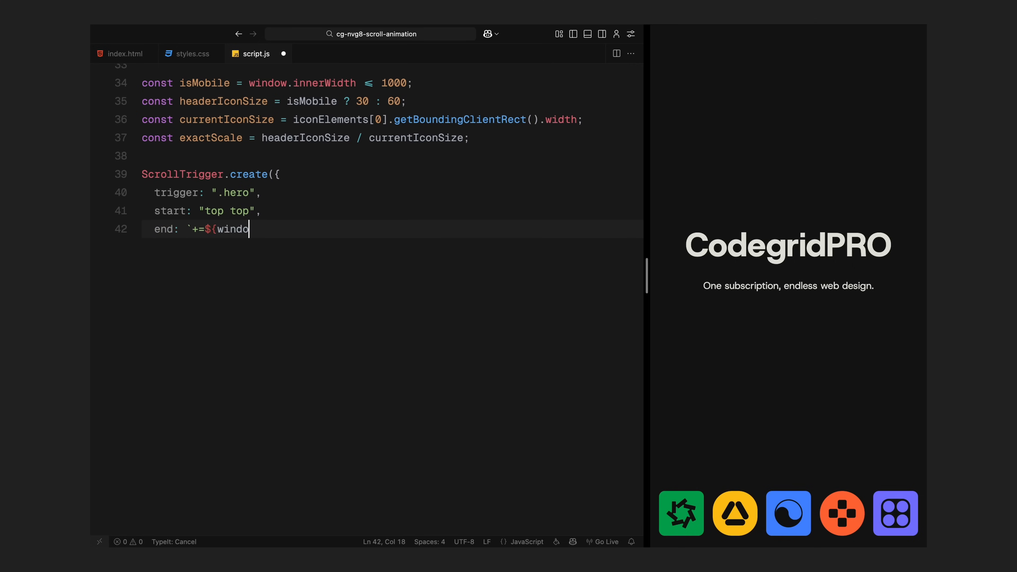
pyautogui.write('w.innerHeight * 8}px`,')
pyautogui.click(392, 246)
pyautogui.write('pin: true,')
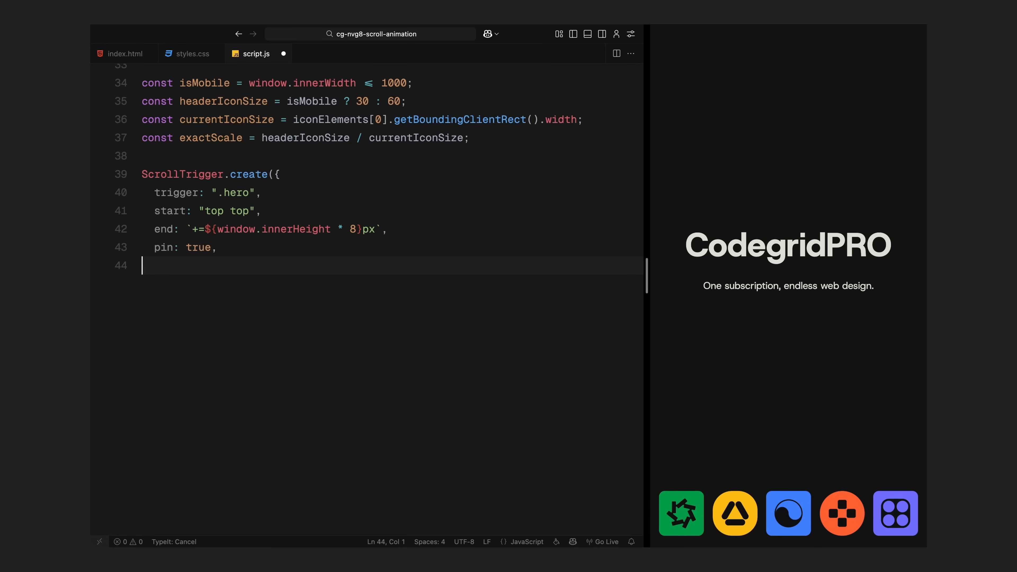
pyautogui.write('pinSpacing: true,')
pyautogui.write('scrub: 1,')
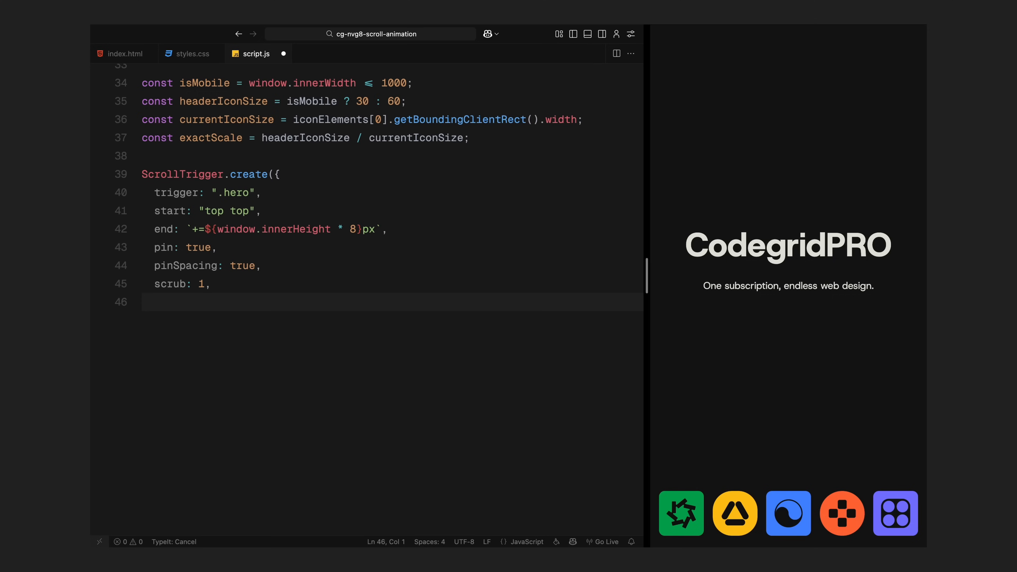
# - Add onUpdate reading self.progress, hide every text segment at opacity 0, and compute moveProgress over the first 0.3
pyautogui.write('onUpdate: (self) => {')
pyautogui.write('const')
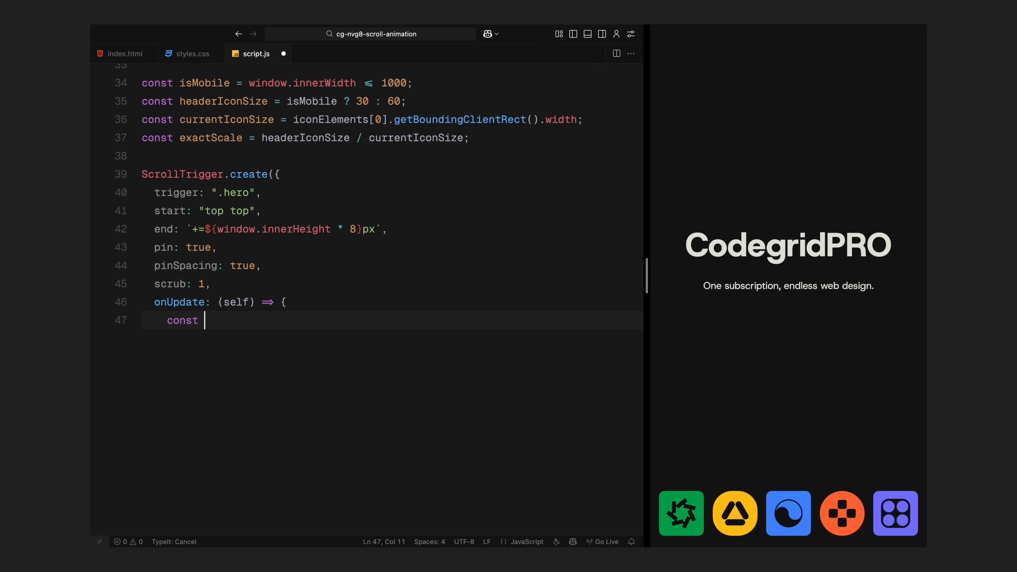
pyautogui.write('progress = self.progress;')
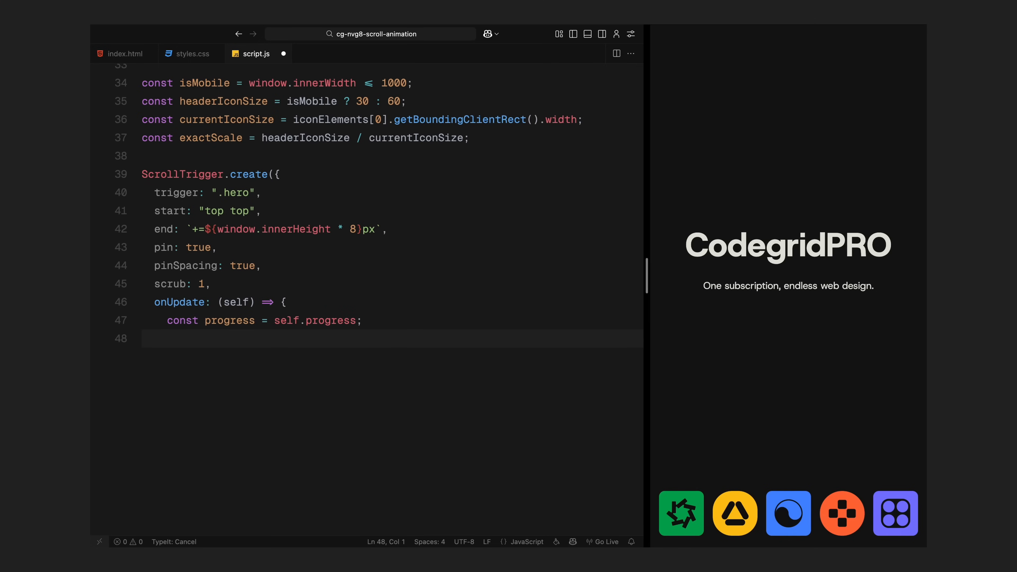
pyautogui.write('text')
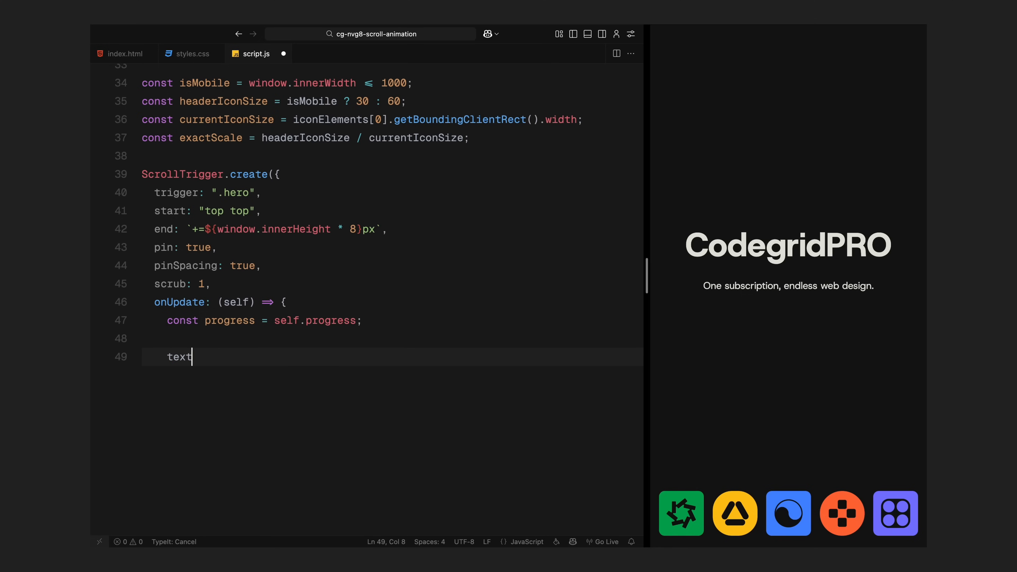
pyautogui.write('Segments.forEach((segment) => {')
pyautogui.write('gsap.set(segmen')
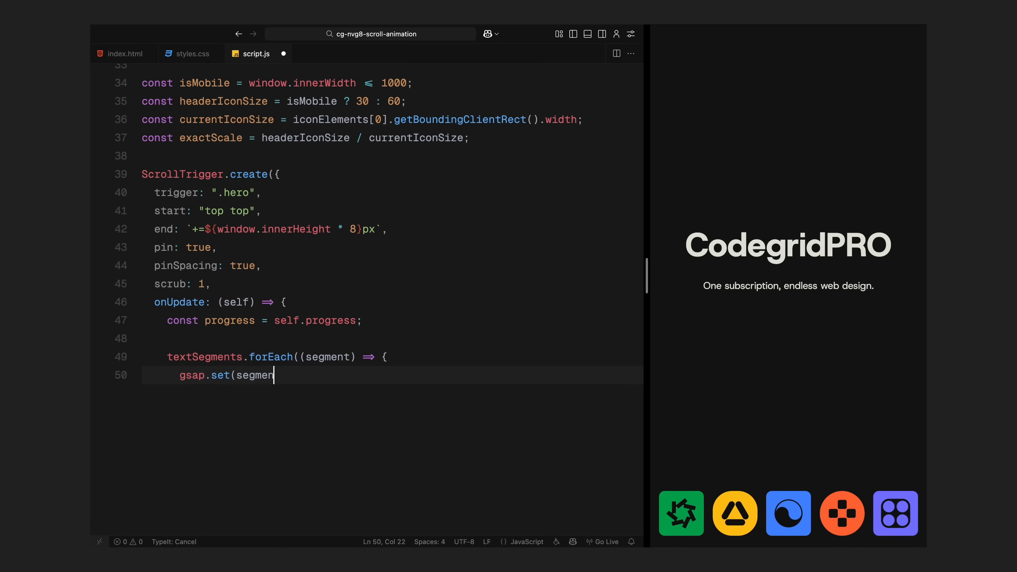
pyautogui.write('t, { opacity: 0 });')
pyautogui.write('const mov')
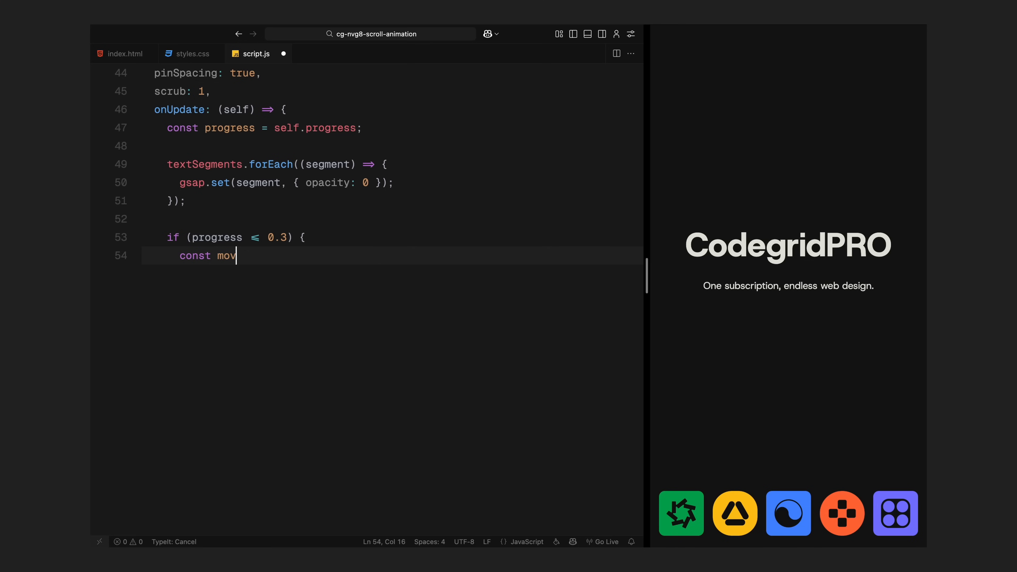
pyautogui.write('eProgress = progress /')
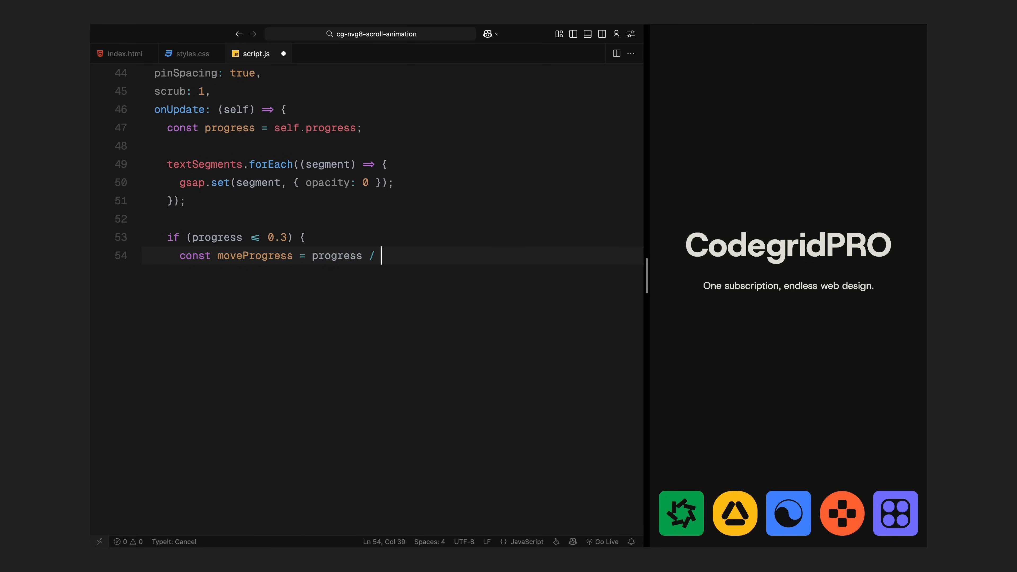
pyautogui.write('0.3;')
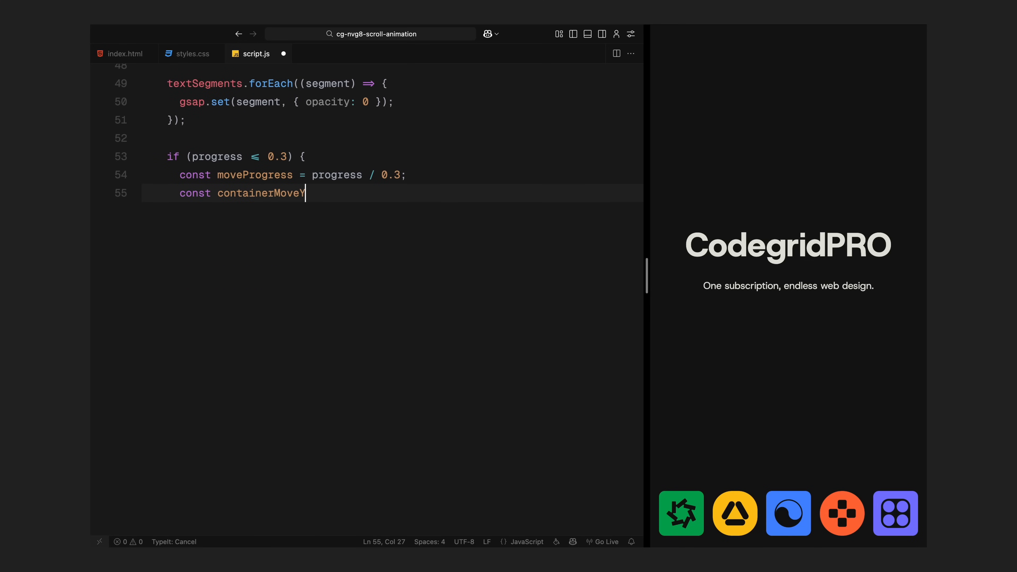
# - Compute headerMoveY as -50 * headerProgress and fading opacity, gsap.set the header transform, with a fixed -50px else branch
pyautogui.write('= -window.innerHeight * 0.3 * moveProgress;')
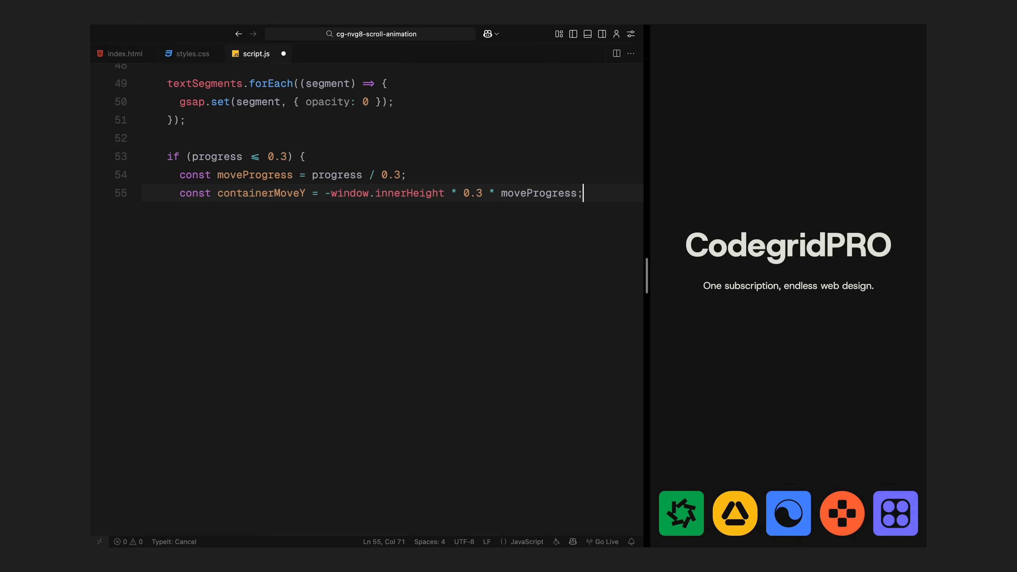
pyautogui.press('enter')
pyautogui.write('const')
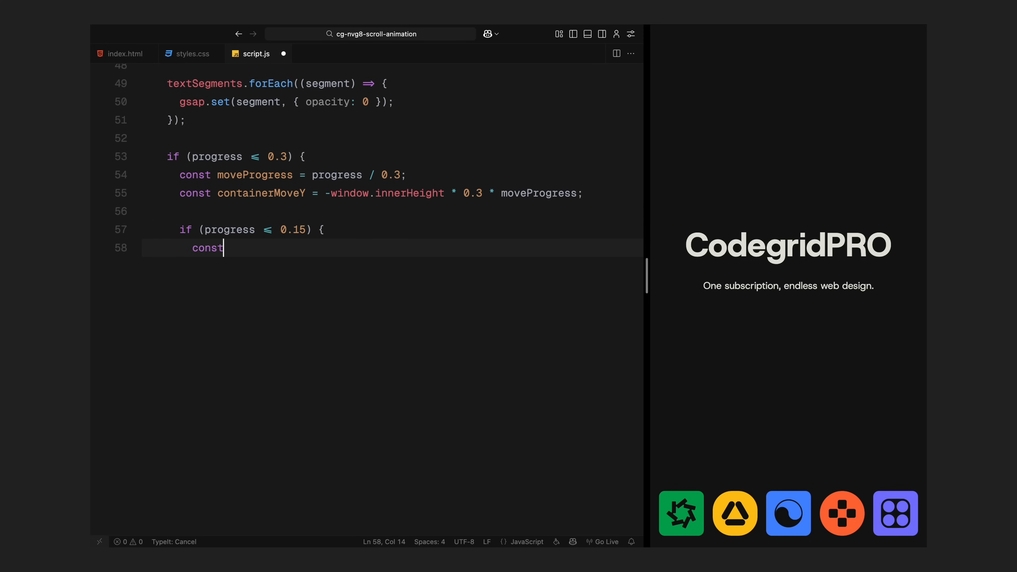
pyautogui.write('headerProgress = progress / 0.15;')
pyautogui.write('const header')
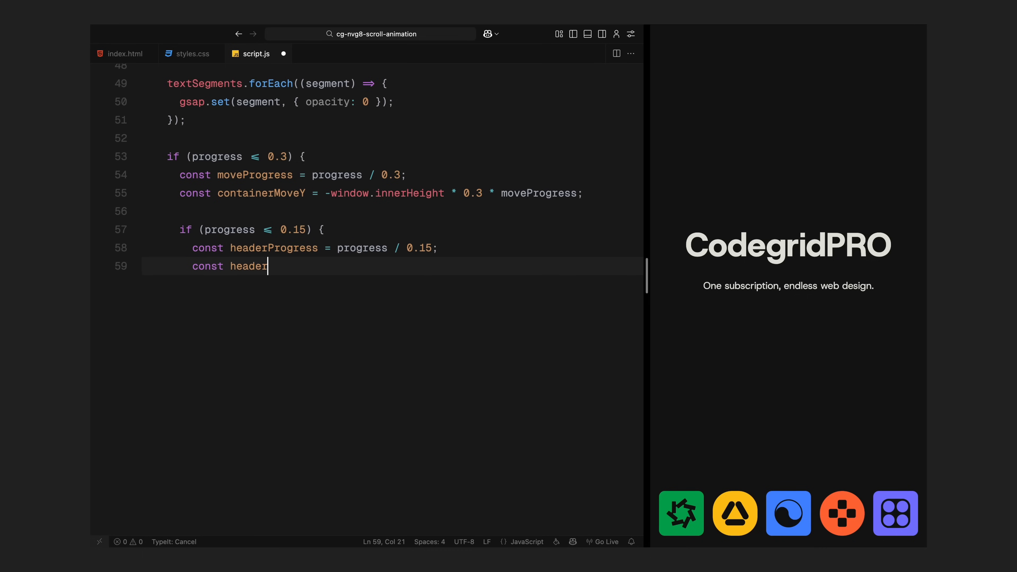
pyautogui.write('MoveY = -50 * headerProgress;')
pyautogui.write('const headerOpacity')
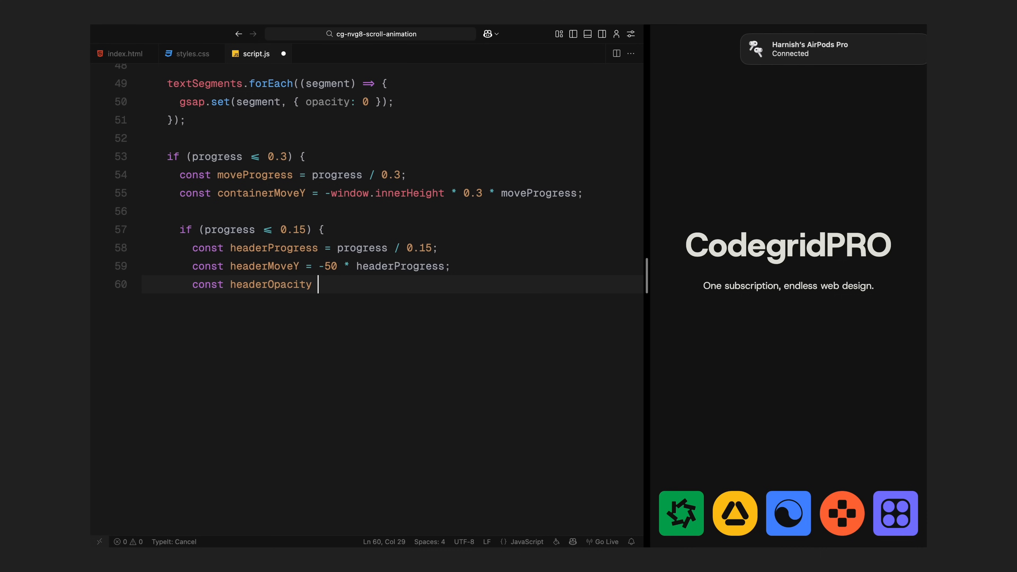
pyautogui.write('= 1 - headerProgress;')
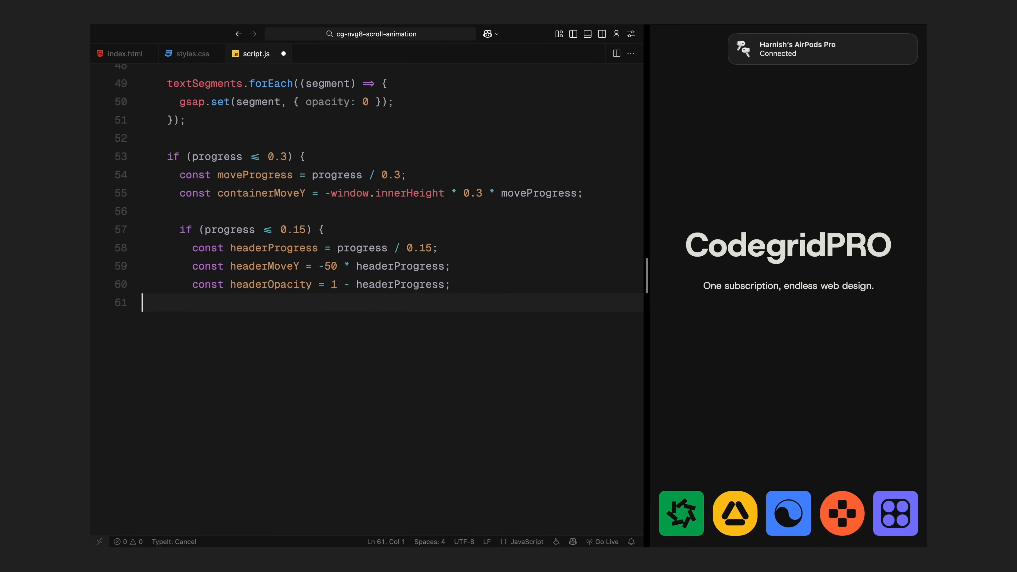
pyautogui.write('gsap.set(heroHeader, {')
pyautogui.write('transform:')
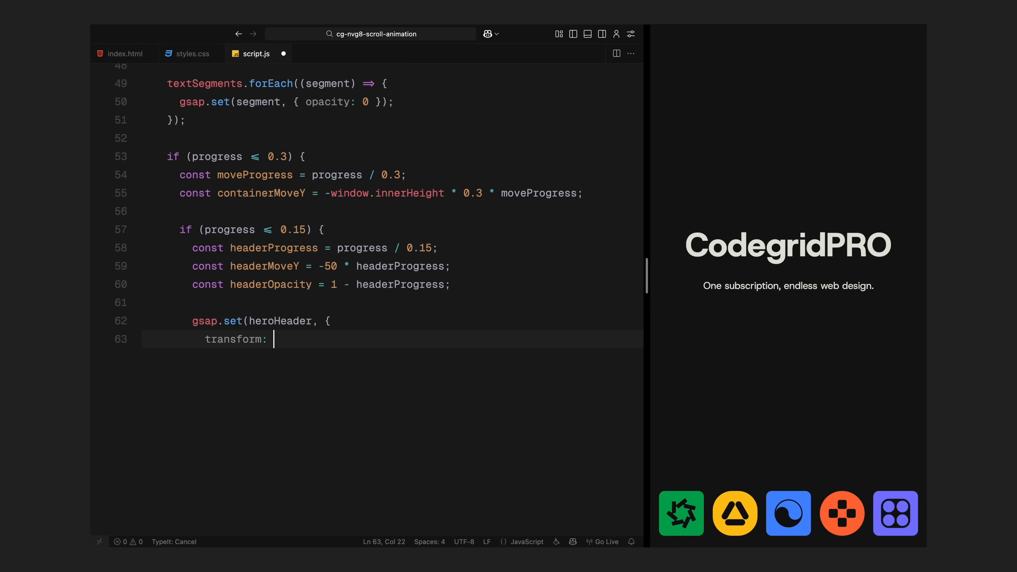
pyautogui.write('`translate(-50%, calc(-50%')
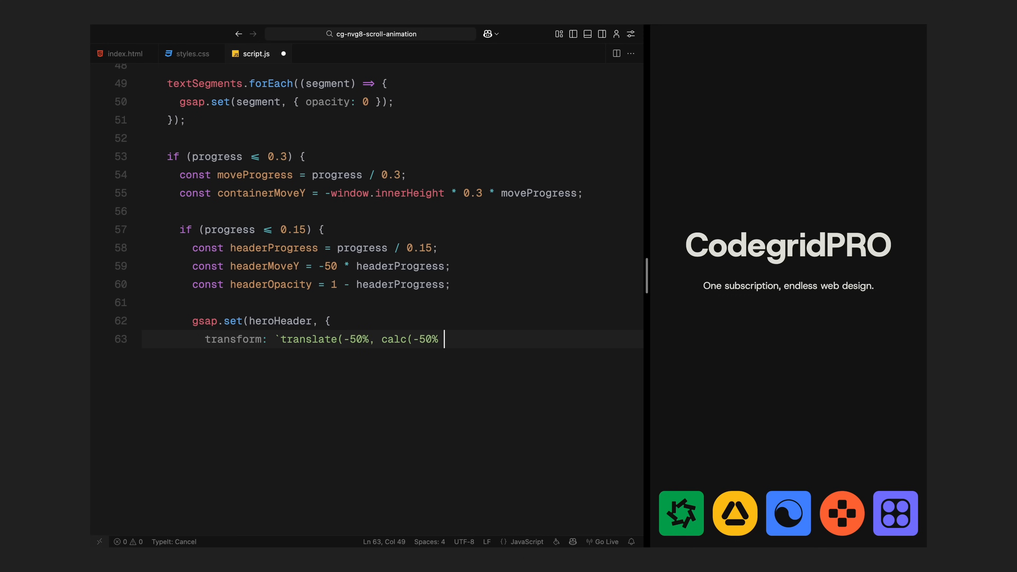
pyautogui.write('+ ${headerMoveY}px))`,')
pyautogui.write('t')
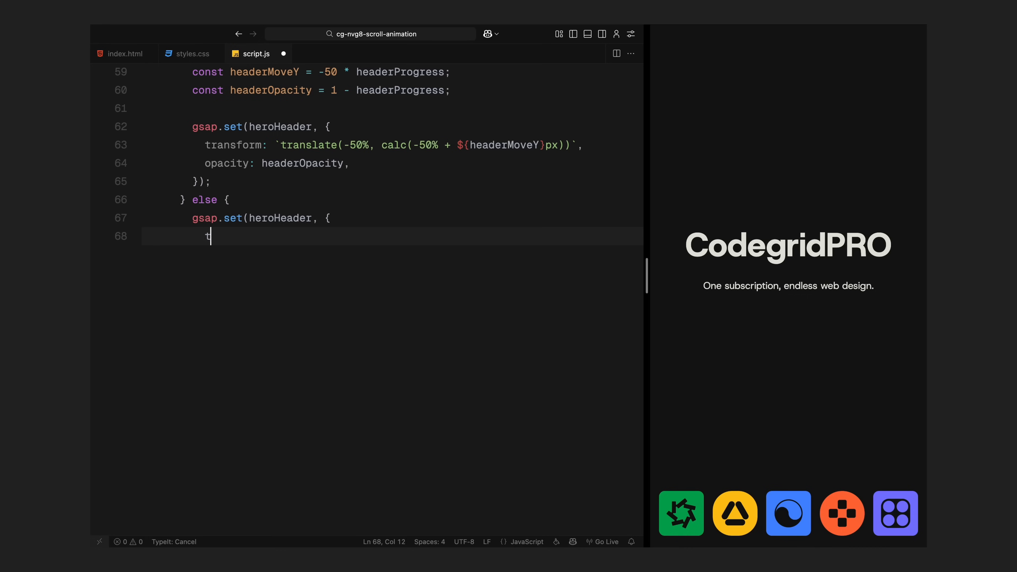
pyautogui.write('ransform: `translate(-50%, c')
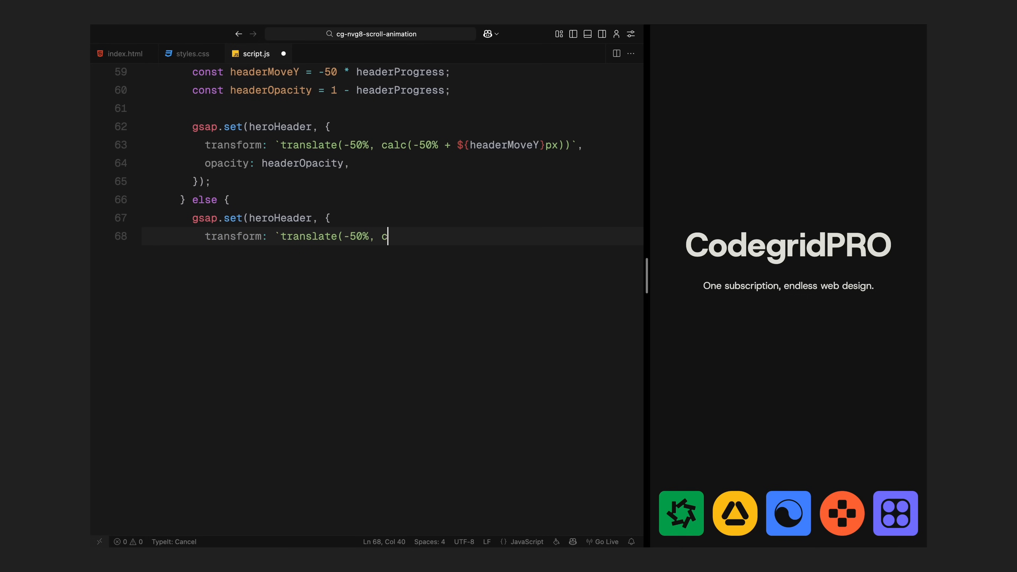
pyautogui.write('alc(-50% + -50px))`,')
pyautogui.write('opacity: 0,')
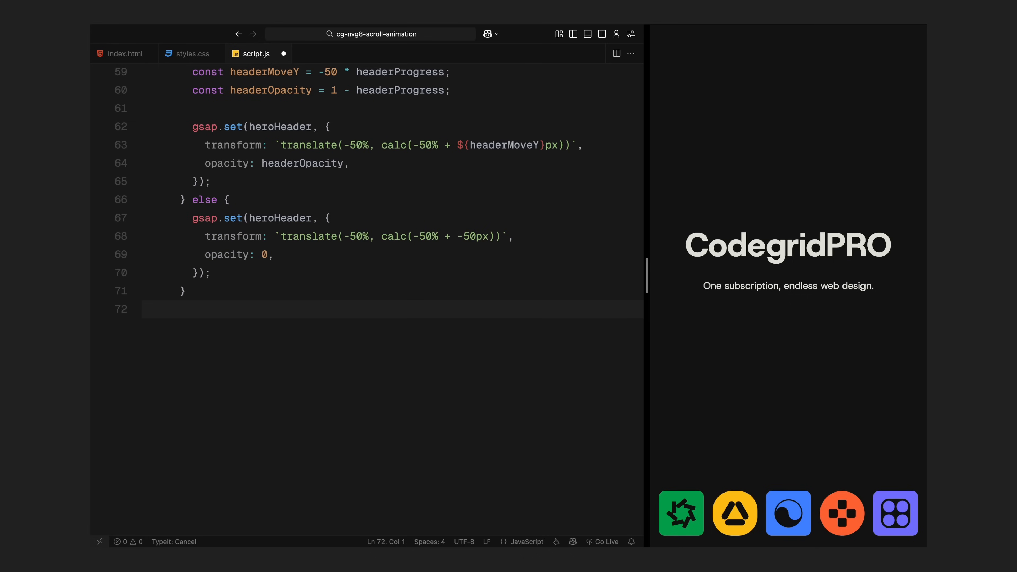
# - Remove any window.duplicateIcons and null it, then gsap.set animatedIcons to y containerMoveY, scale 1, opacity 1
pyautogui.write('if (window.duplicateIcons) {')
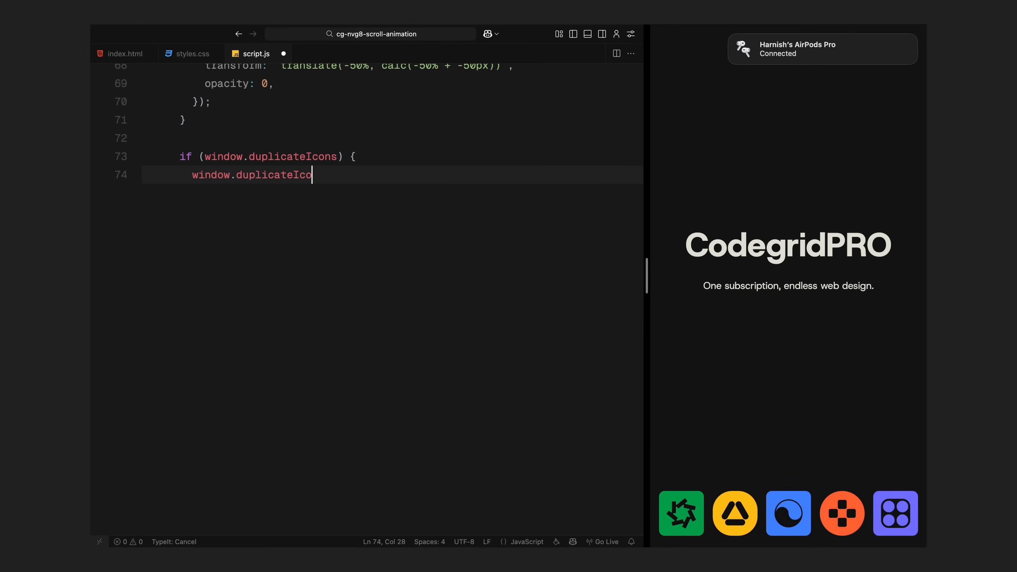
pyautogui.write('ns.forEach((duplicate) => {')
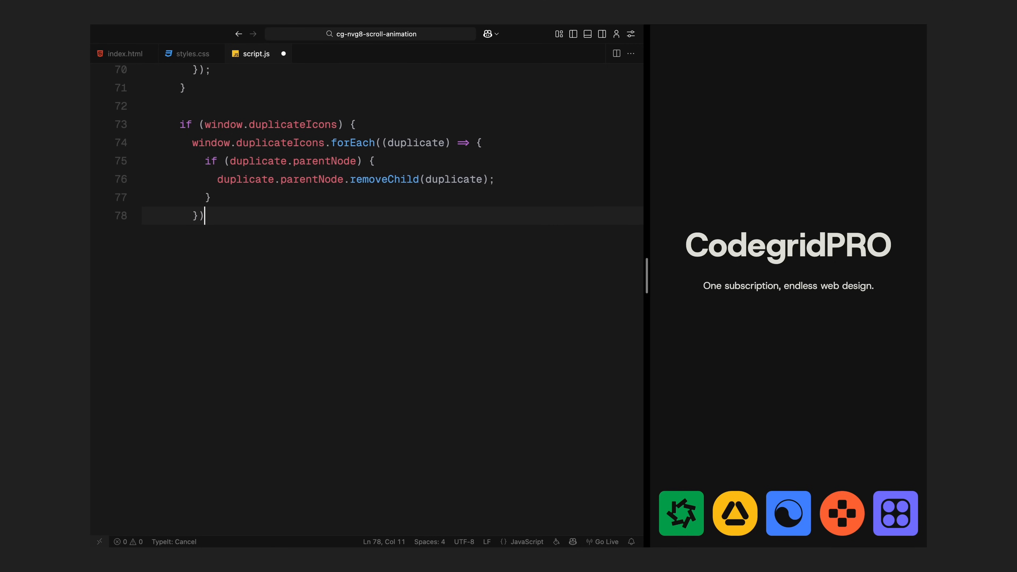
pyautogui.write('window.duplicateIcons =')
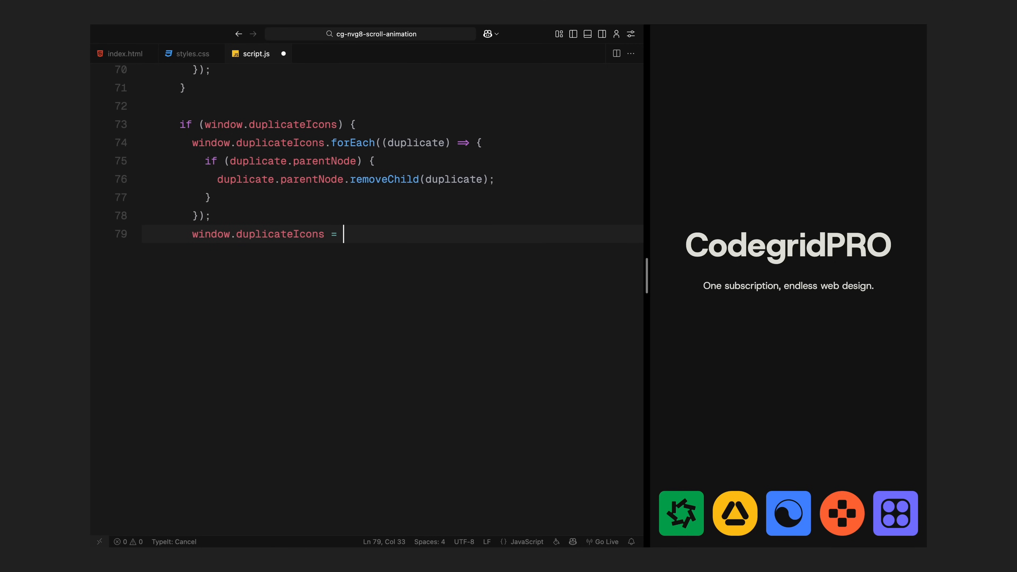
pyautogui.write('null;')
pyautogui.write('x: 0,')
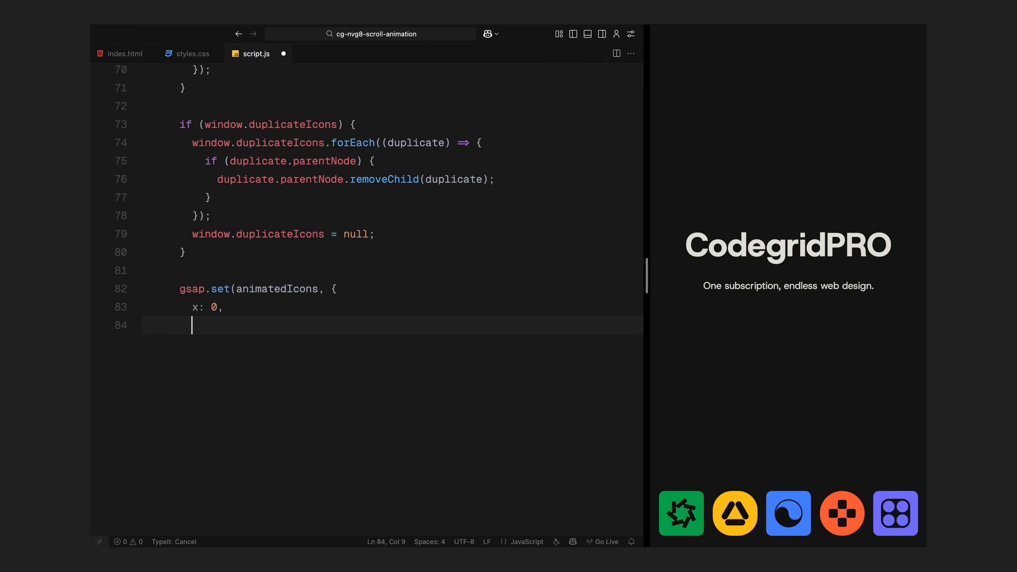
pyautogui.write('y: containerMoveY,')
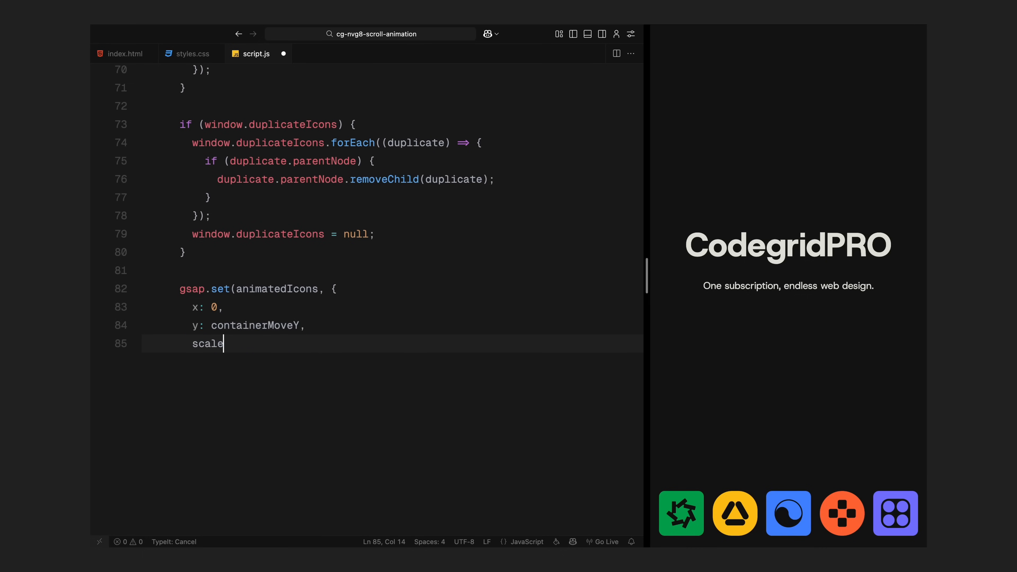
pyautogui.write(': 1,')
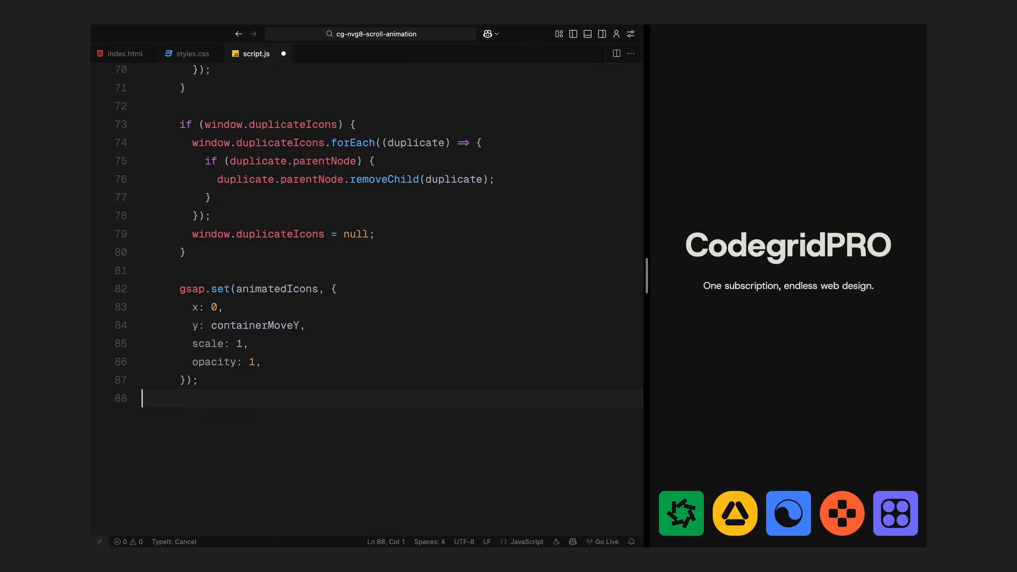
pyautogui.write('iconElements.f')
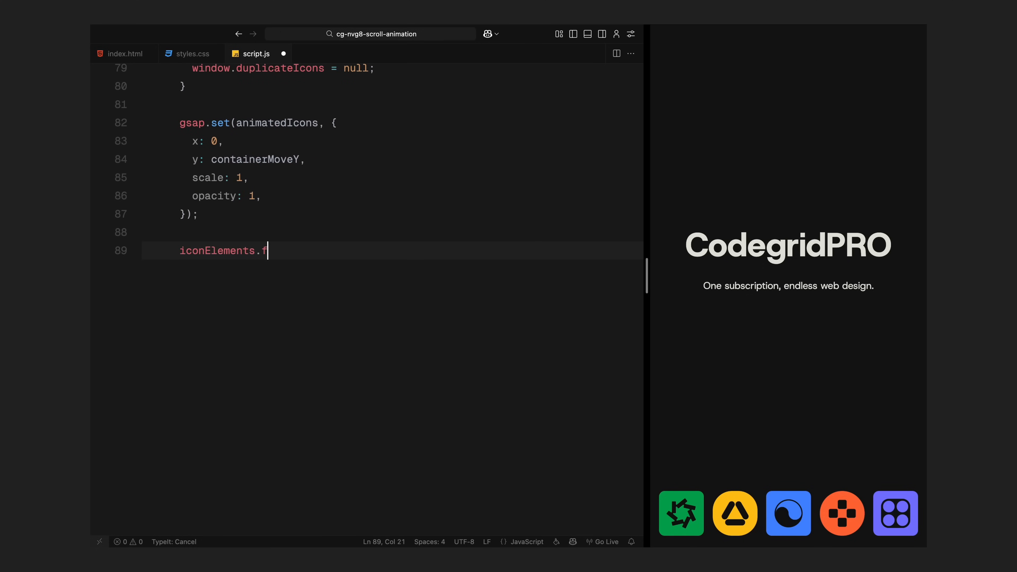
# - Loop iconElements computing iconStart and iconEnd from staggerDelay + 0.5 and iconProgress via gsap.utils.mapRange
pyautogui.write('orEach((icon, index) => {')
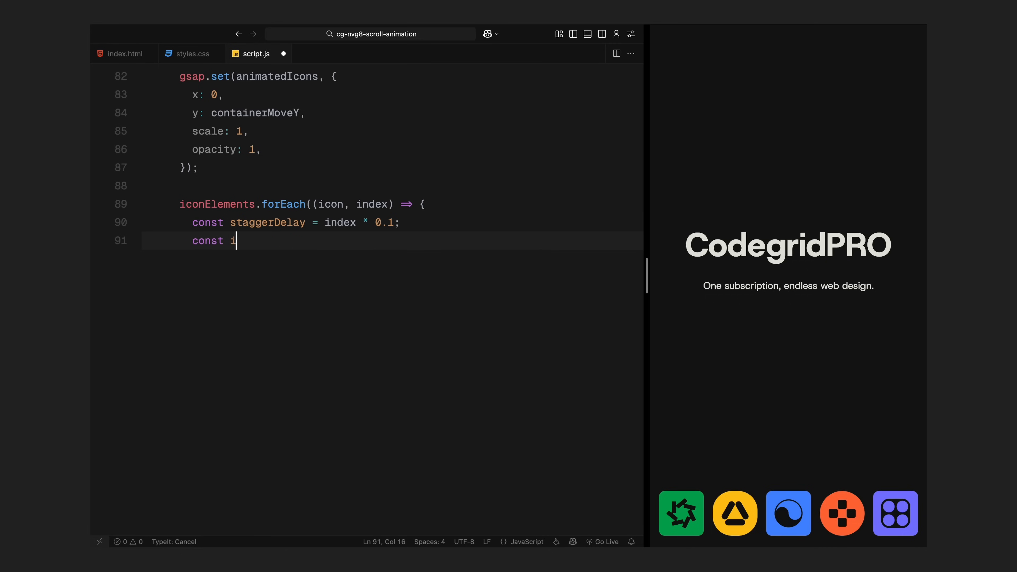
pyautogui.write('conStart = staggerDelay;')
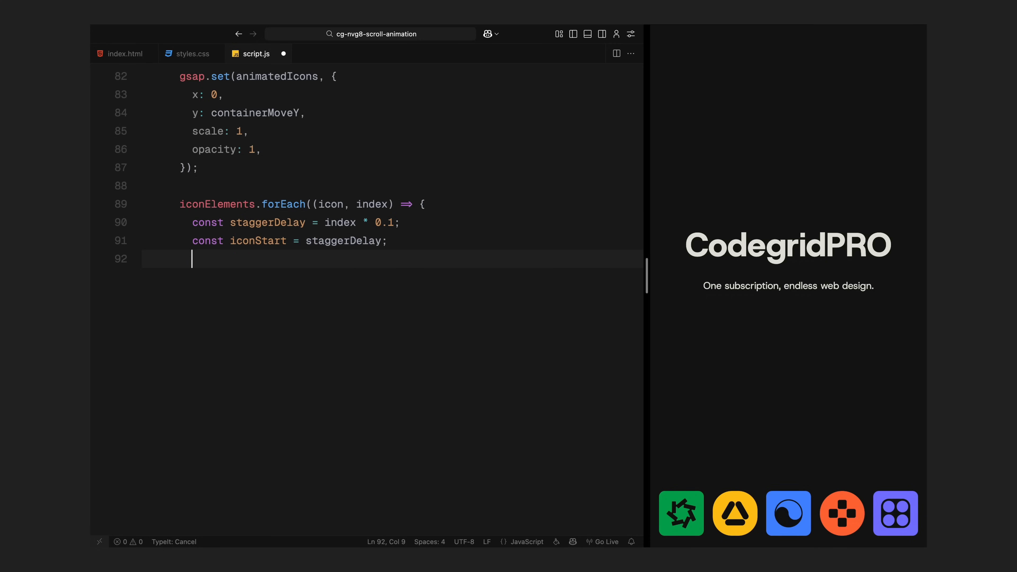
pyautogui.write('const iconEnd = stagge')
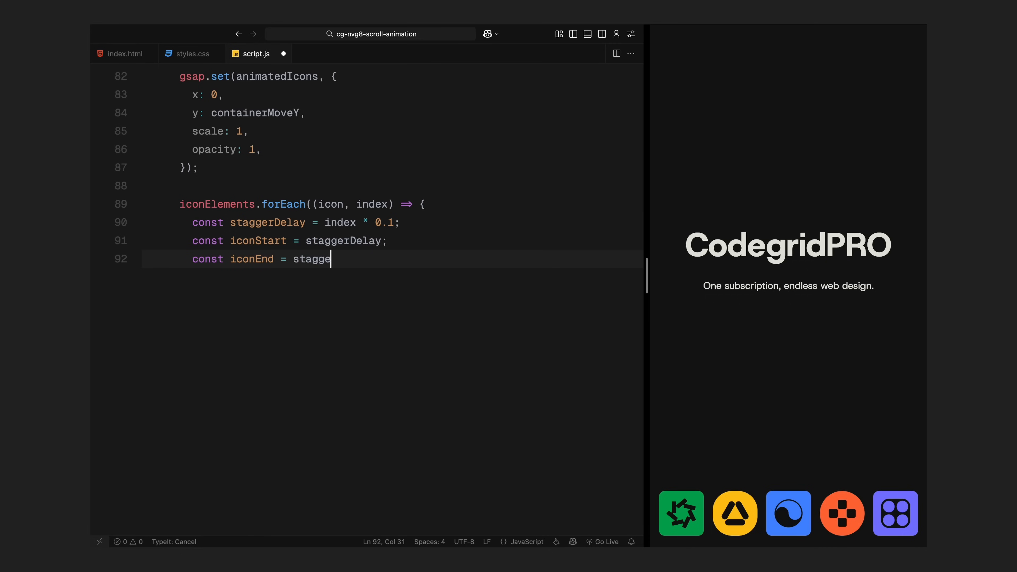
pyautogui.write('rDelay + 0.5;')
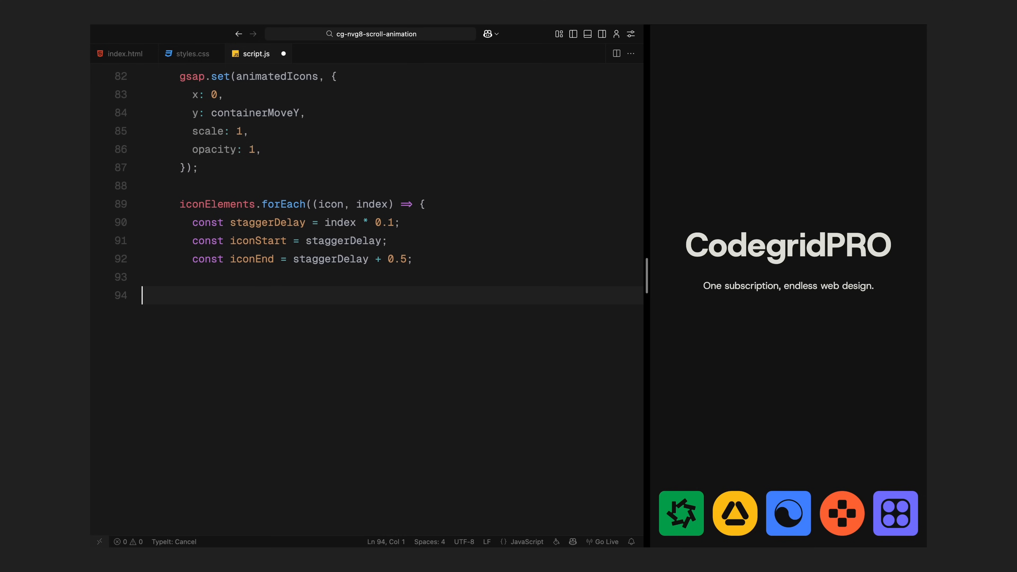
pyautogui.write('const iconProgress')
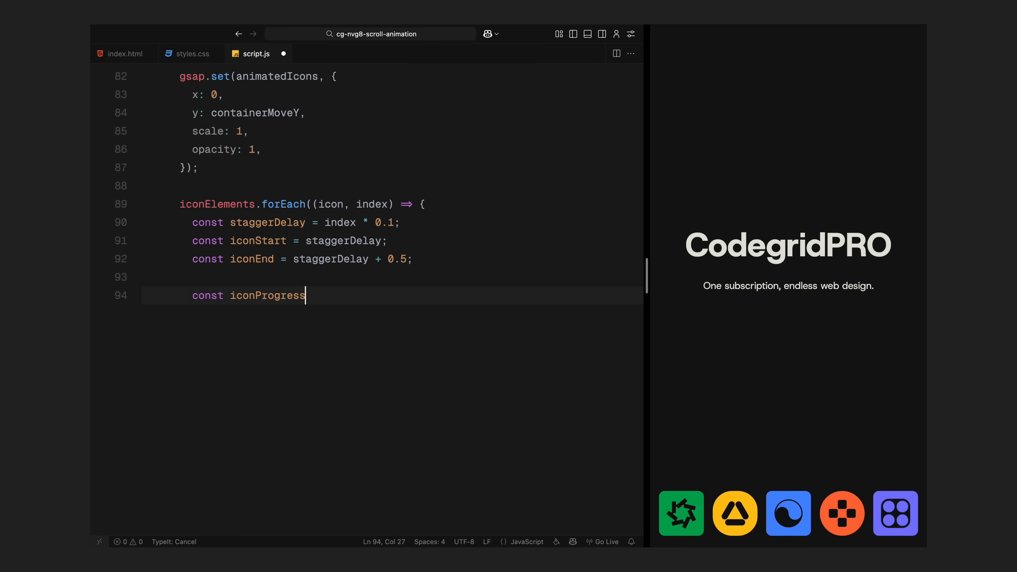
pyautogui.write('= gsap.utils.mapRange(')
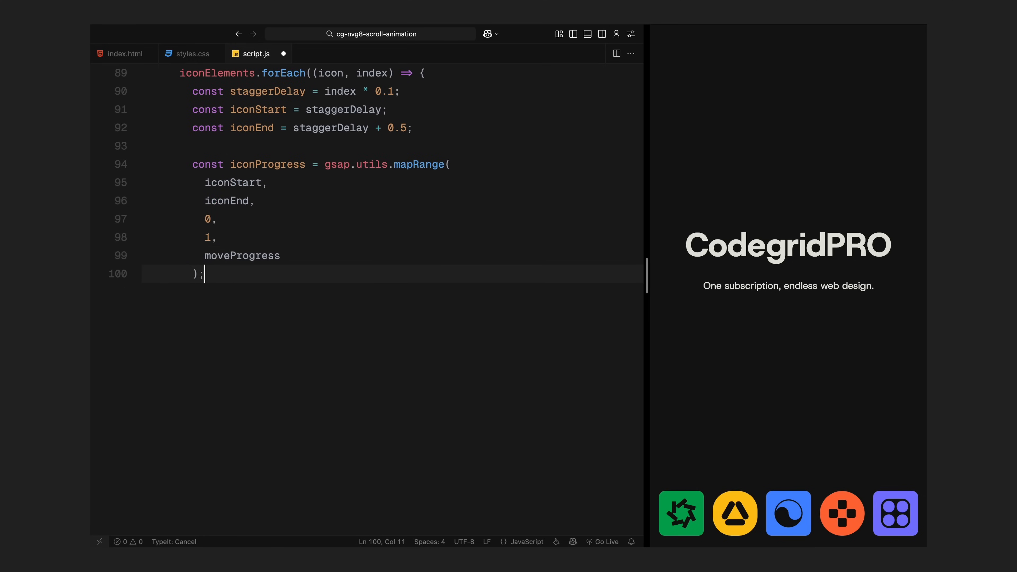
# - Clamp iconProgress between 0 and 1, derive the per-icon startOffset rise, and gsap.set each icon
pyautogui.write('const clampedProgress =')
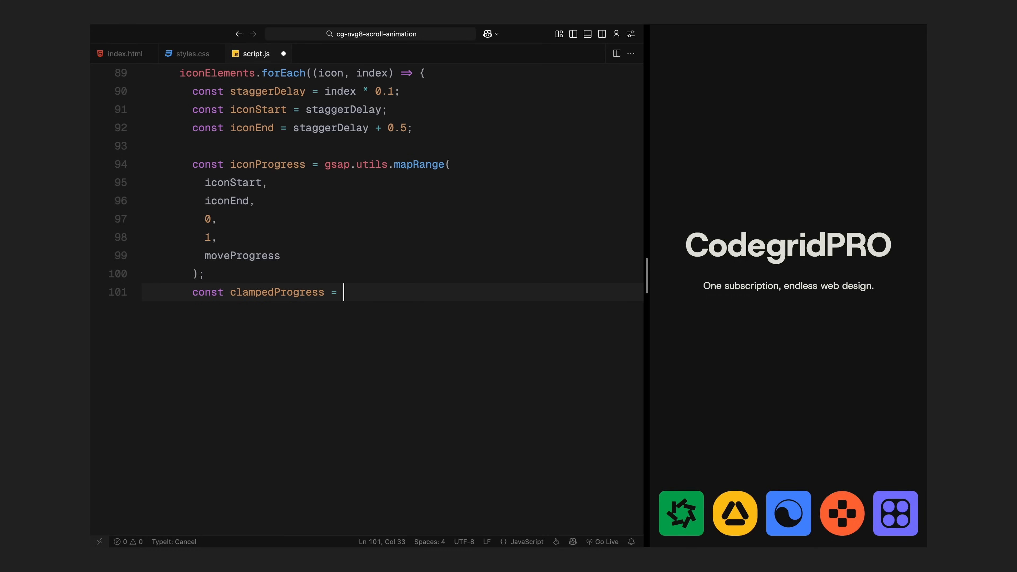
pyautogui.write('Math.max(0, Math.min(1, iconProgress));')
pyautogui.write('const st')
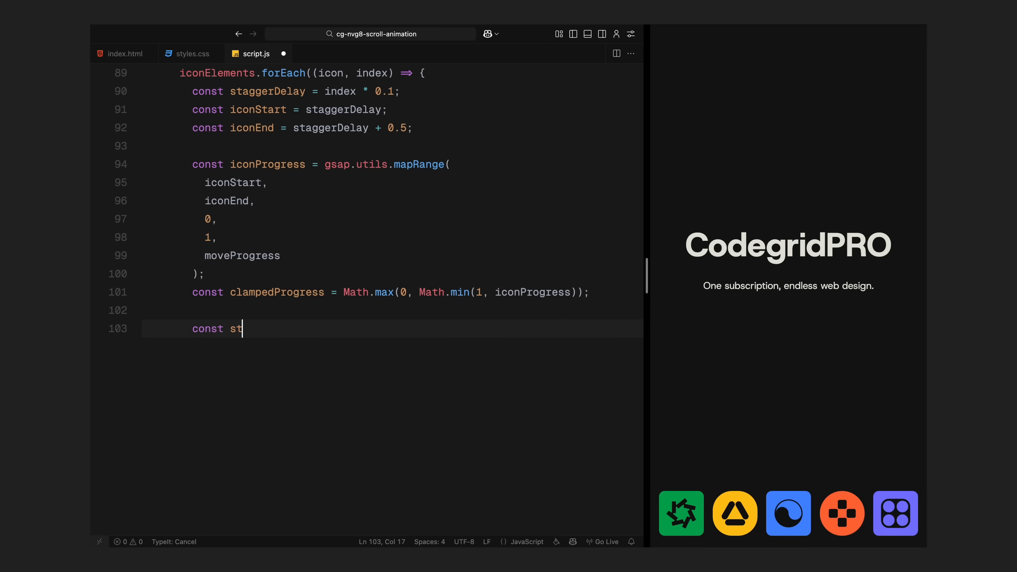
pyautogui.write('artOffset = -containerMoveY;')
pyautogui.write('const individualY =')
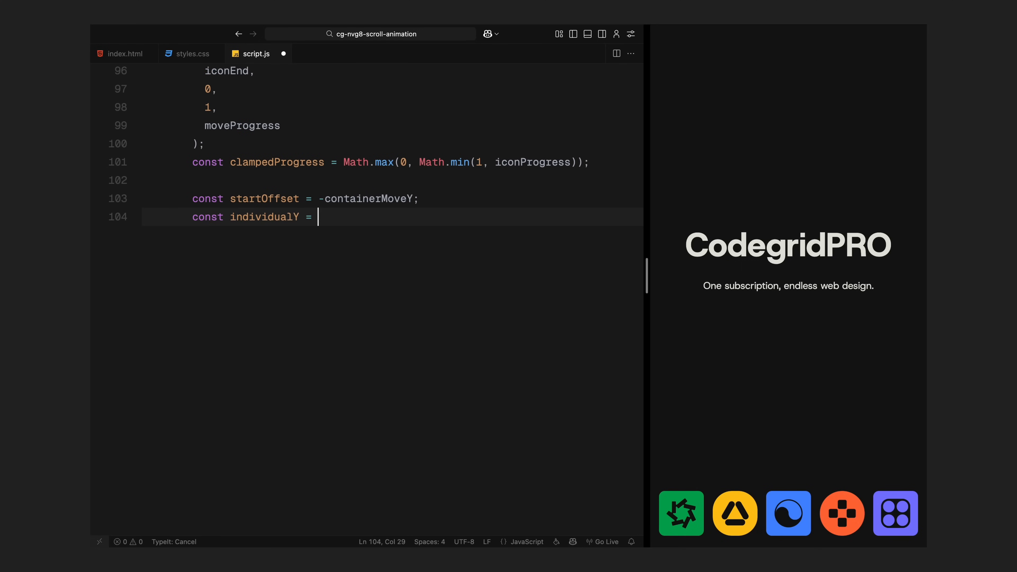
pyautogui.write('startOffset * (1 - clampedProgress);')
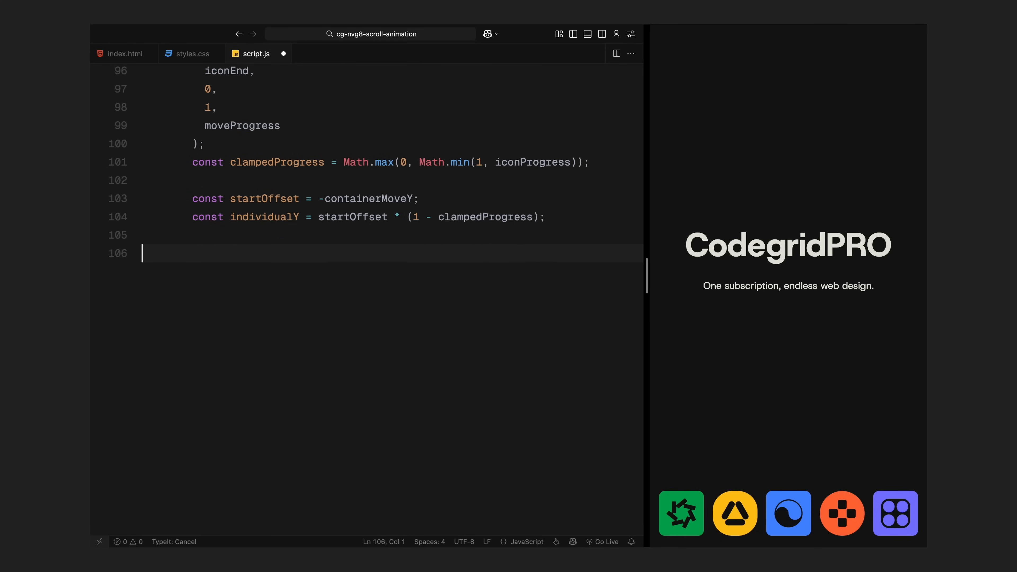
pyautogui.write('gsap.set(icon, {')
pyautogui.write('const sca')
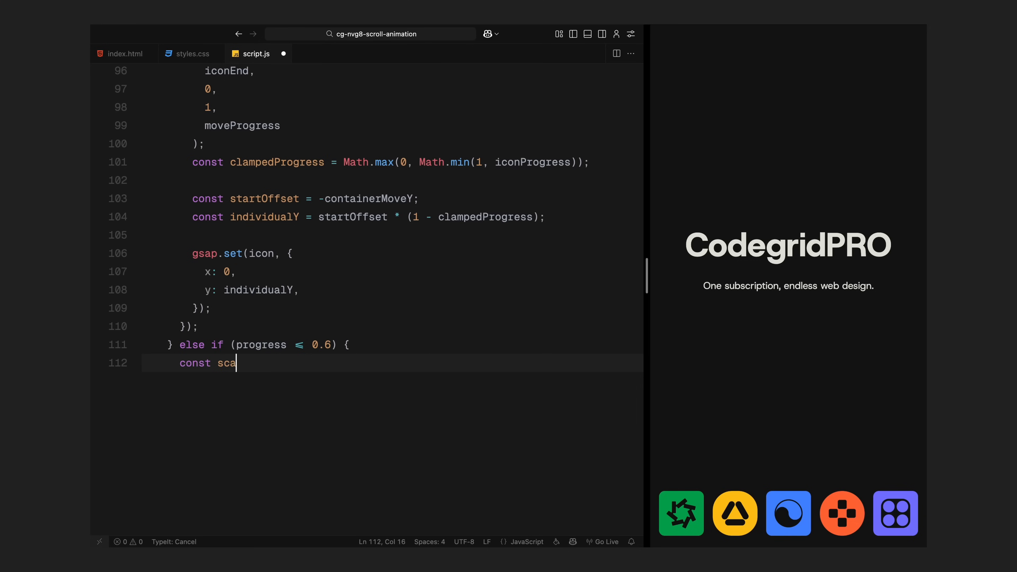
# - Compute scaleProgress, hide heroHeader at -50px, and set heroSection background to #141414 when scaleProgress is under half
pyautogui.write('leProgress = (progress - 0.3) / 0.3;')
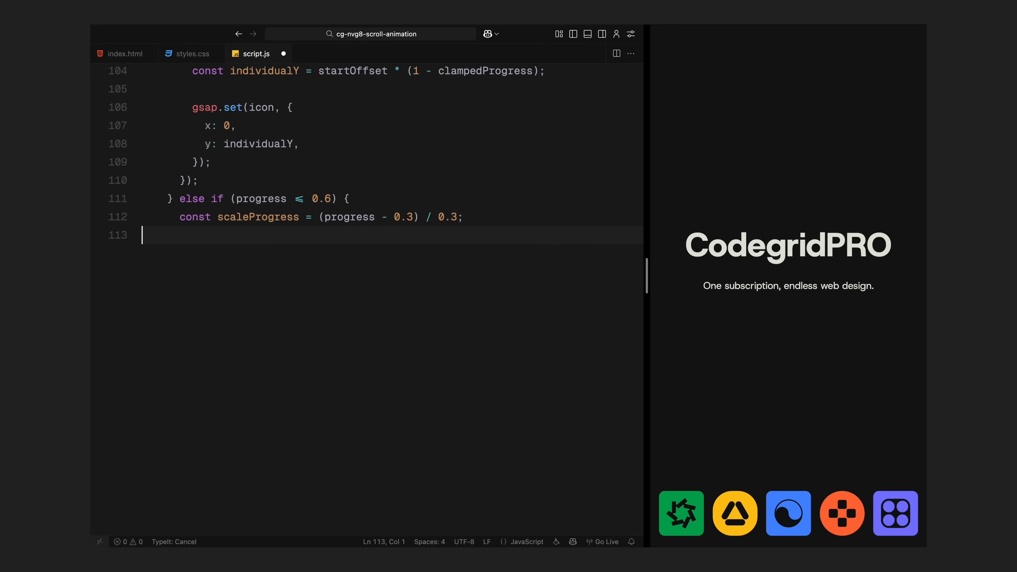
pyautogui.write('gsap.set(heroHeader, {')
pyautogui.write('transform: `translate(-50%, calc(-50% +')
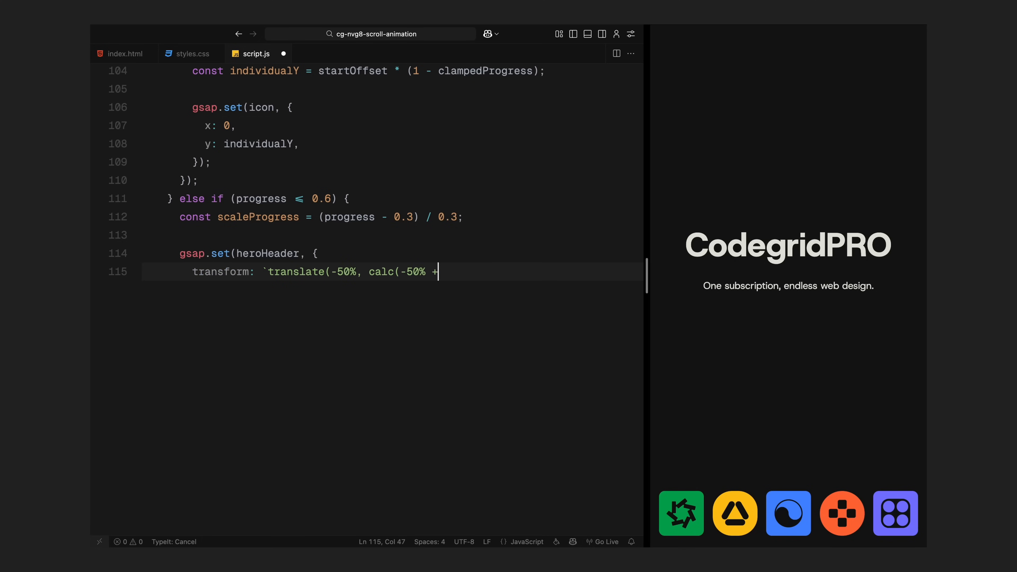
pyautogui.write('-50px))`,')
pyautogui.write('opacity: 0,')
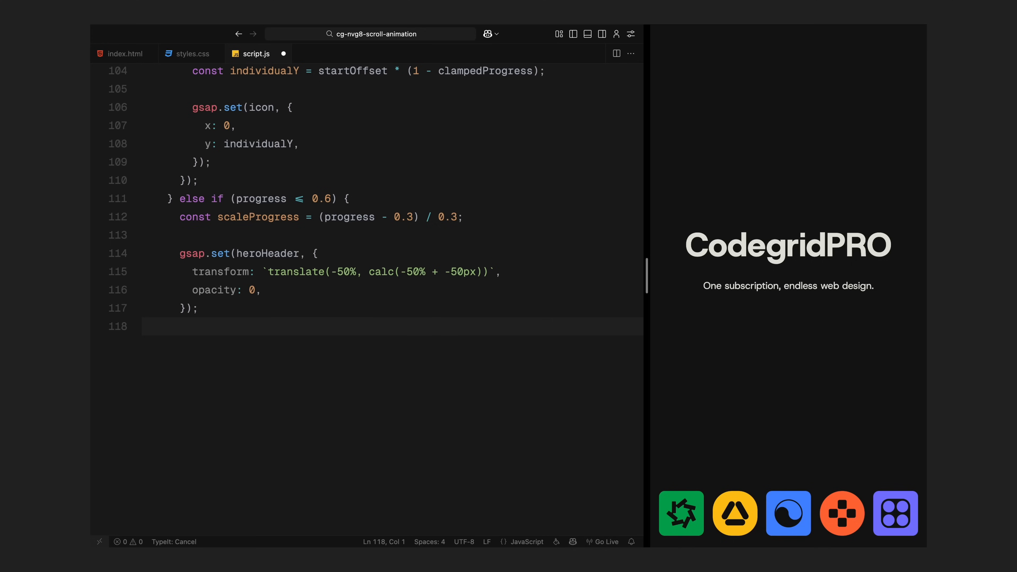
pyautogui.write('if (scaleProgress >= 0.5) {')
pyautogui.write('heroSection.s')
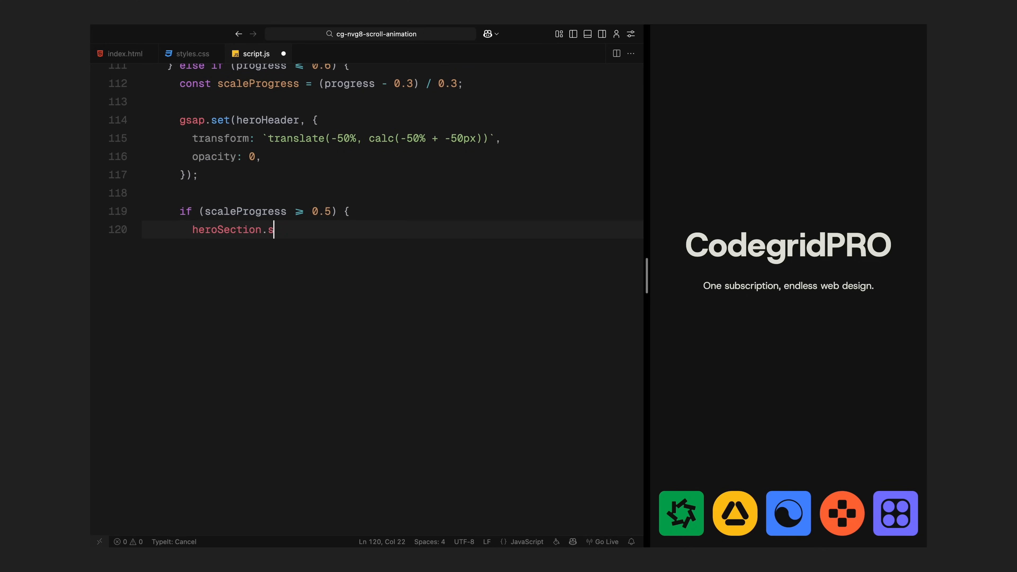
pyautogui.write('tyle.backgroundColor = "#e3e3db";')
pyautogui.write('heroSe')
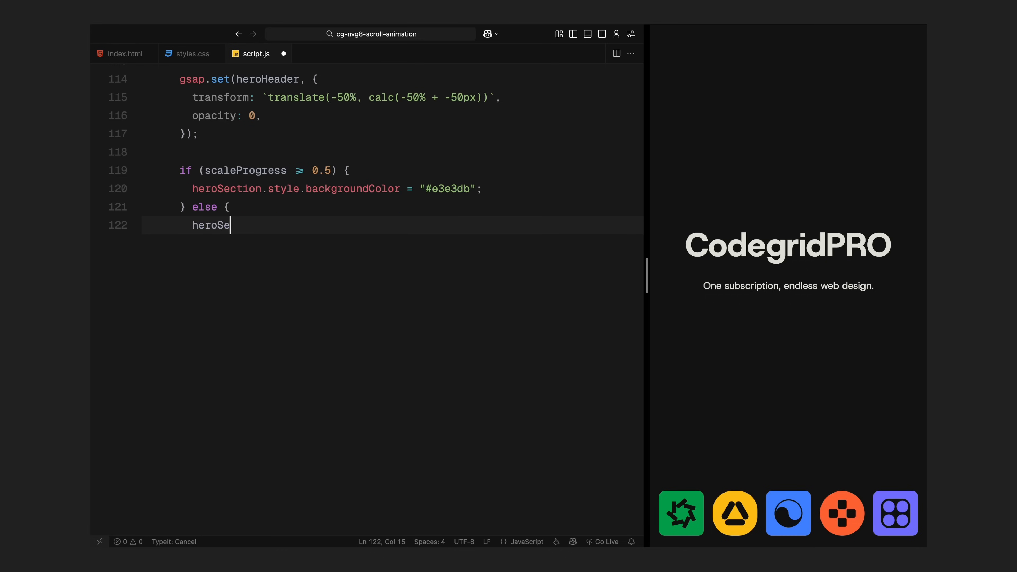
pyautogui.write('ction.style.backgroundColor')
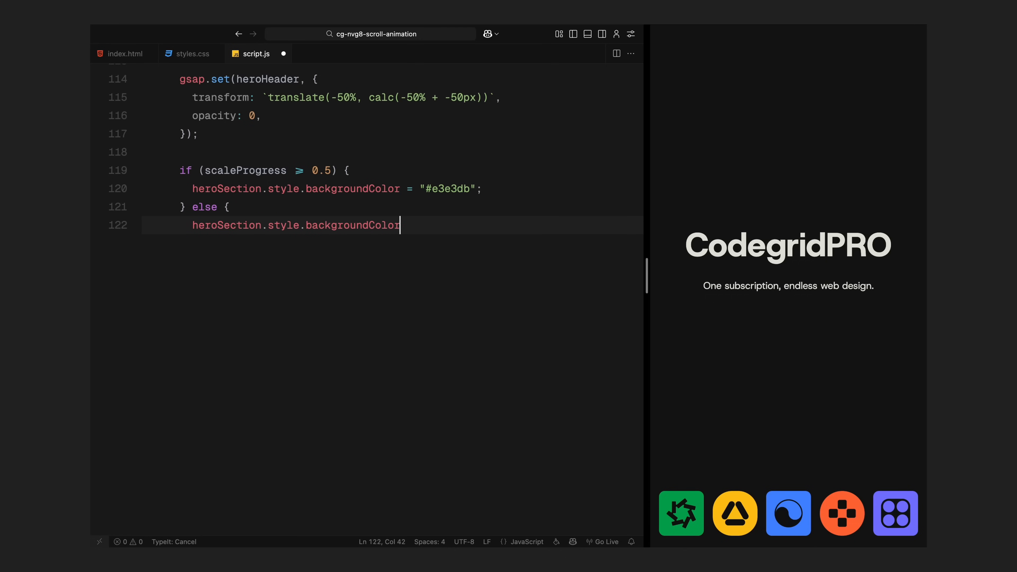
pyautogui.write('= "#141414";')
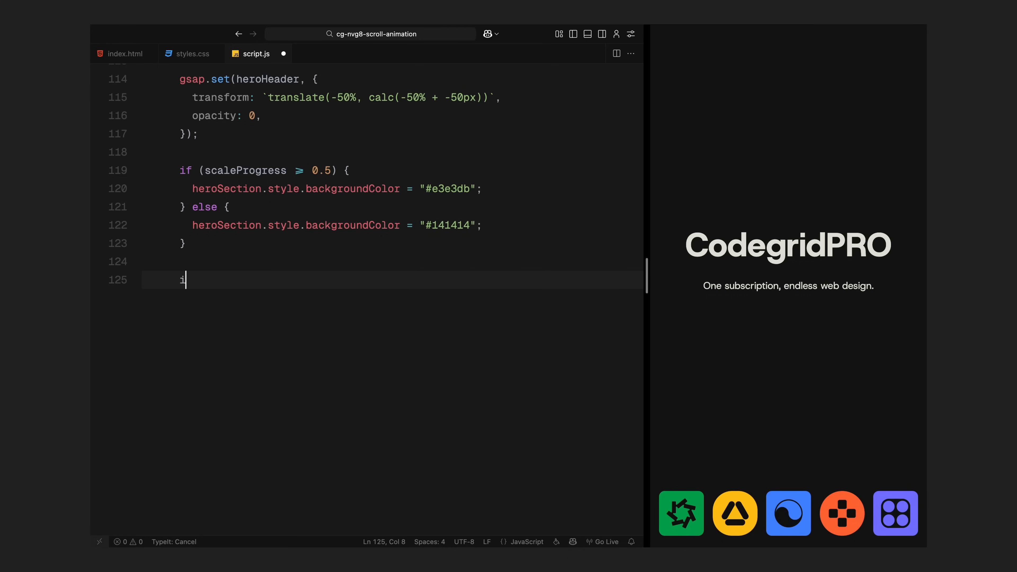
# - Remove leftover window.duplicateIcons from their parent nodes
pyautogui.write('f (window.duplicateIcons) {')
pyautogui.write('if')
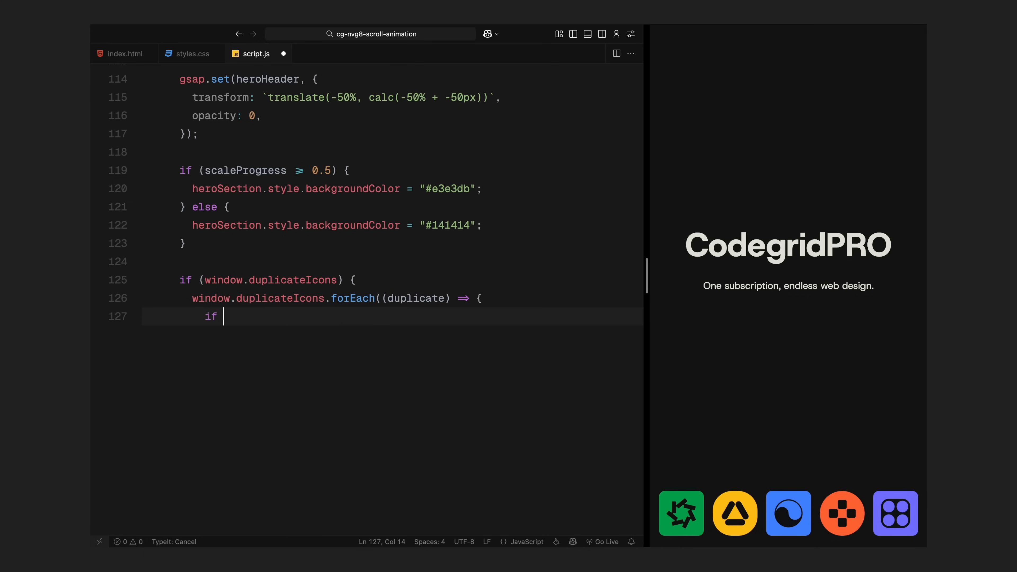
pyautogui.write('(duplicate.parentNode) {')
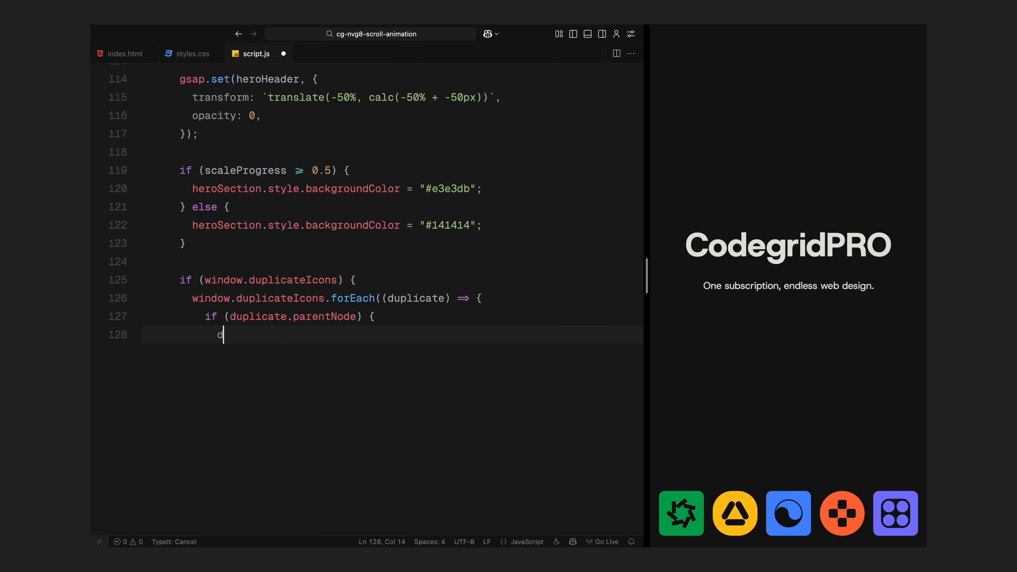
pyautogui.write('uplicate.parentNode.removeChild(duplicate);')
pyautogui.write('const ')
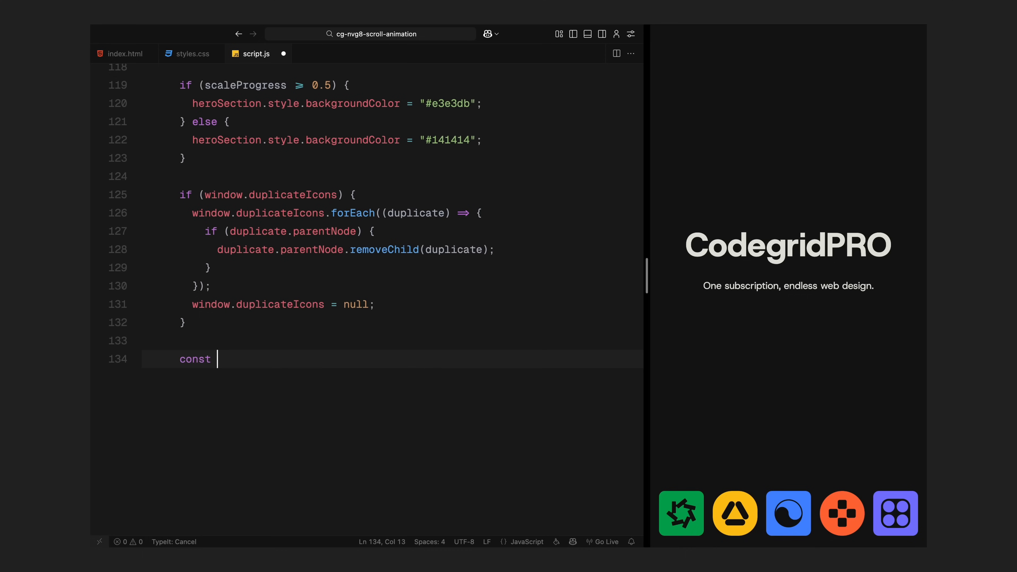
# - Compute targetCenterY from window height and current centre X/Y from animatedIcons' bounding rect
pyautogui.write('targetCenterY = window.innerHeight / 2;')
pyautogui.write('const container')
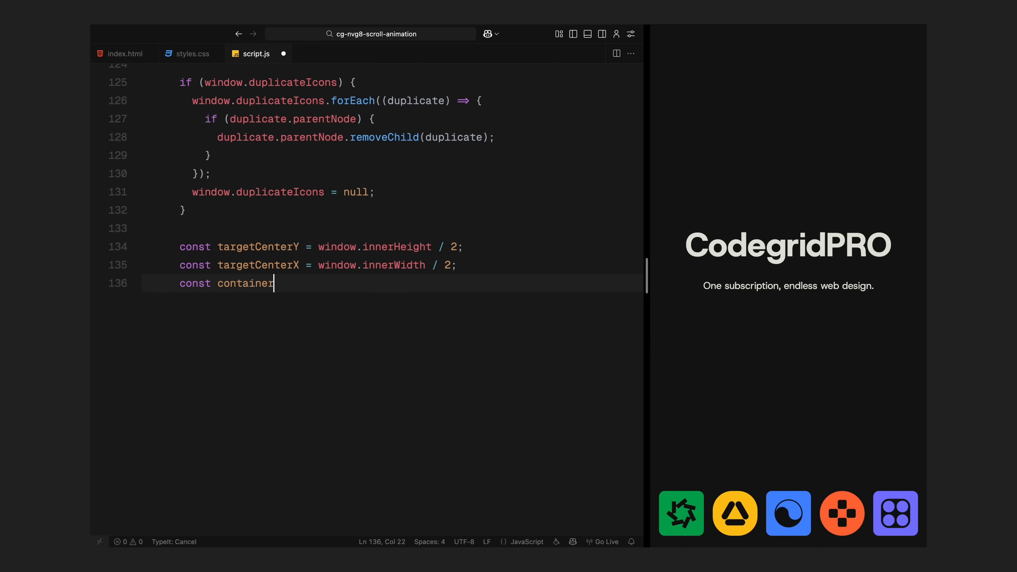
pyautogui.write('Rect = animatedIcons.getBoundingClientRect();')
pyautogui.write('const')
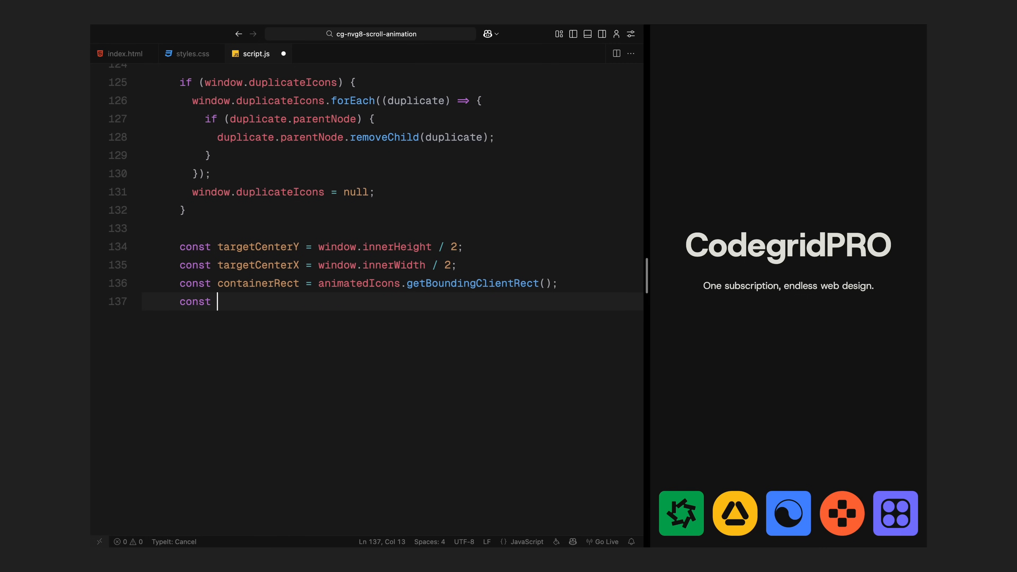
pyautogui.write('currentCenterX = cont')
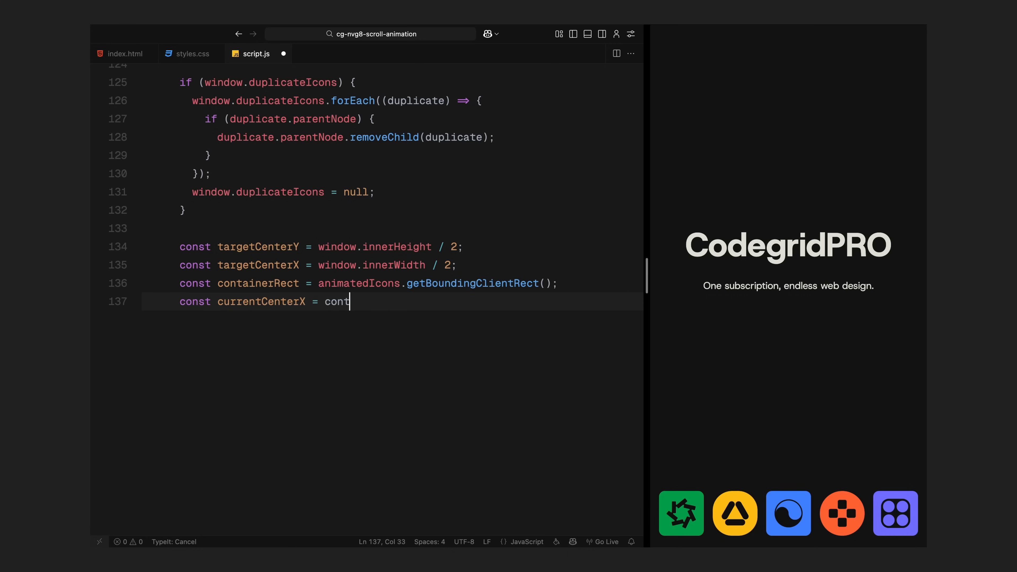
pyautogui.write('ainerRect.left + containerRect.width / 2;')
pyautogui.write('const cu')
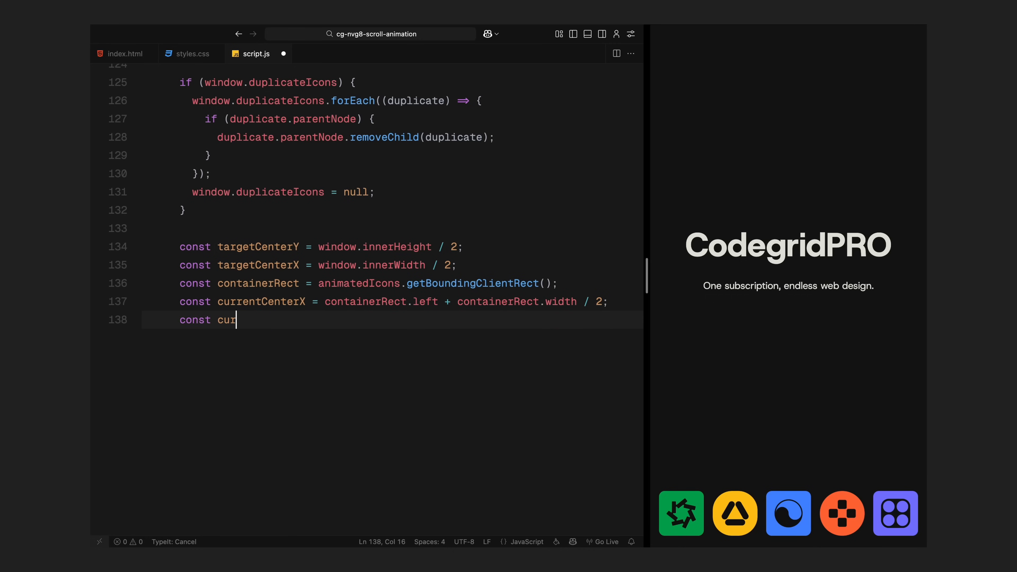
pyautogui.write('rentCenterY = containerRect.')
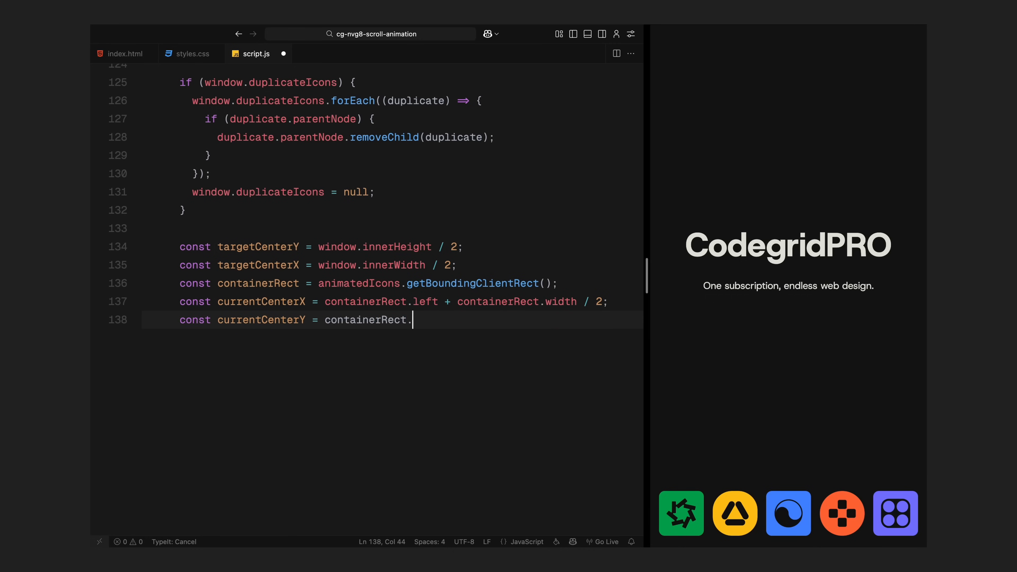
pyautogui.write('top + containerRect.h')
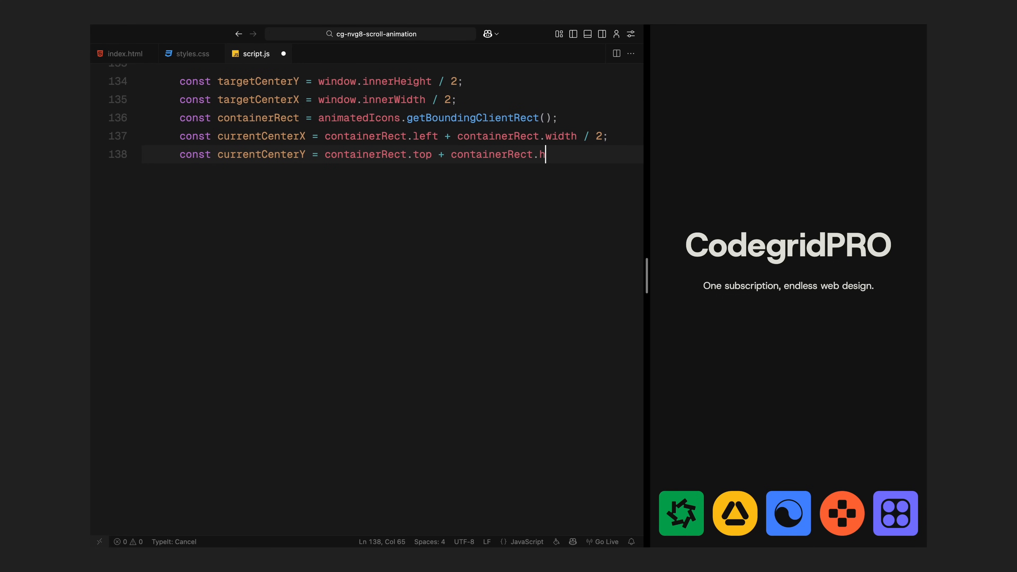
pyautogui.write('eight / 2;')
pyautogui.write('c')
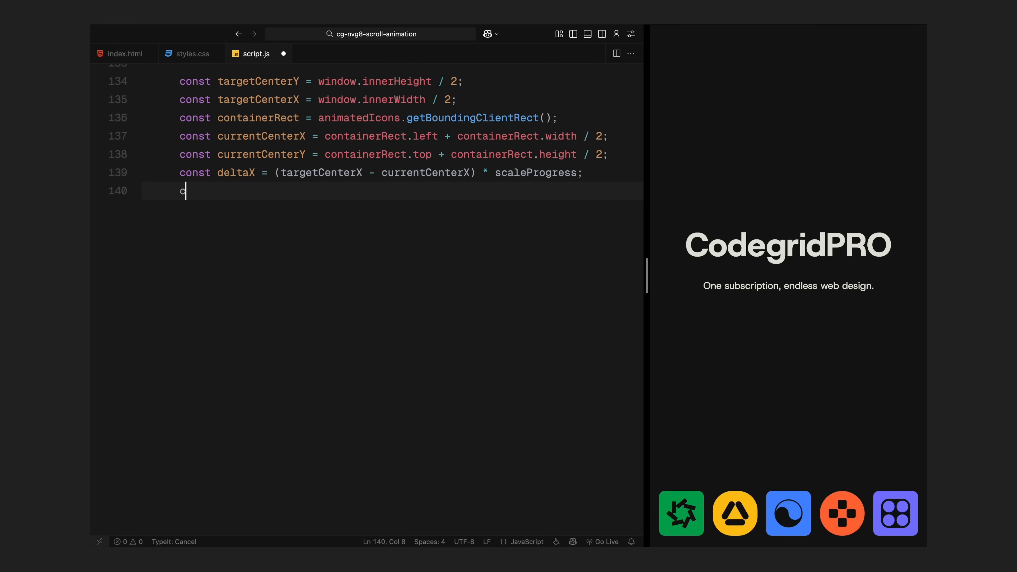
# - Derive deltaY scaled by scaleProgress and scale toward exactScale, then gsap.set animatedIcons to baseY + deltaY
pyautogui.write('onst deltaY = (targe')
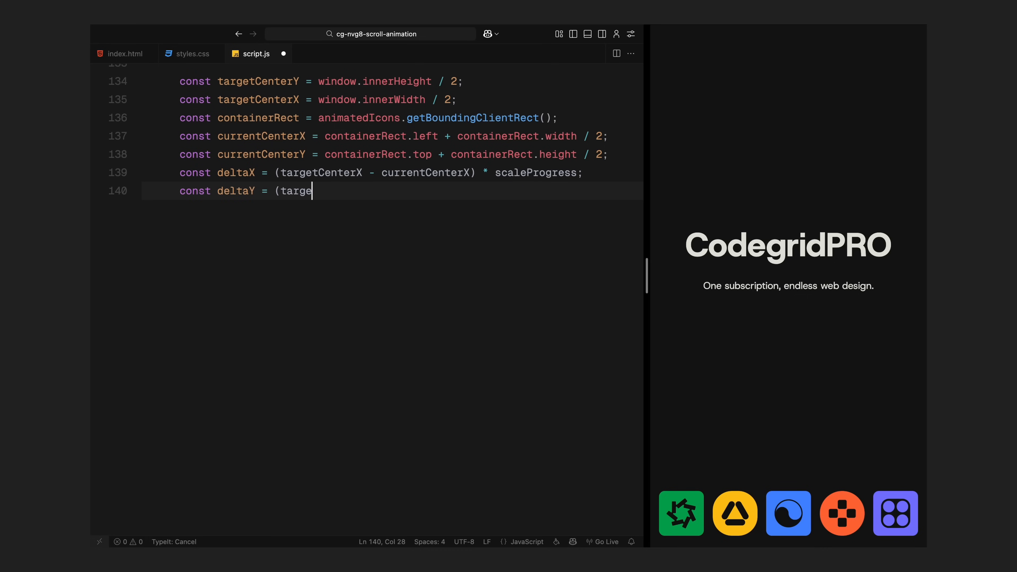
pyautogui.write('tCenterY - currentCent')
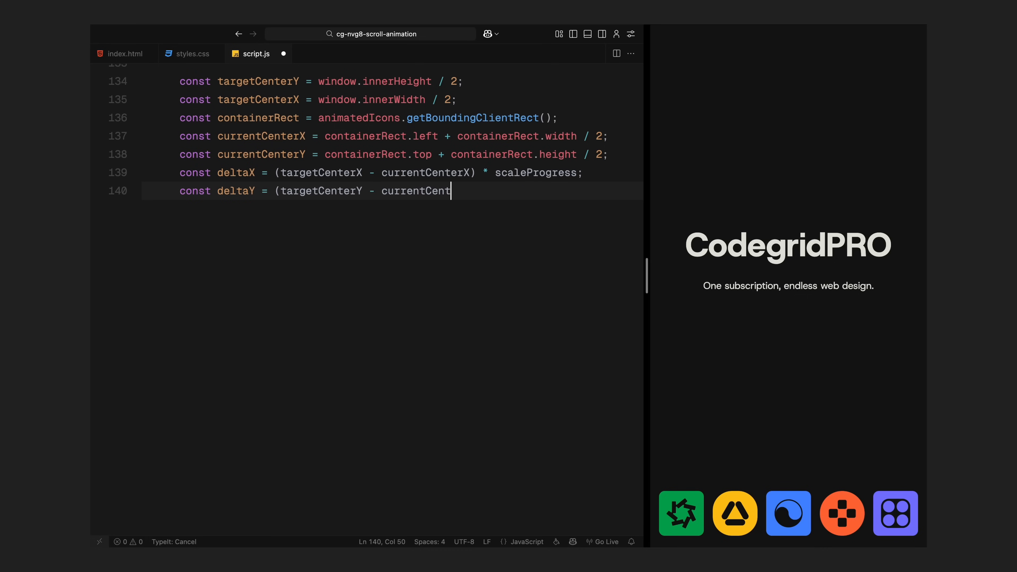
pyautogui.write('erY) * scaleProgress;')
pyautogui.write('const currentSc')
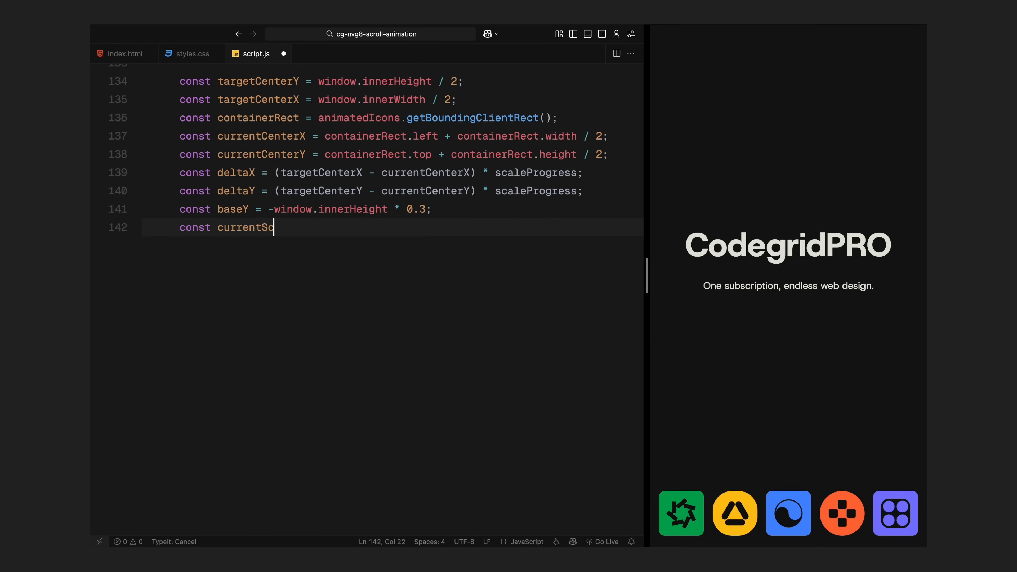
pyautogui.write('ale = 1 + (exactScale - 1) * scaleProgress;')
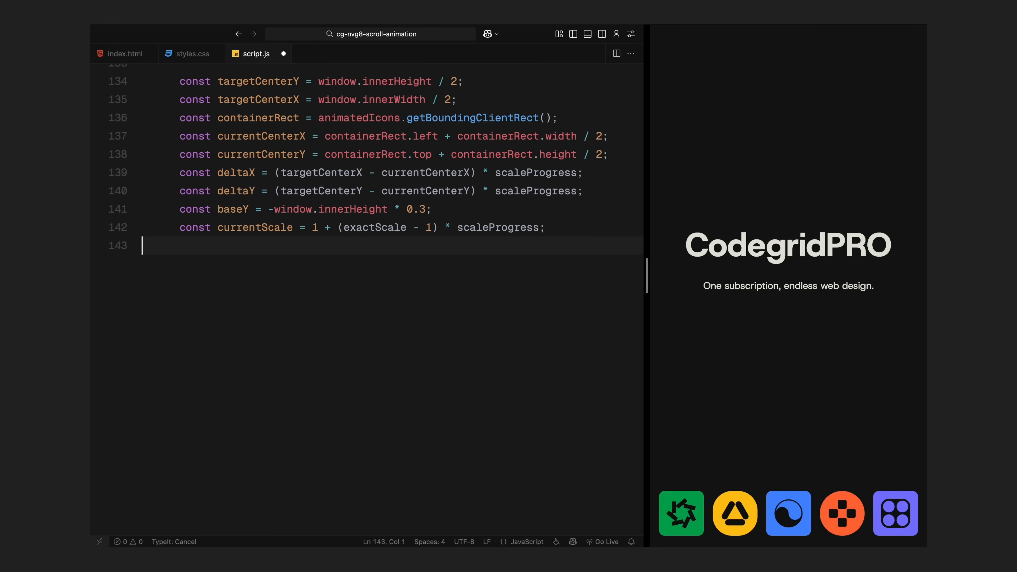
pyautogui.write('gsap.set(animatedIcons, {')
pyautogui.write('y:')
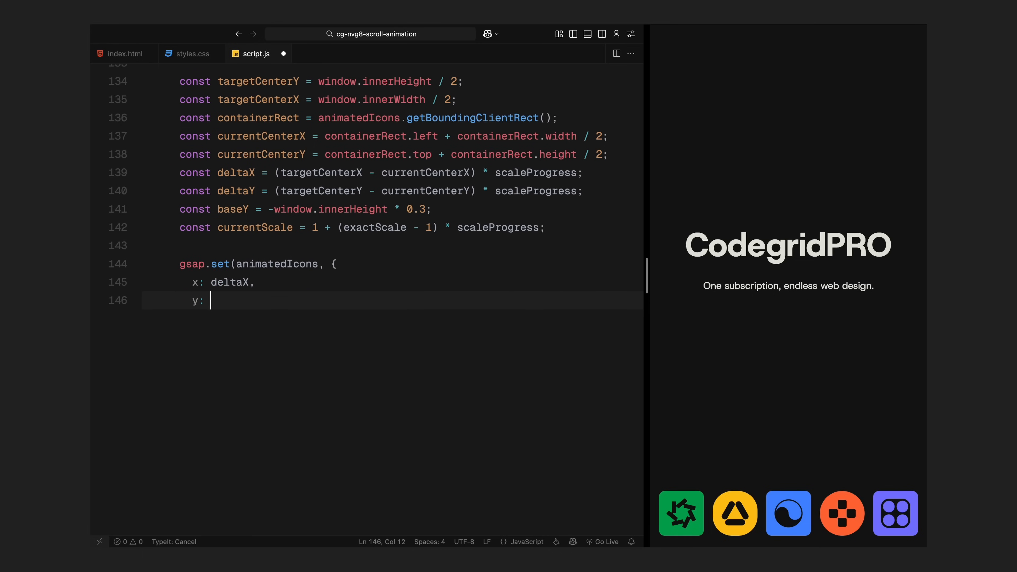
pyautogui.write('baseY + deltaY,')
pyautogui.write('scale: currentScale,')
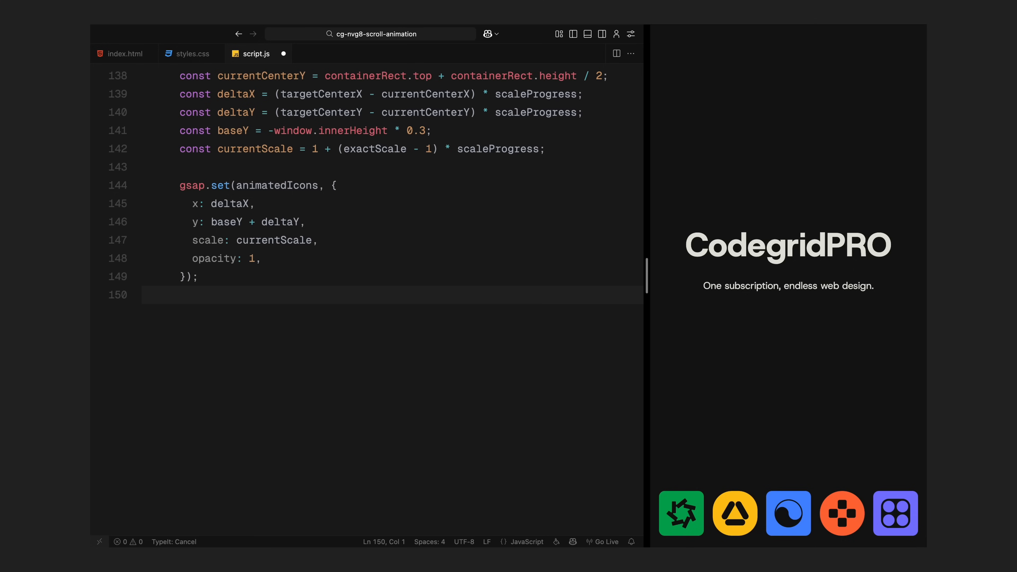
# - Reset the individual icons and start the progress <= 0.75 branch with moveProgress = (progress - 0.6) / 0.15
pyautogui.write('iconElements.forEach((icon) => {')
pyautogui.write('} else')
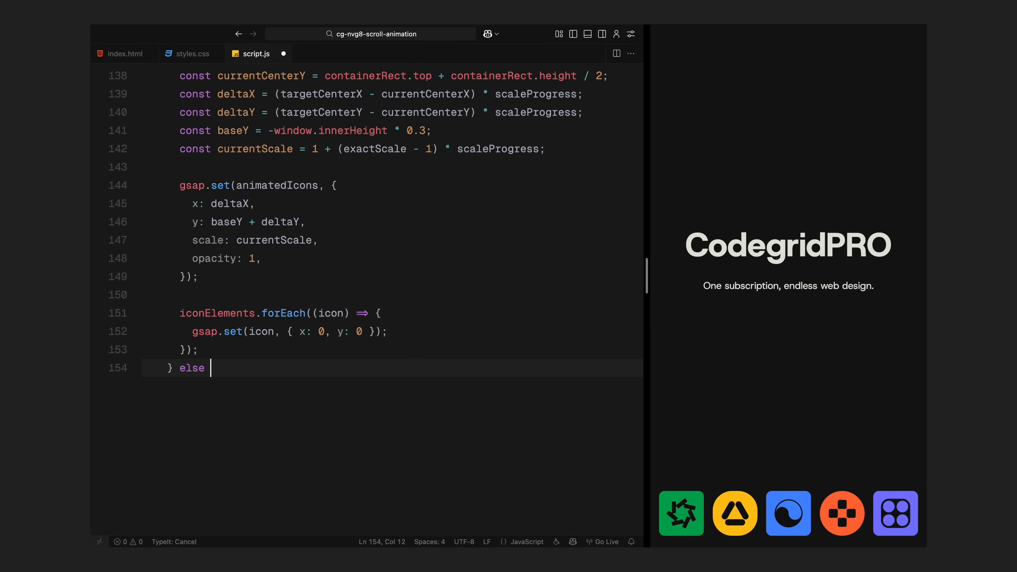
pyautogui.write('if (progress <= 0.75) {')
pyautogui.write('const moveProgress')
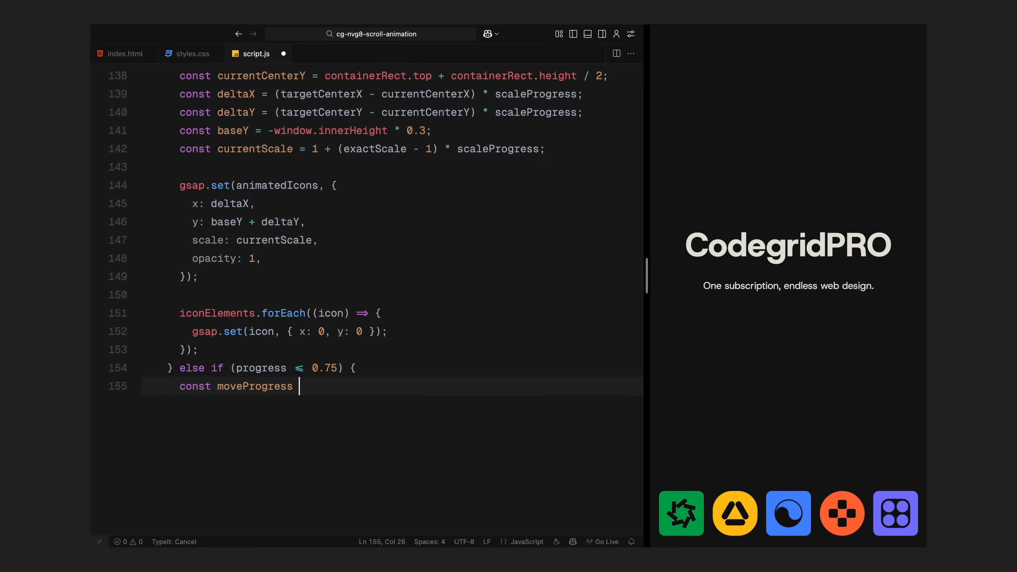
pyautogui.write('= (progress - 0.6) / 0')
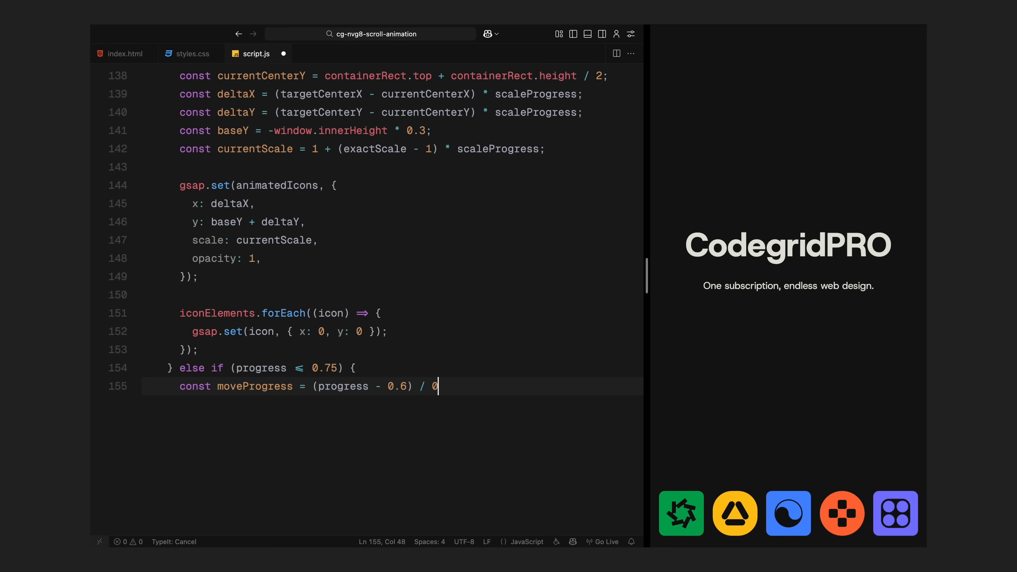
# - Finish moveProgress / 0.15, recompute target and current centres for the full-scale invisible icon group, and begin the !window.duplicateIcons check
pyautogui.write('.15;')
pyautogui.write('const ')
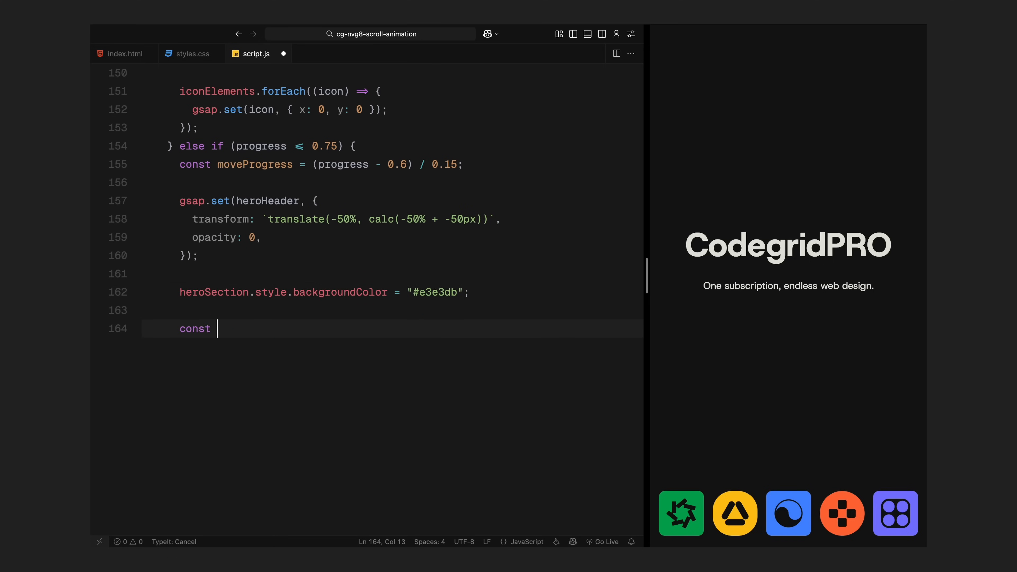
pyautogui.write('targetCenterY = window.innerHeight / 2;')
pyautogui.write('const curr')
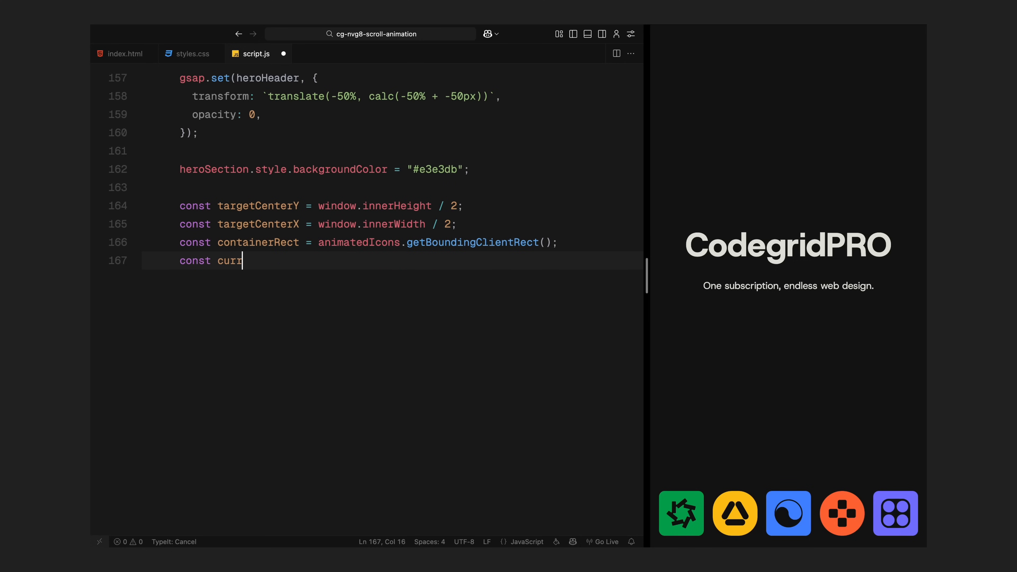
pyautogui.write('entCenterX = containerRect.left + containerRect.width')
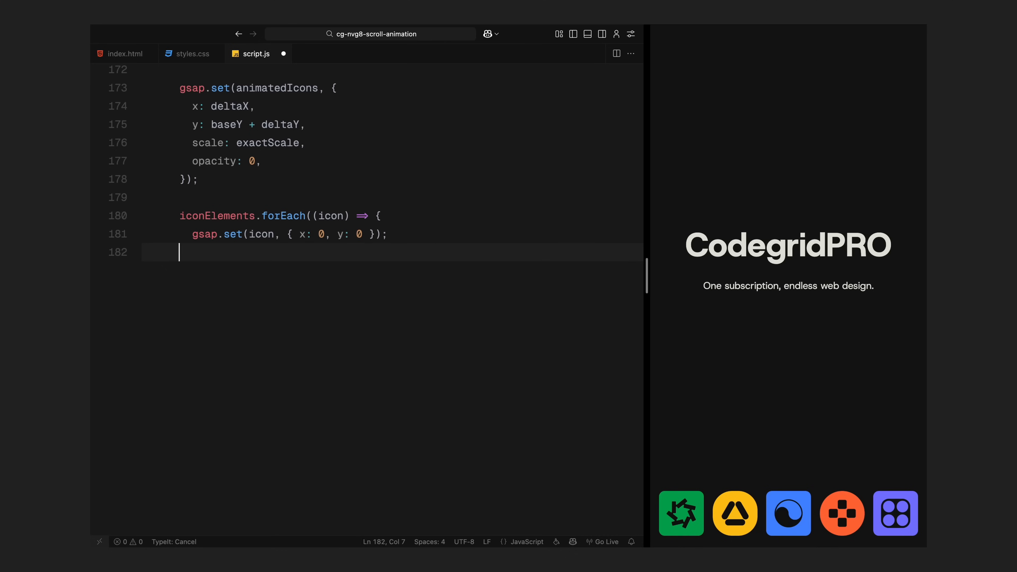
pyautogui.write('if (!window.duplicateIcons) {')
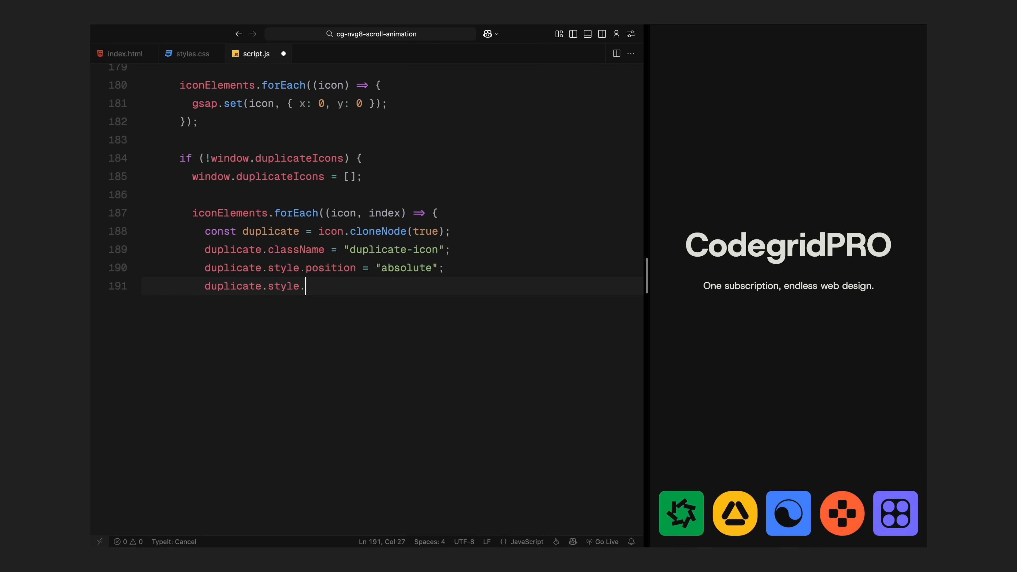
# - Size each duplicate icon to headerIconSize px width and height, then begin the duplicate-versus-placeholder loop
pyautogui.write('width = headerIconSize + "px"')
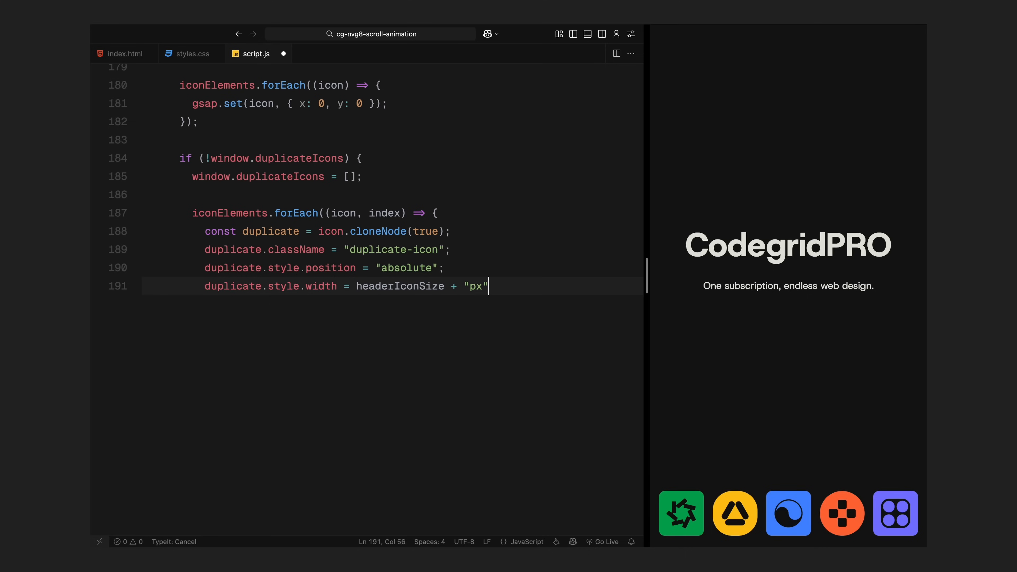
pyautogui.write('duplicate.style.height = headerIconSize + "px";')
pyautogui.write('document.body.appendChild(duplicate);')
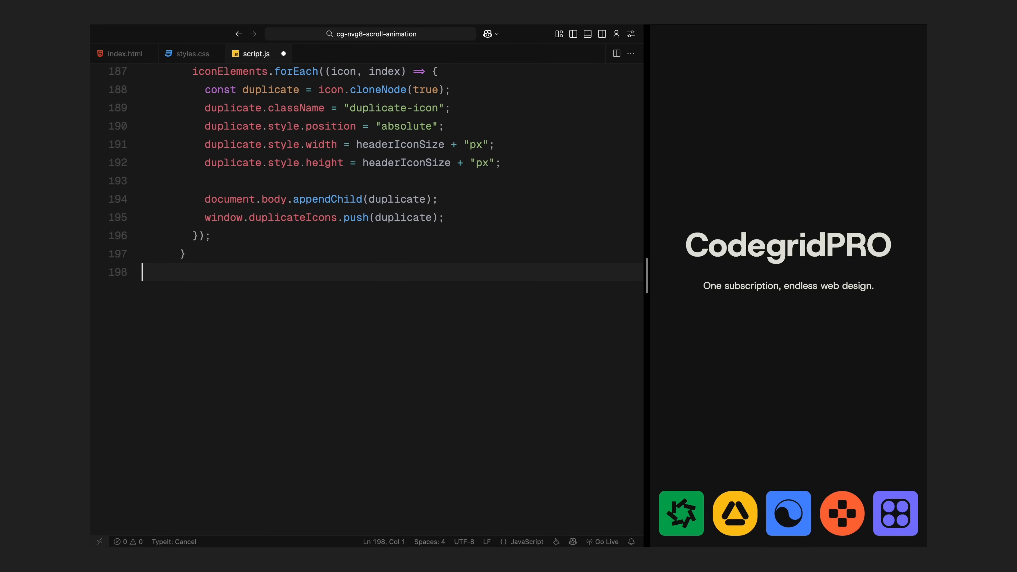
pyautogui.write('if (window.duplicateIcons) {')
pyautogui.write('const iconRect')
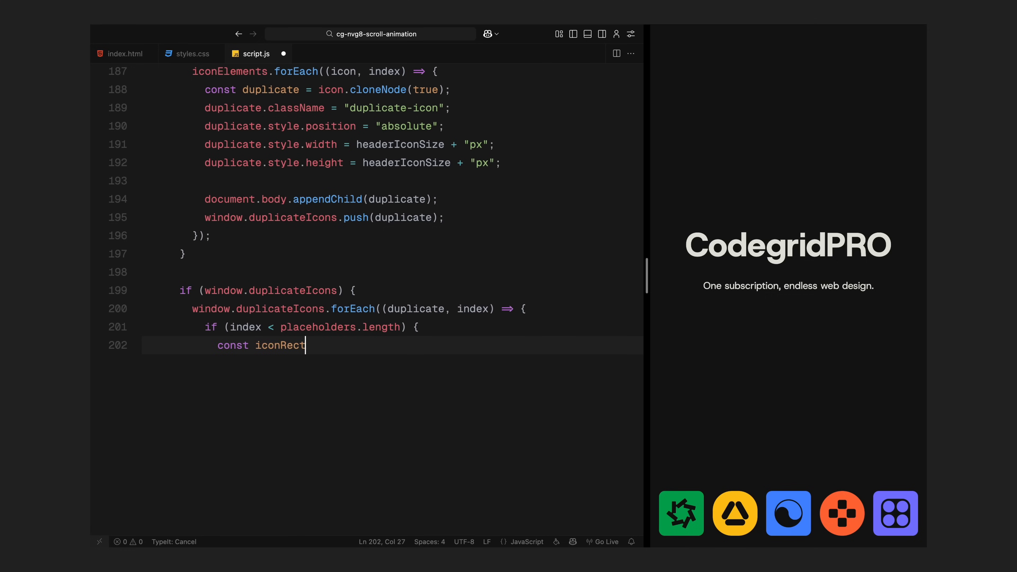
# - Compute each icon's start centre from getBoundingClientRect and convert it to startPageX/Y with page offsets
pyautogui.write('= iconElements[index].getBoundingClientRect();')
pyautogui.write('const st')
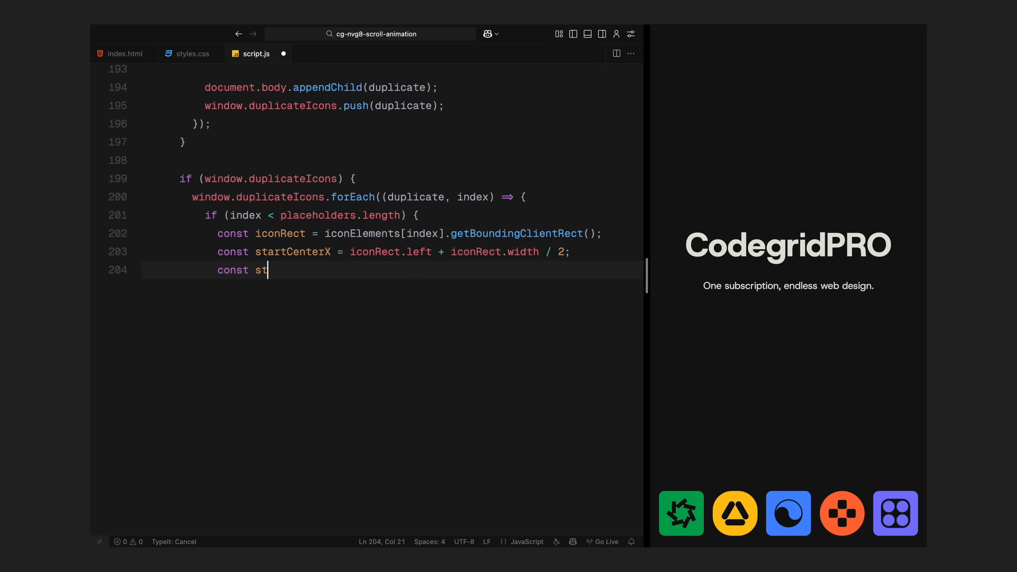
pyautogui.write('artCenterY = iconRect.top + iconRect.height / 2;')
pyautogui.write('const startPageX =')
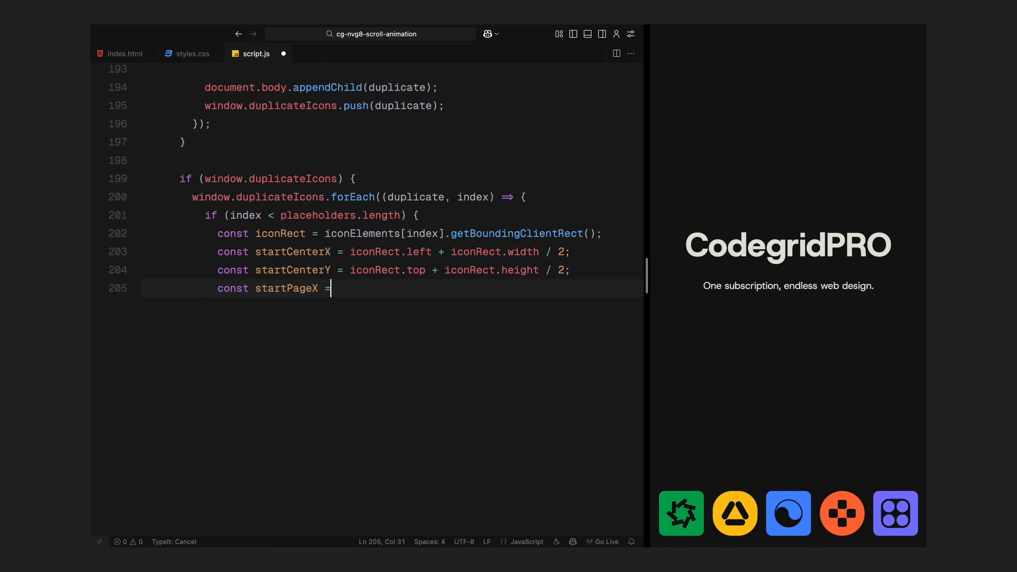
pyautogui.write('startCenterX + window.pageXOffset;')
pyautogui.write('const startPageY = startCent')
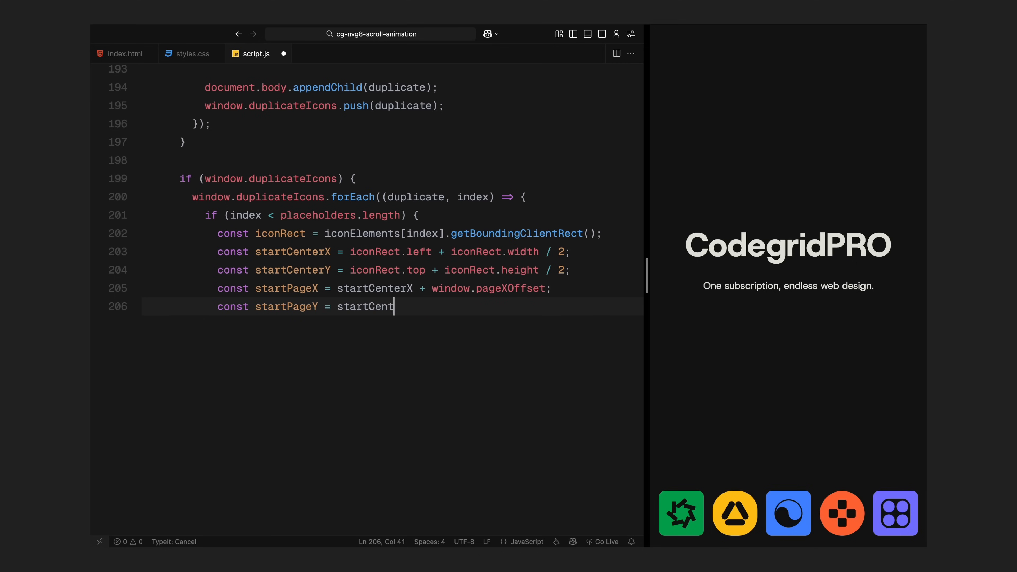
pyautogui.write('erY + window.pageYOffset;')
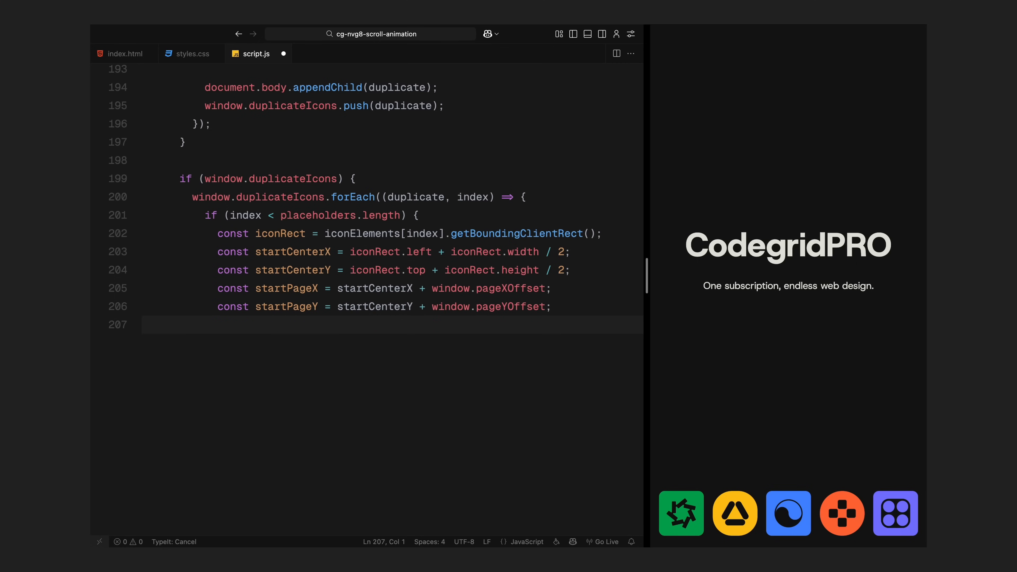
# - Compute the placeholder's targetRect centre, targetPageX/Y, and the moveX/moveY distances to travel
pyautogui.write('const targetRect = placeholders[index].getBoundingClientRect();')
pyautogui.write('const targetCen')
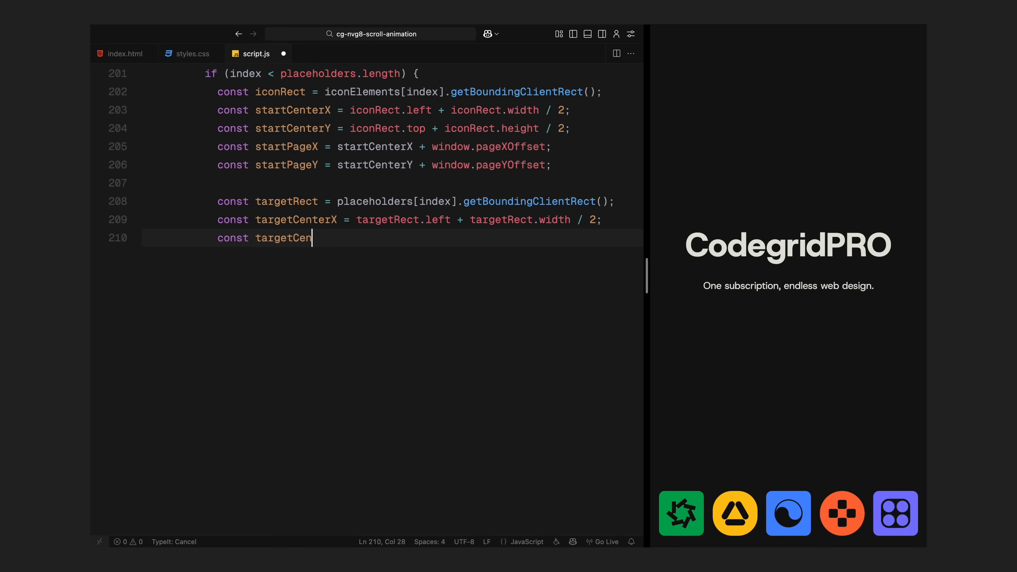
pyautogui.write('terY = targetRect.top + targetRect.height')
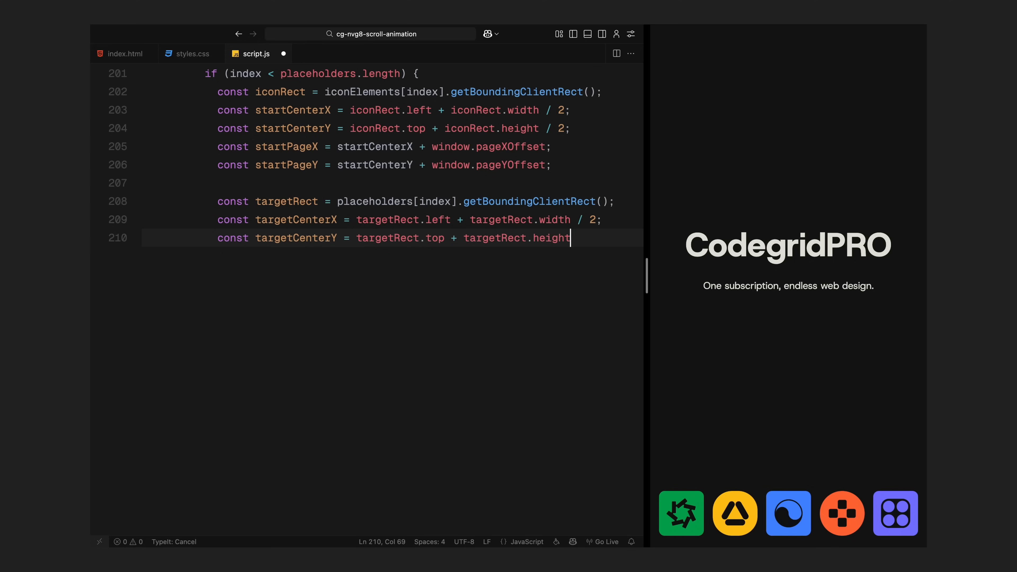
pyautogui.write('const targetPageX = targetCenterX + window.pageXOffset;')
pyautogui.write('const moveY =')
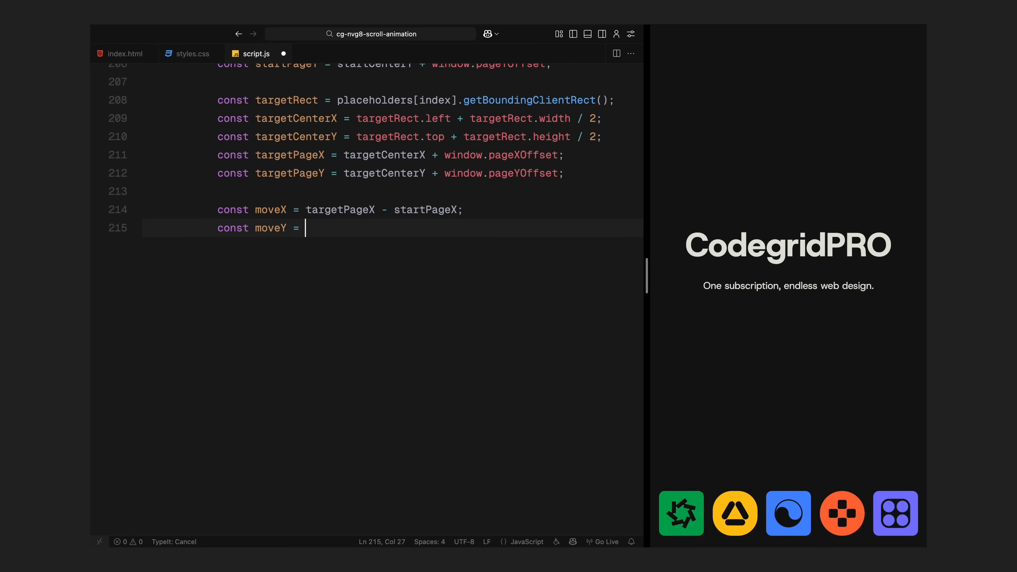
pyautogui.write('targetPageY - startPageY;')
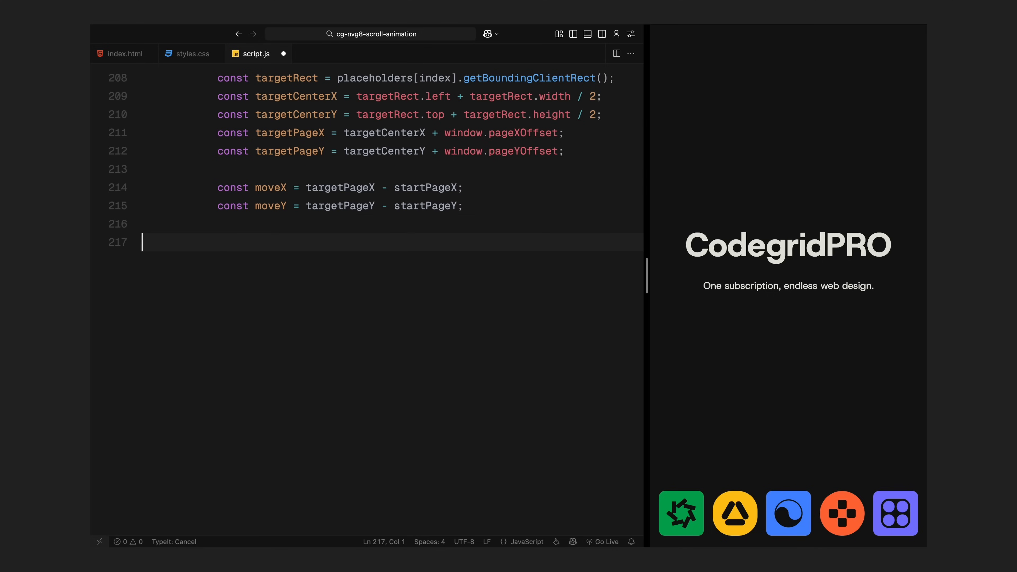
# - Add currentX/currentY with vertical-then-horizontal progress, finalPageX/Y, and set each duplicate's left, top, opacity and display
pyautogui.write('let currentX = 0;')
pyautogui.write('const h')
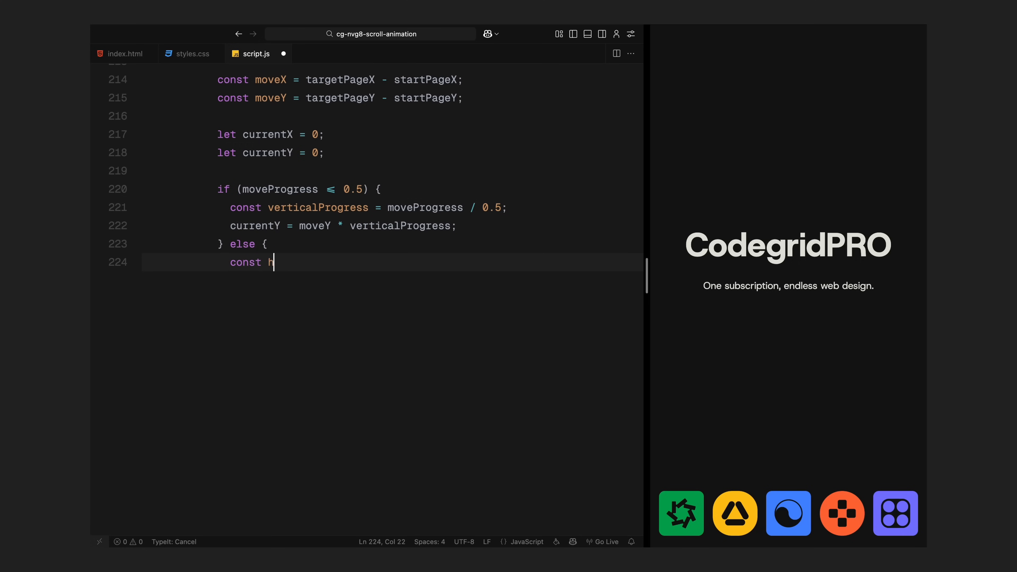
pyautogui.write('orizontalProgress = (moveProgress - 0.5) / 0.5;')
pyautogui.write('currentX = moveX * horizontalProgress;')
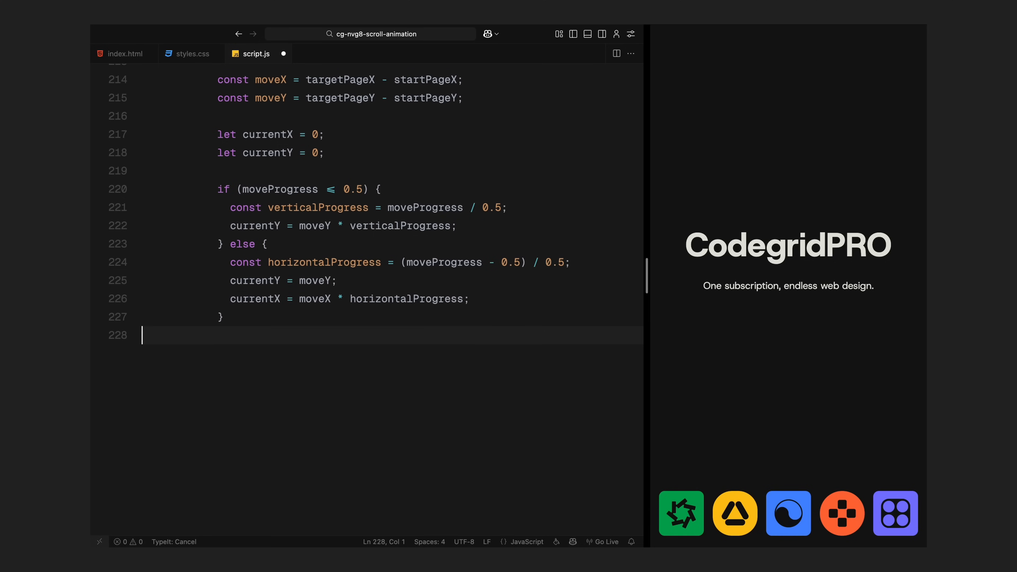
pyautogui.write('const finalPageX = startPageX + currentX;')
pyautogui.write('dup')
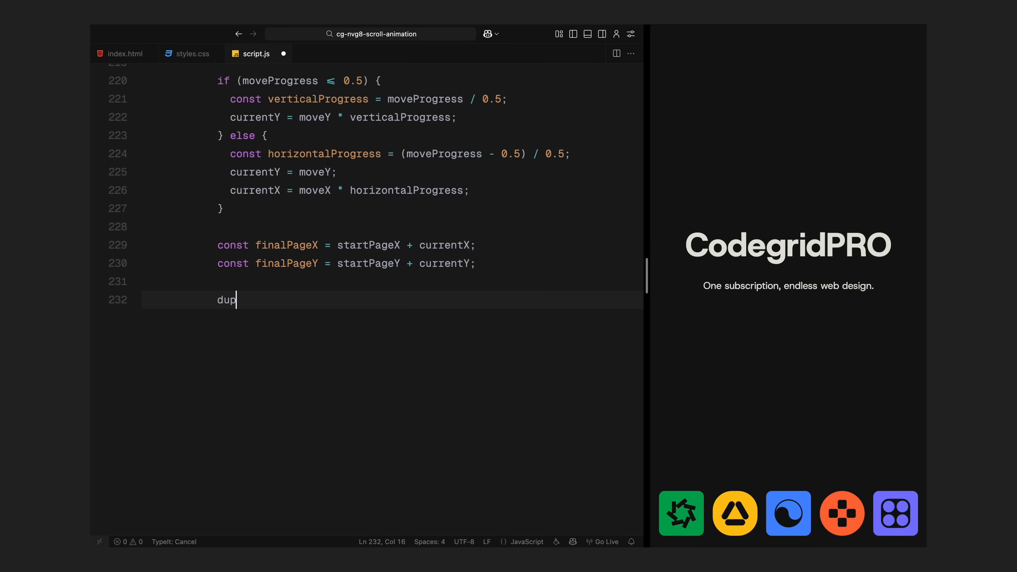
pyautogui.write('licate.style.left = finalPageX - headerIconSize / 2 + "px";')
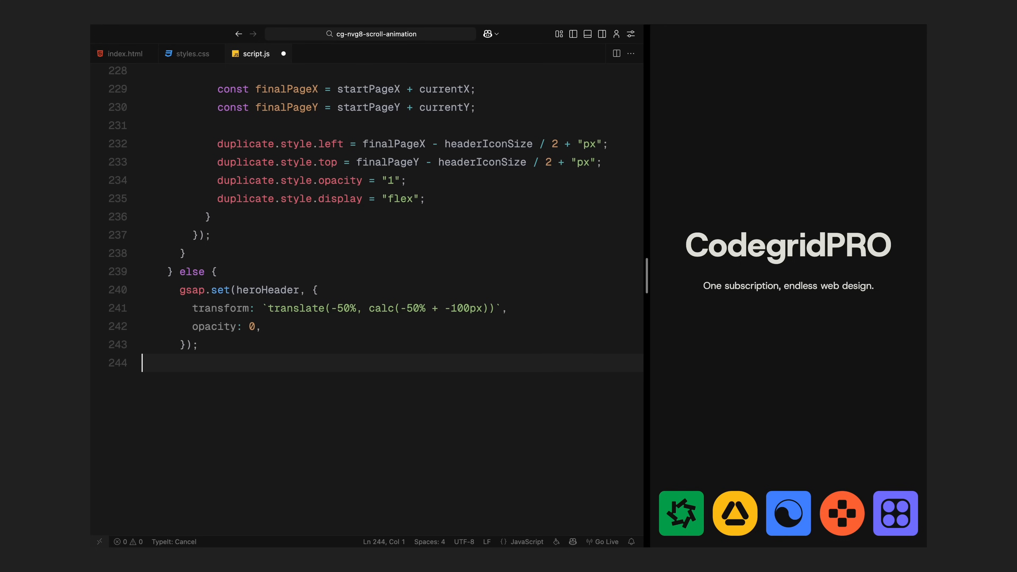
# - Set heroSection backgroundColor to #e3e3db, gsap.set animatedIcons opacity 0, and start the duplicates forEach guard
pyautogui.write('heroSection.style.background')
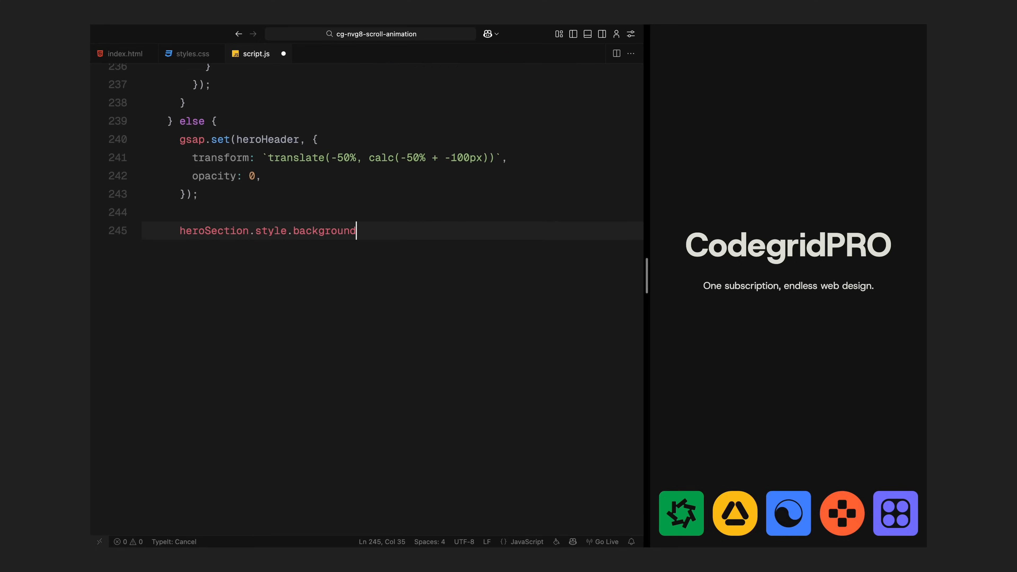
pyautogui.write('Color = "#e3e3db";')
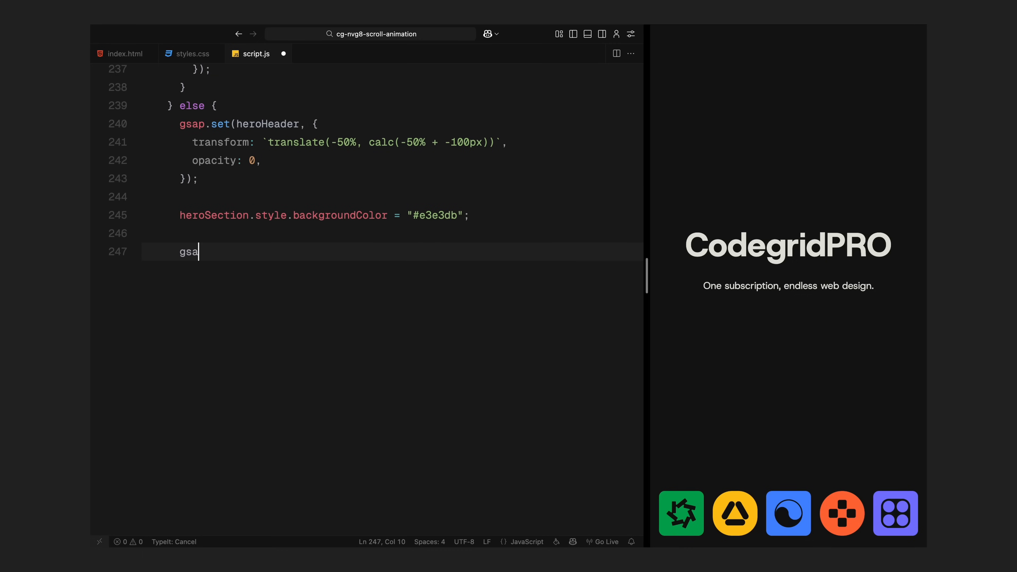
pyautogui.write('p.set(animatedIcons, { opacity: 0 });')
pyautogui.write('if (index < placeholder')
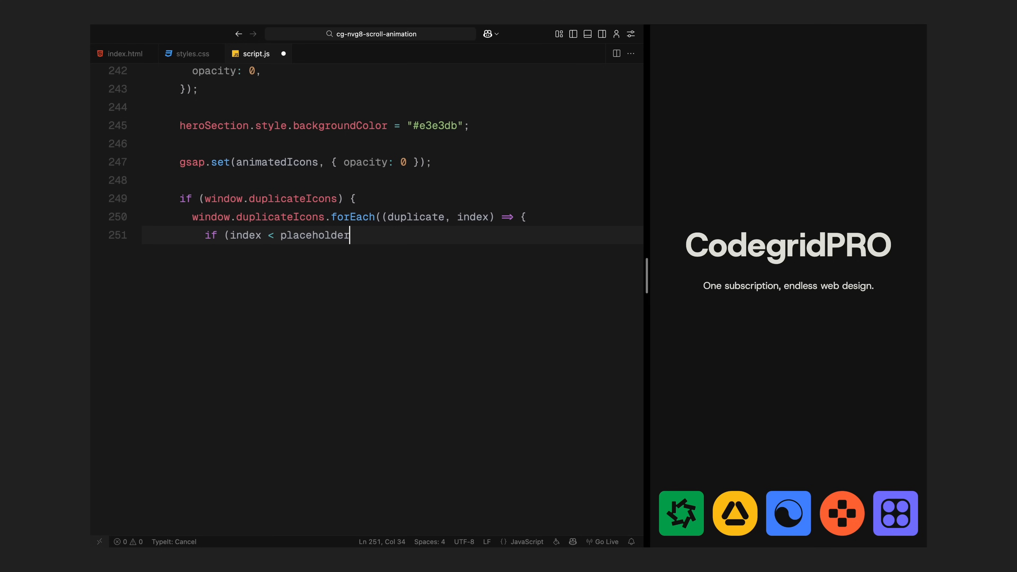
pyautogui.write('s.length) {')
pyautogui.write('const t')
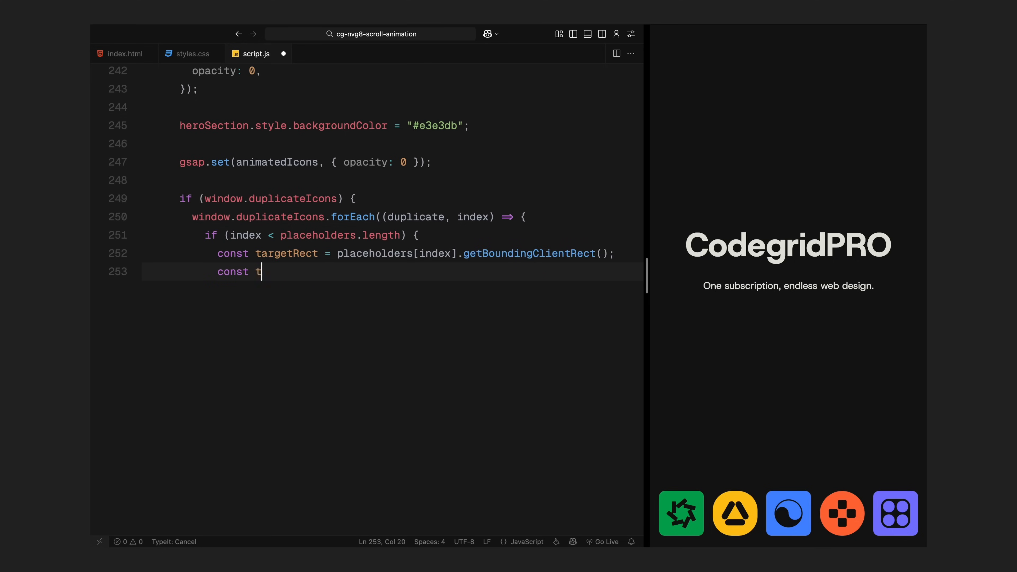
# - Recompute targetPageX/Y for each placeholder and pin the duplicate at it minus headerIconSize / 2, visible
pyautogui.write('argetCenterX = targetRect.left + targetRect.width / 2;')
pyautogui.write('const target')
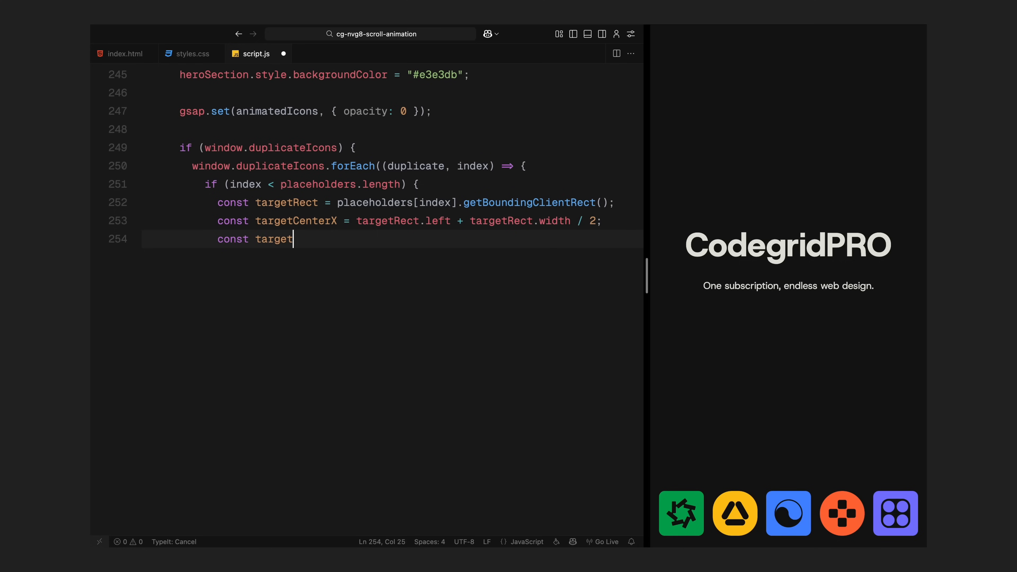
pyautogui.write('CenterY = targetRect.top + targetRect.height / 2;')
pyautogui.write('const targetPageX =')
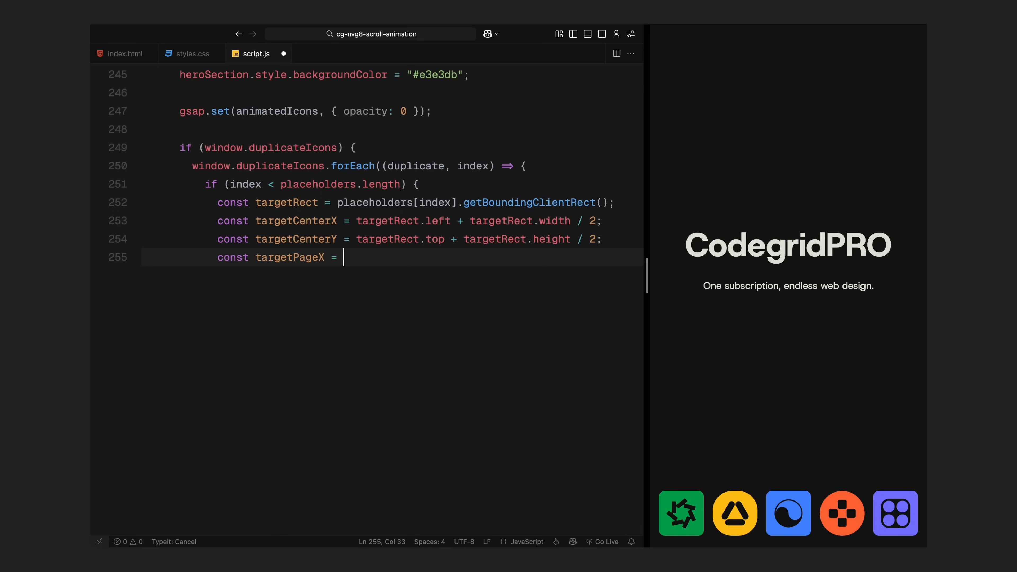
pyautogui.write('targetCenterX + window.pageXOffset;')
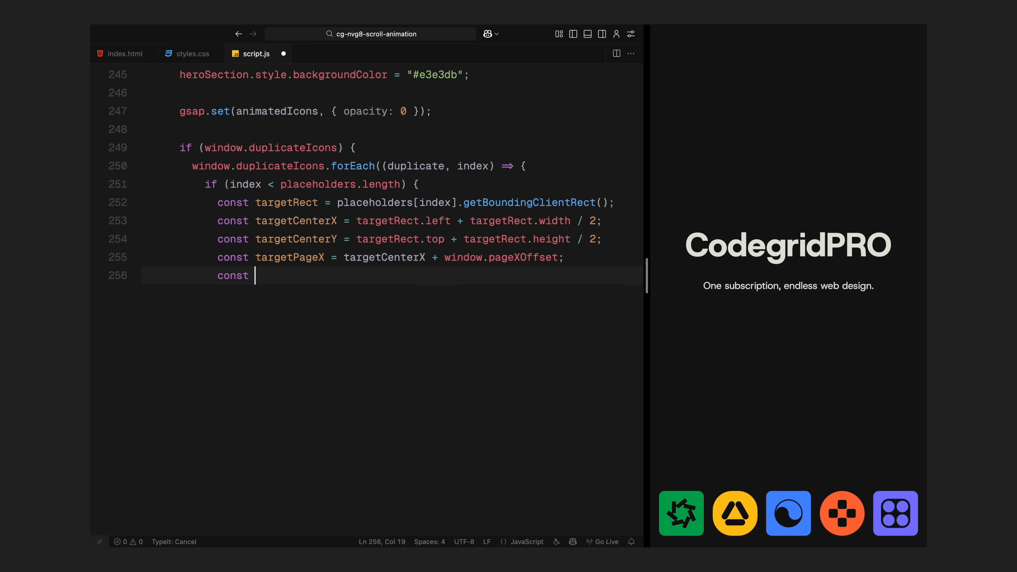
pyautogui.write('targetPageY = targetCenterY + window.pageYOffset;')
pyautogui.write('duplicate.style')
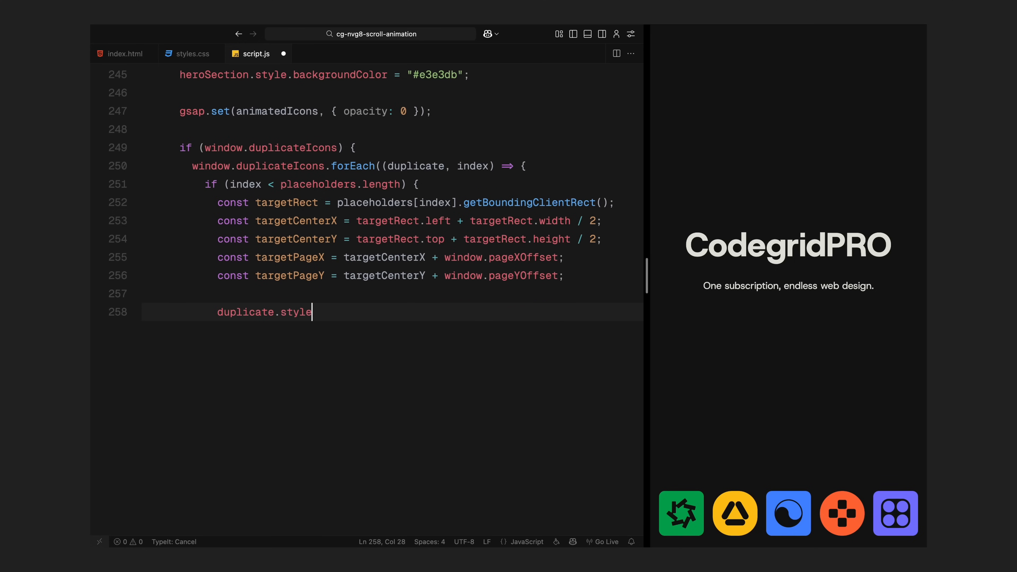
pyautogui.write('.left = targetPageX - headerIconSize / 2 + "px";')
pyautogui.write('duplicate.style.top = tar')
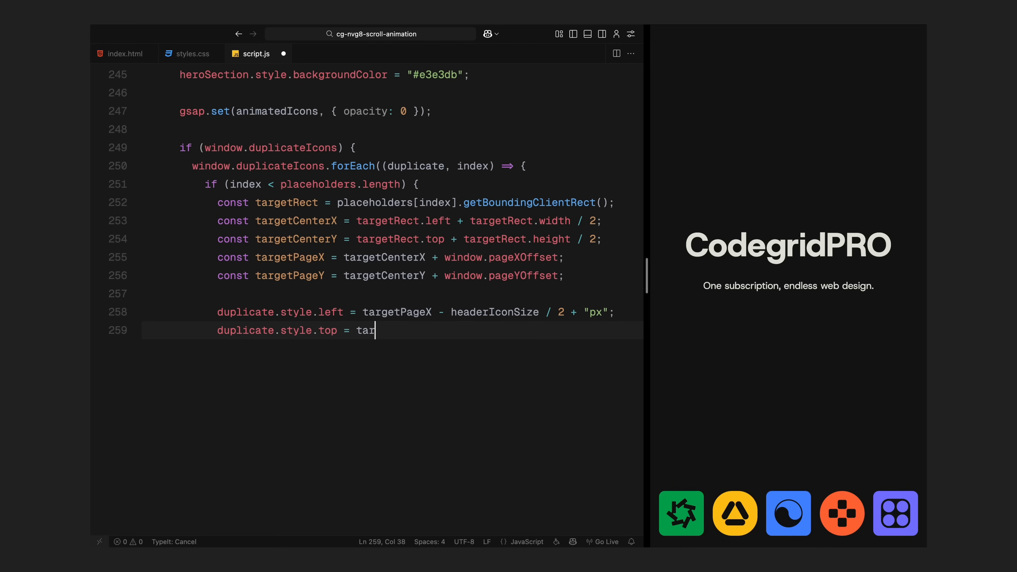
pyautogui.write('getPageY - headerIconSize / 2 + "px";')
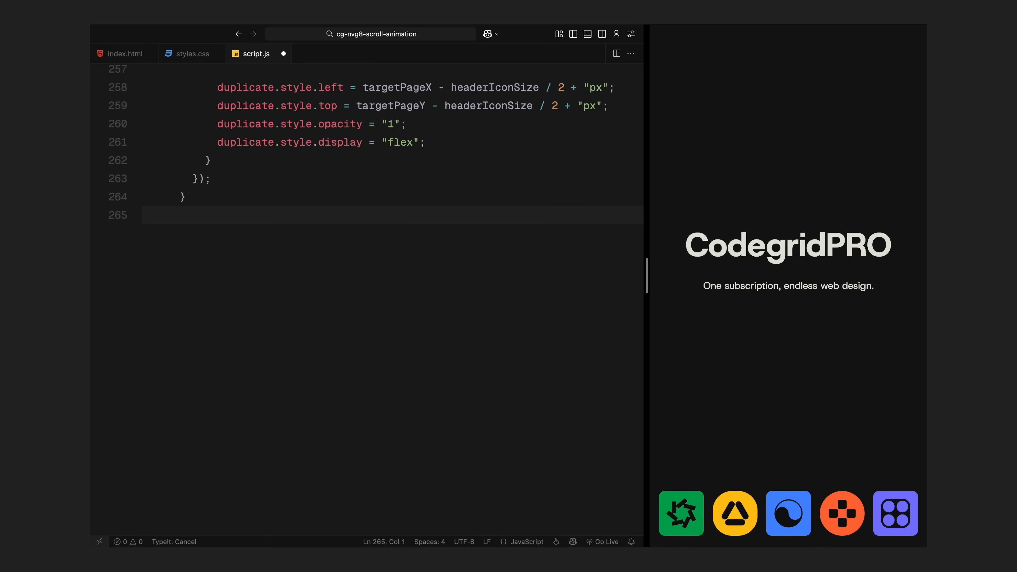
# - Add textAnimationOrder.forEach with segmentStart (* 0.03), segmentEnd (+ 0.015), gsap mapRange progress clamped 0–1, and set segment opacity
pyautogui.write('textAnimationOrder.forEach((item, randomIndex) => {')
pyautogui.write('const segmentStart = 0.75 + randomIndex')
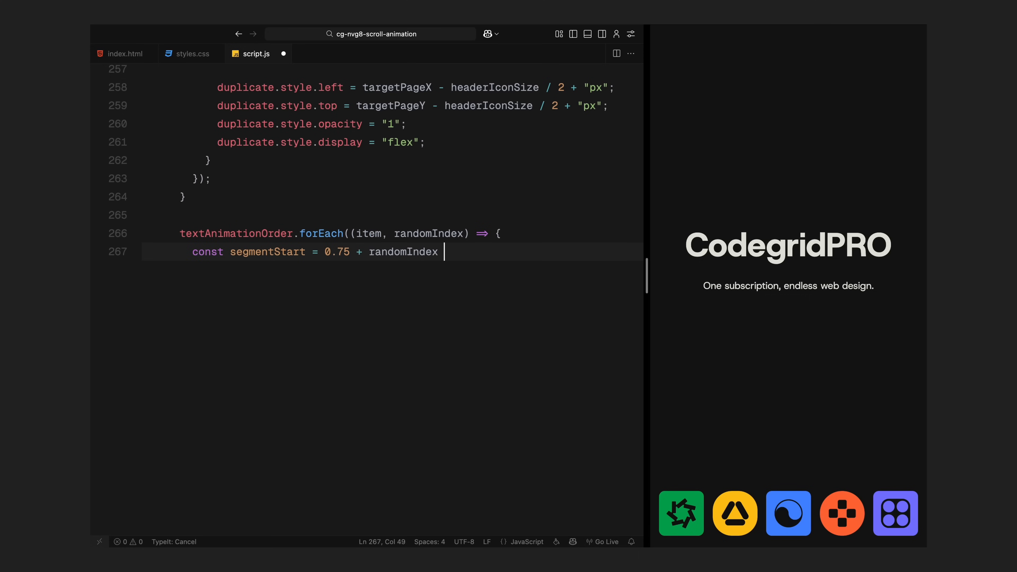
pyautogui.write('* 0.03;')
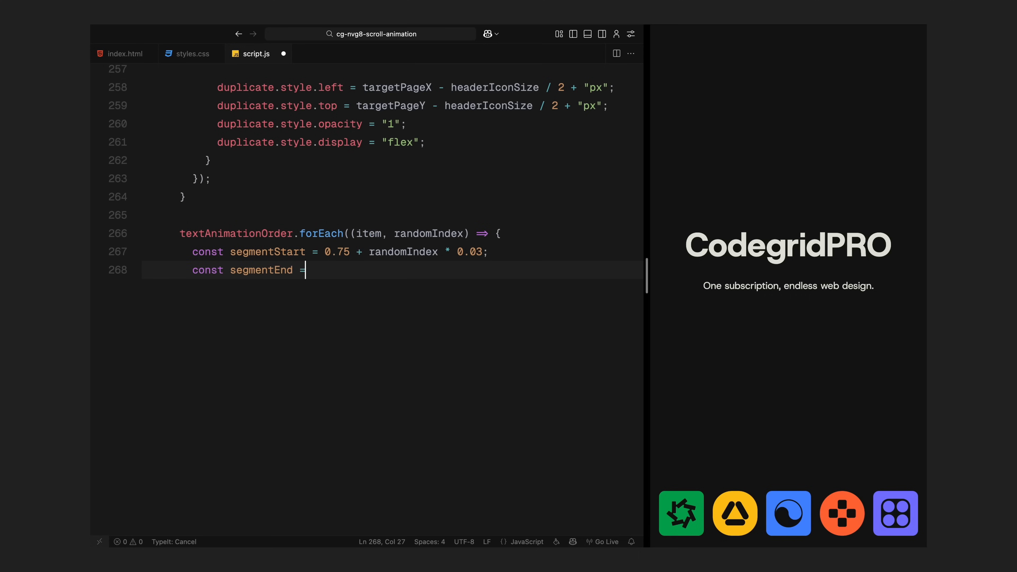
pyautogui.write('segmentStart + 0.015;')
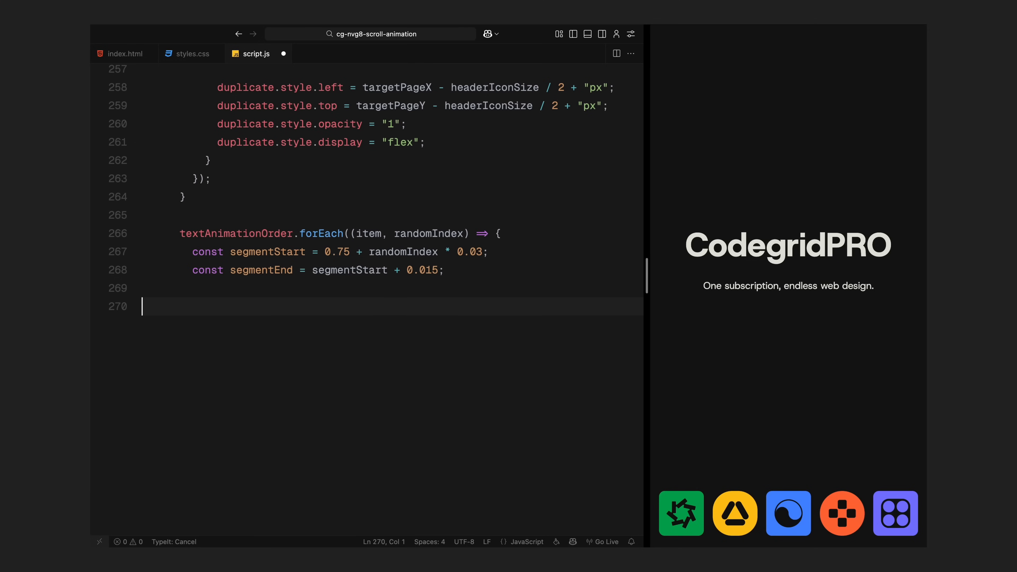
pyautogui.write('const segmentProgress = gsap.utils.mapRange(')
pyautogui.write('const clampedProgress')
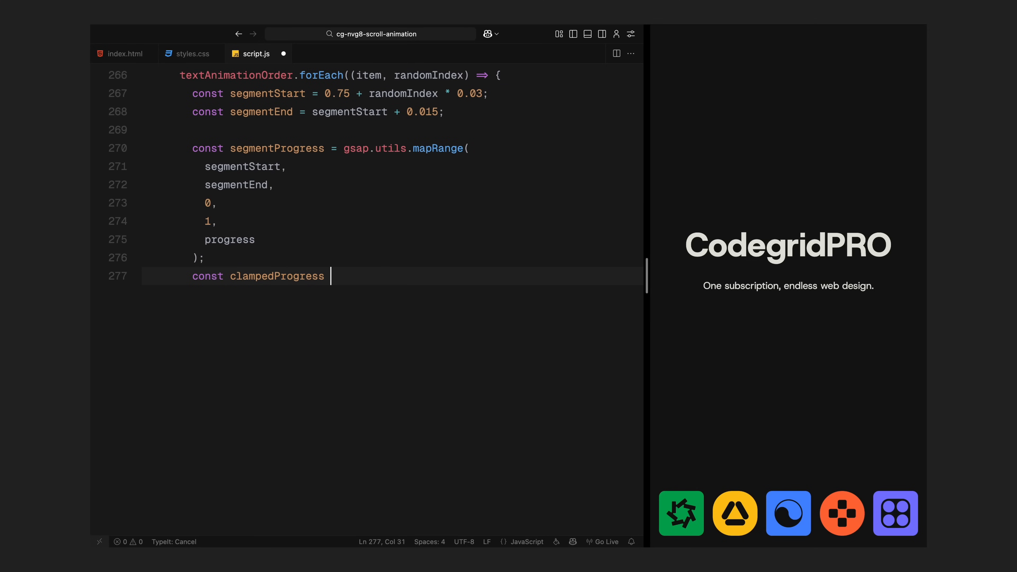
pyautogui.write('= Math.max(0, Math.min(1, segmentProgress));')
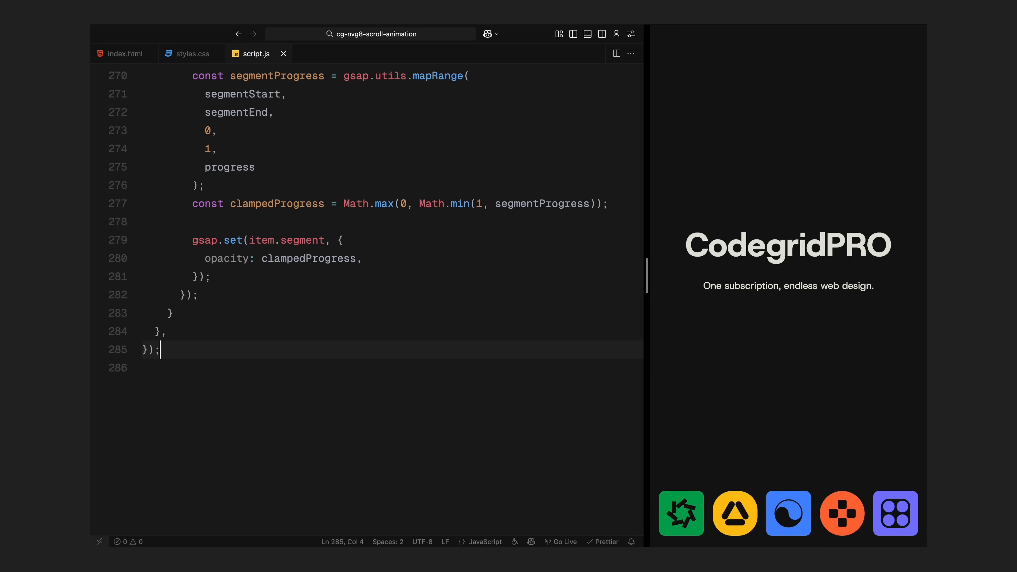
pyautogui.moveTo(298, 364)
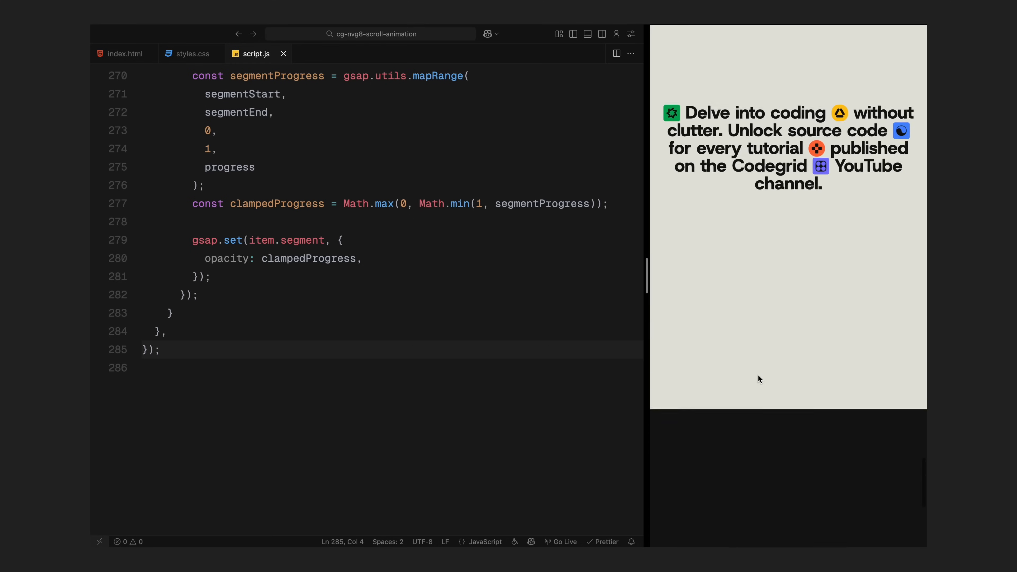
# - Scroll the live preview to watch the icons fly into the headline
pyautogui.scroll(-3)
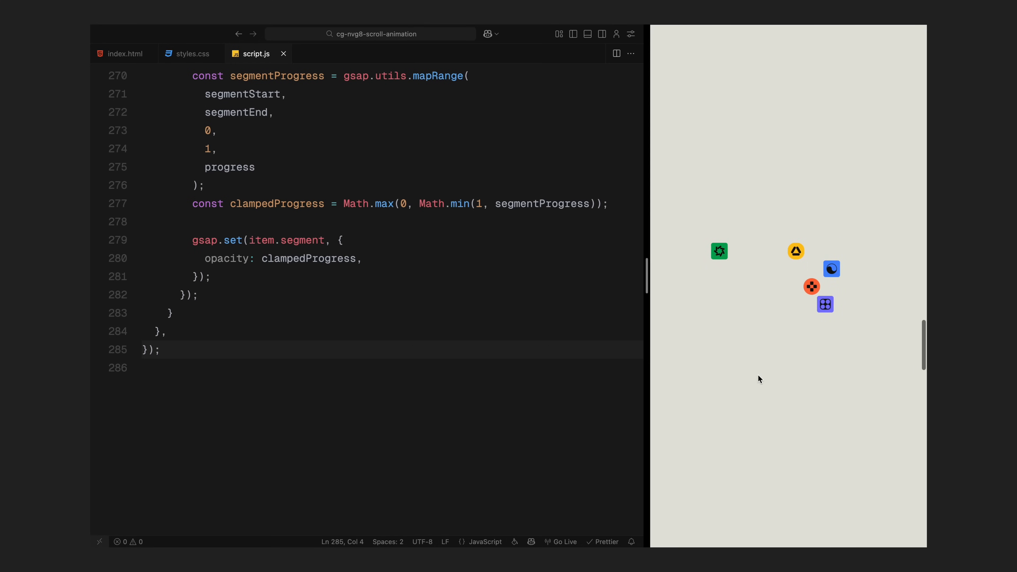